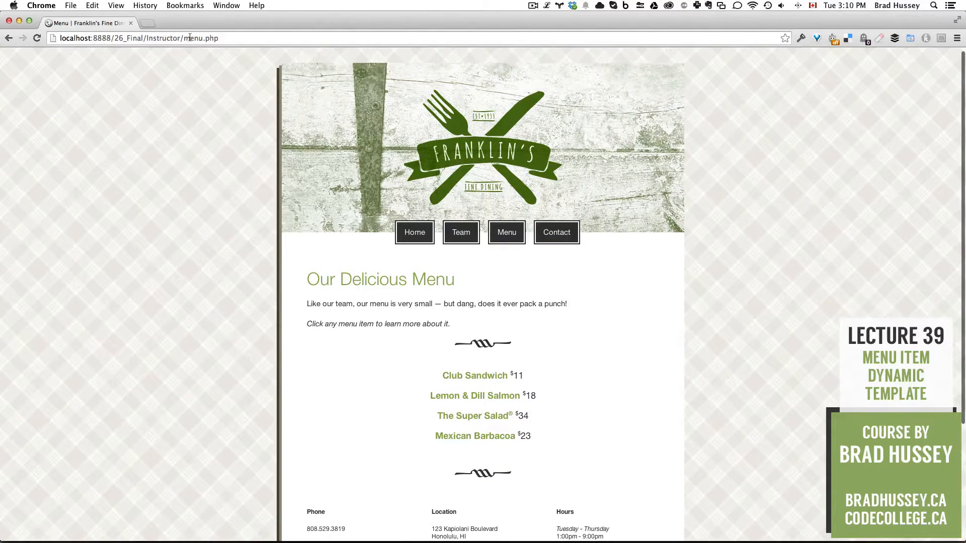
# Open Mexican Barbacoa from menu.php in Chrome and highlight the item query in the address bar.
pyautogui.scroll(-3)
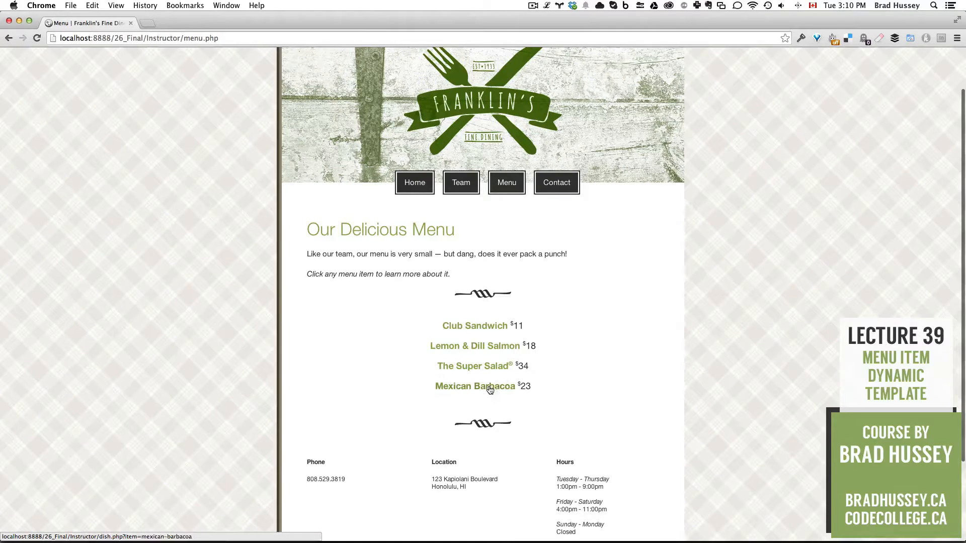
pyautogui.click(474, 387)
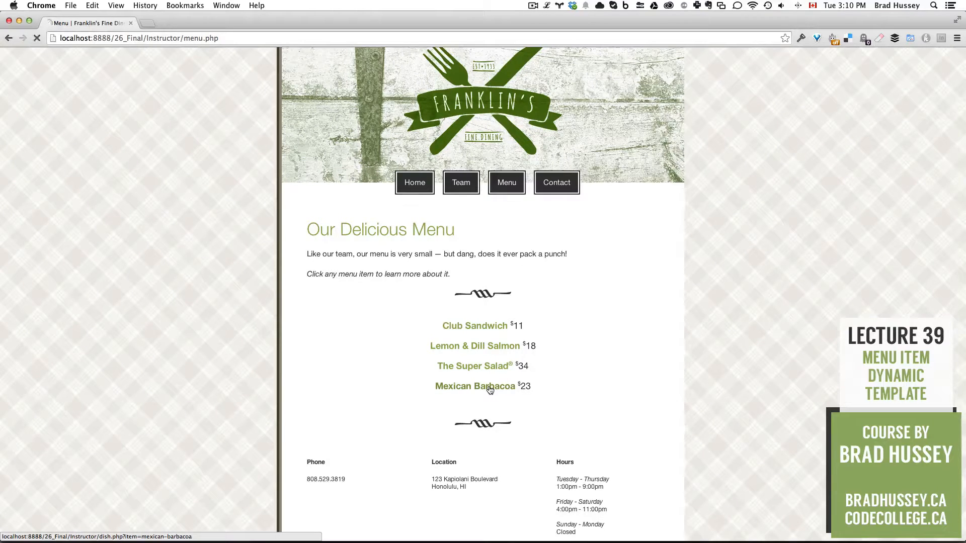
pyautogui.click(474, 387)
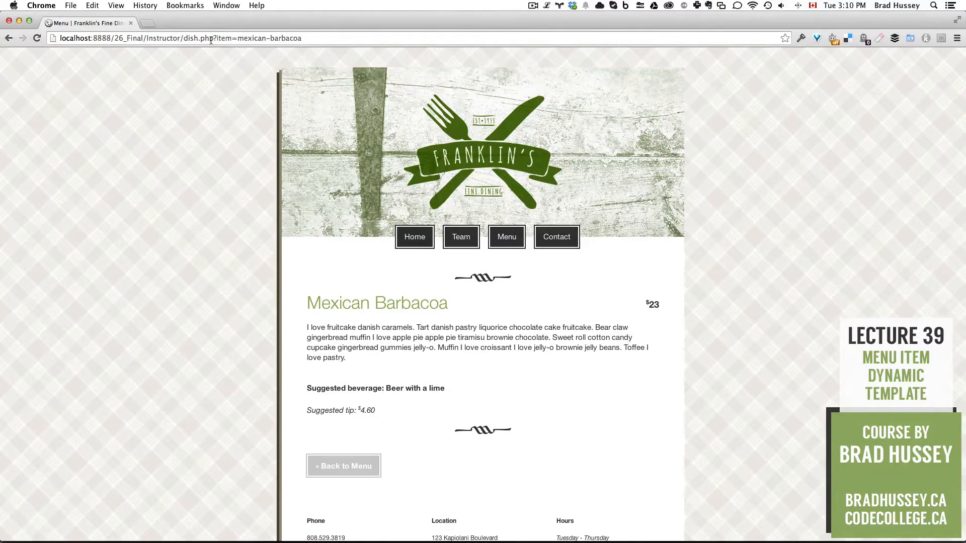
pyautogui.doubleClick(198, 38)
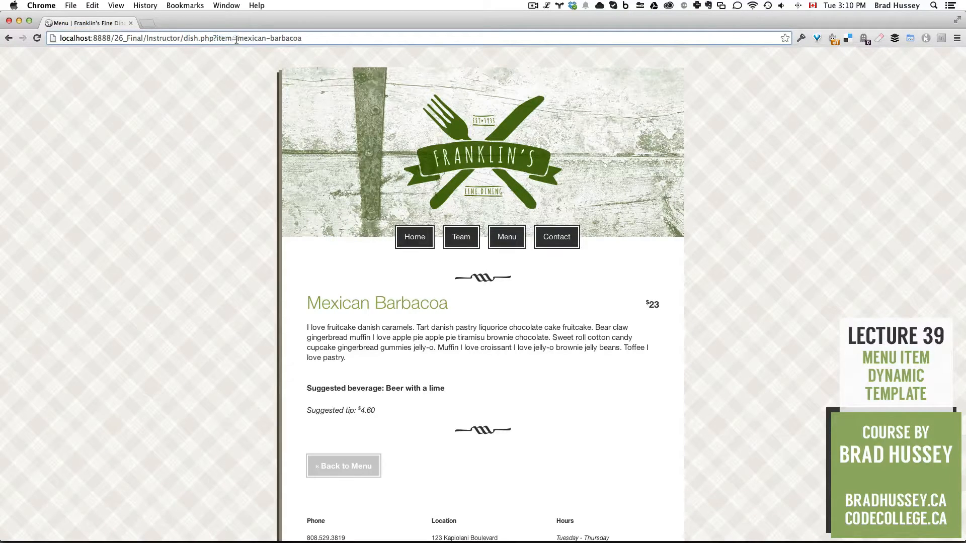
pyautogui.moveTo(200, 57)
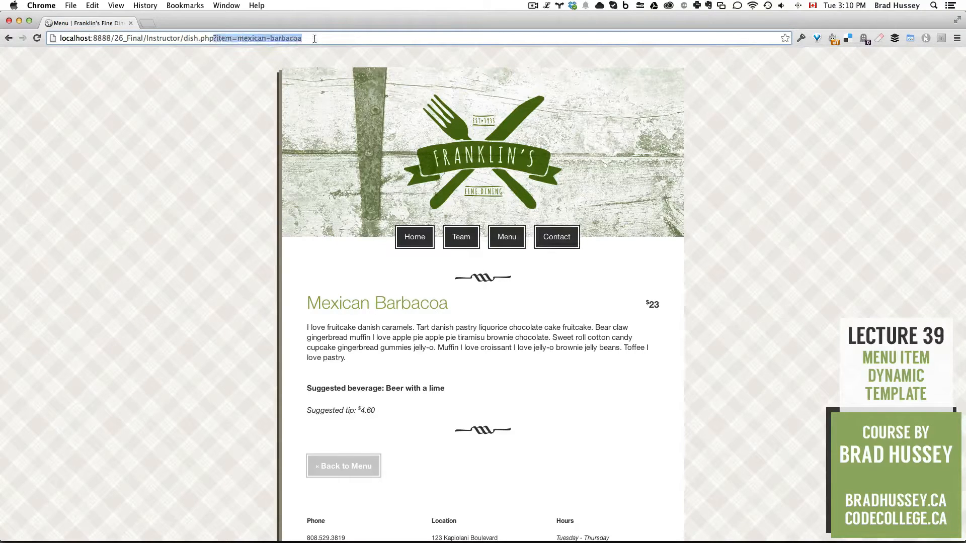
pyautogui.moveTo(767, 295)
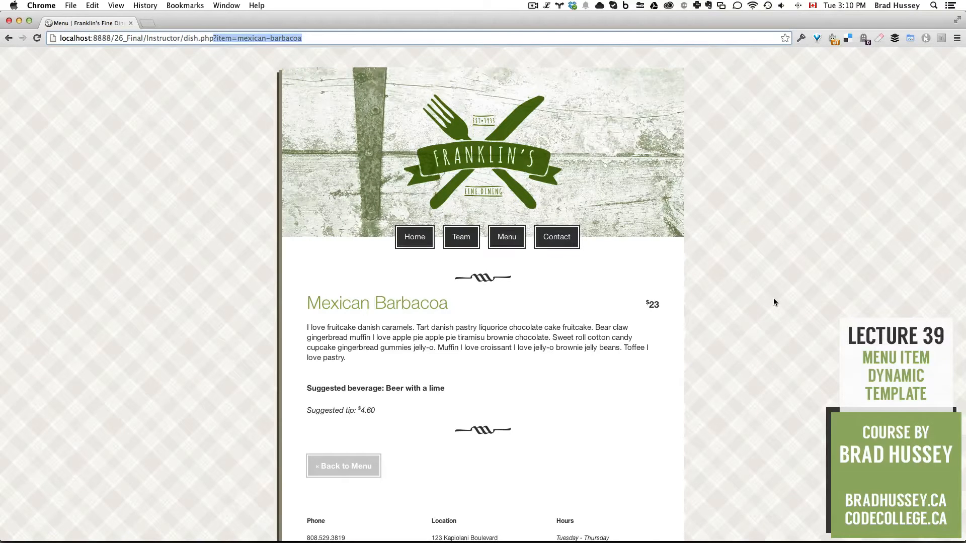
pyautogui.scroll(3)
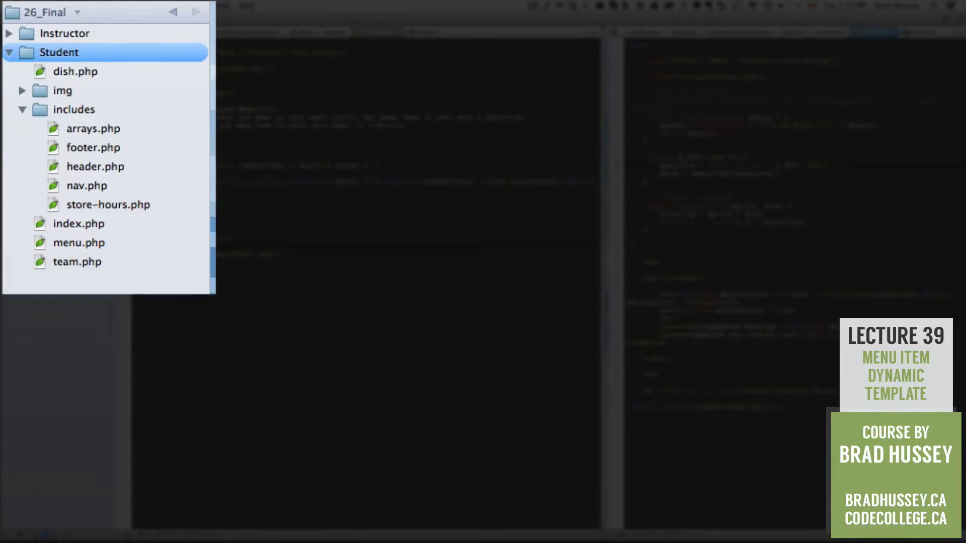
pyautogui.moveTo(93, 60)
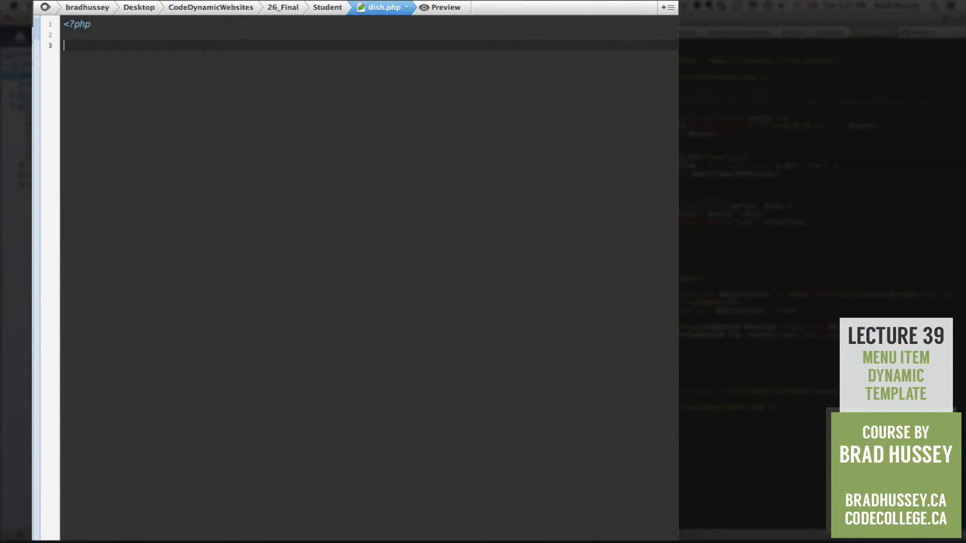
# Define TITLE as "Menu Item | Franklin's Fine Dining" inside the PHP block.
pyautogui.write('?>')
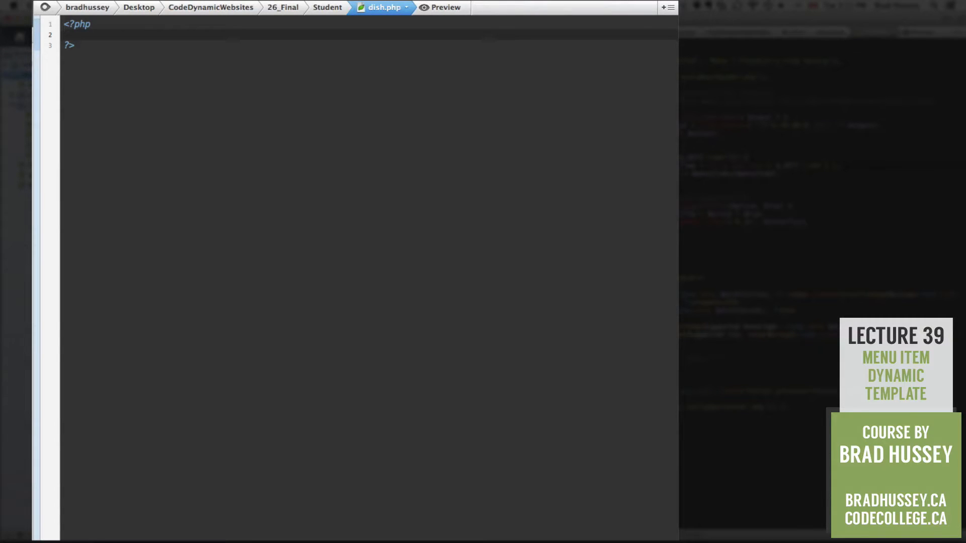
pyautogui.click(64, 34)
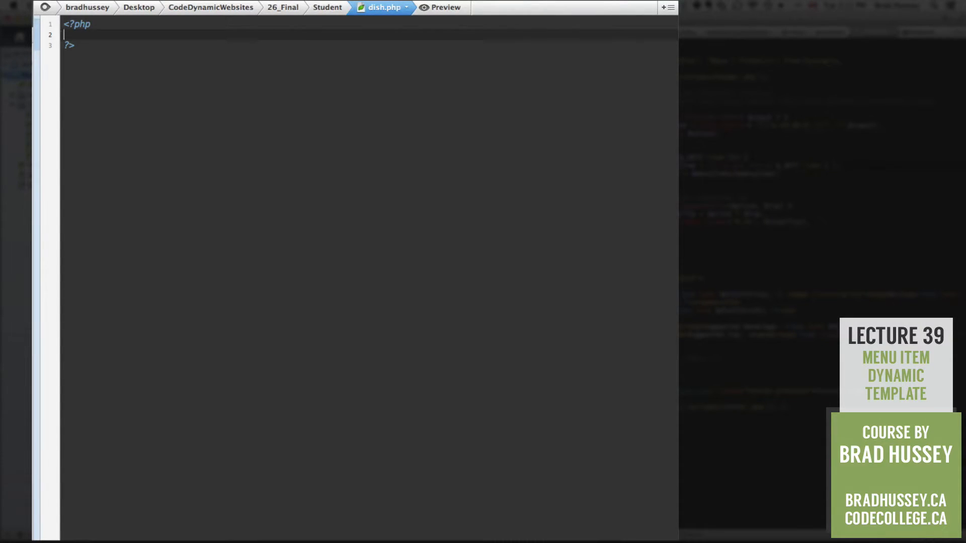
pyautogui.write('d')
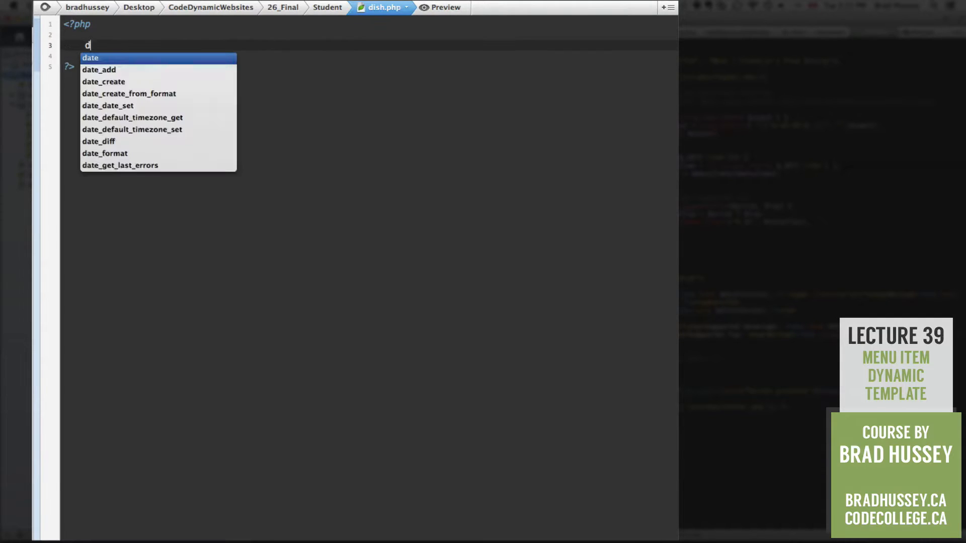
pyautogui.write('efine(')
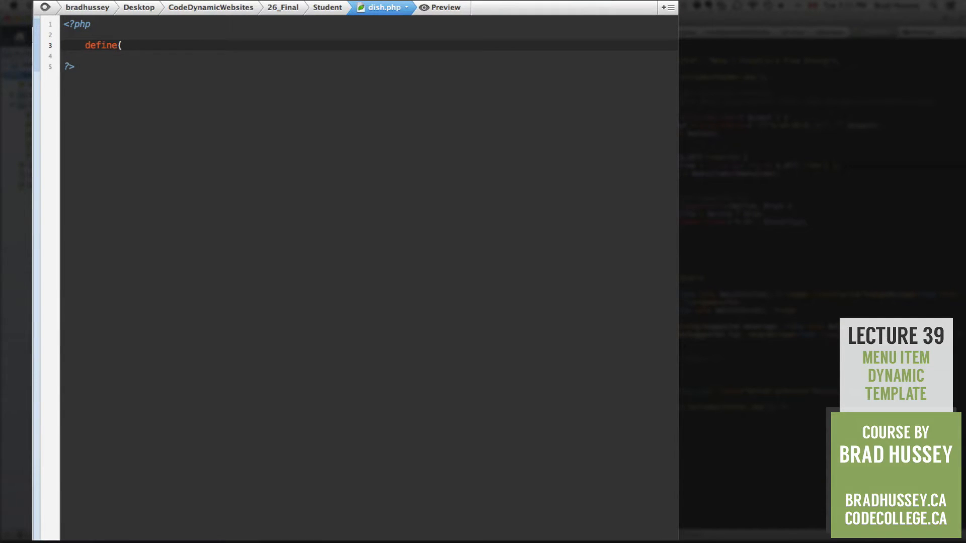
pyautogui.write('"TITLE", "Menu |')
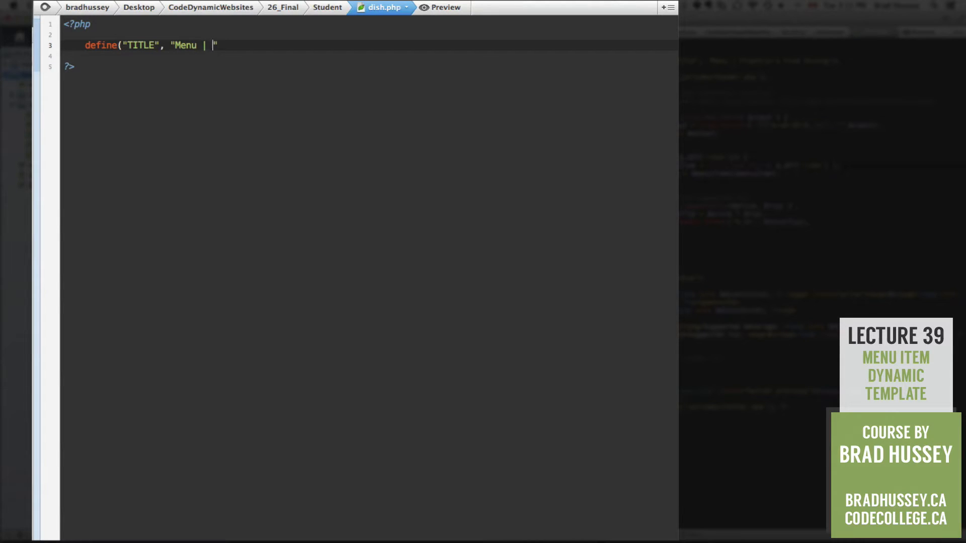
pyautogui.write('Franklin')
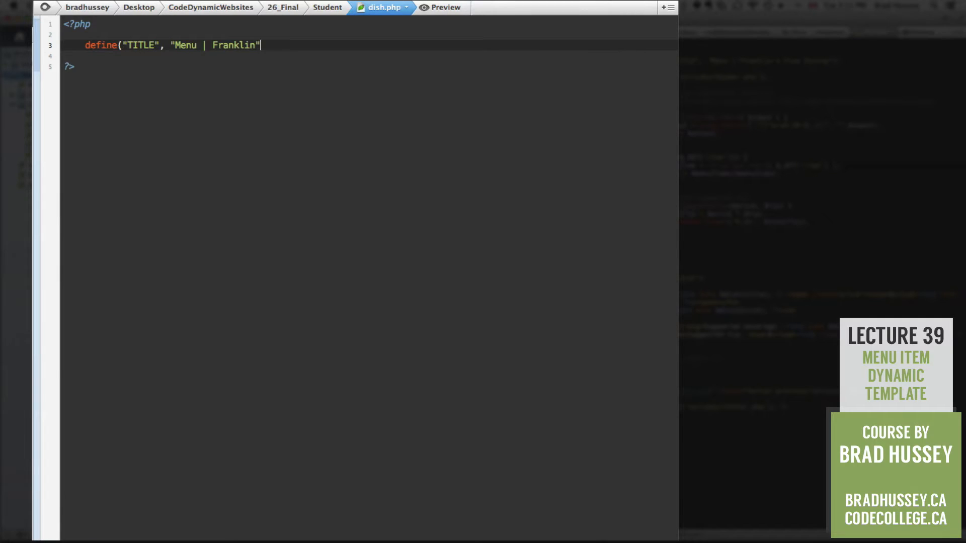
pyautogui.write("'s Fine Dining")
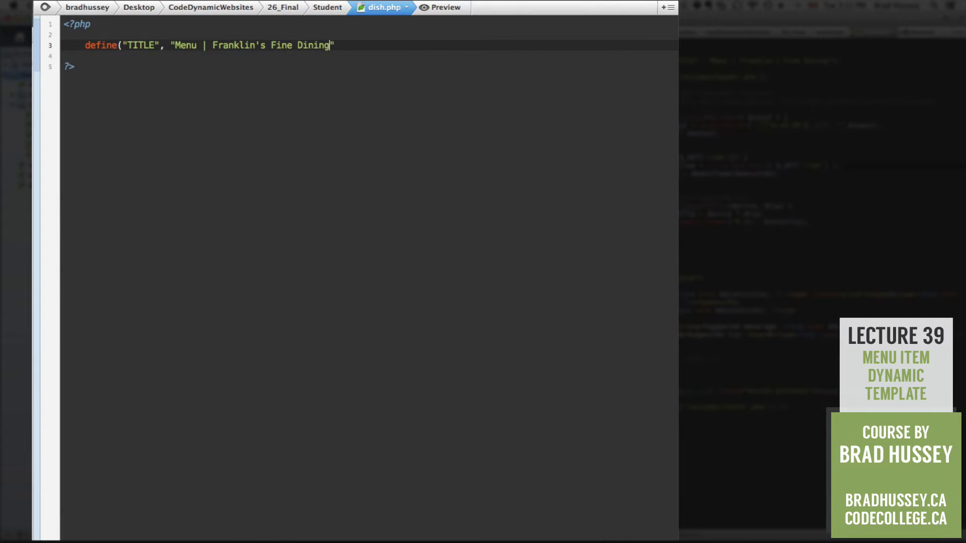
pyautogui.write(');')
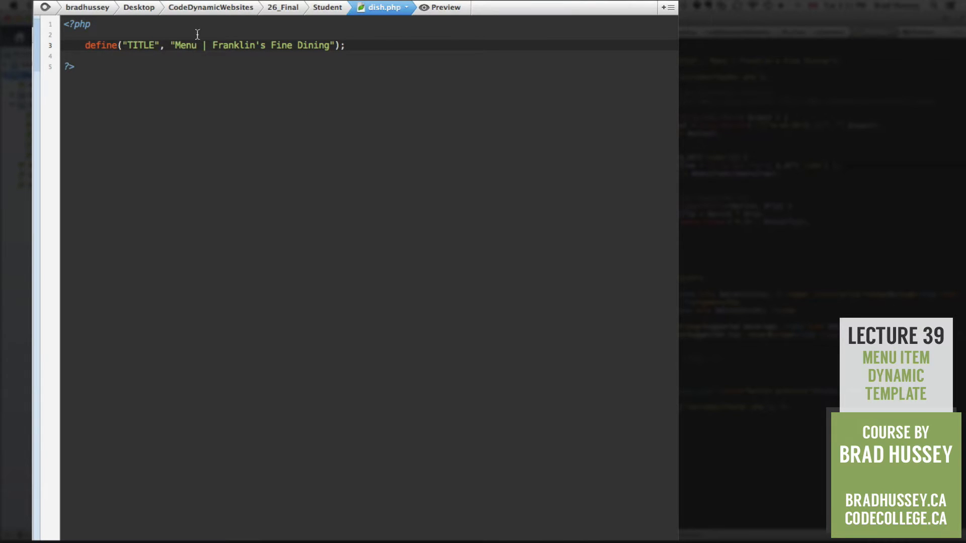
pyautogui.write('Item')
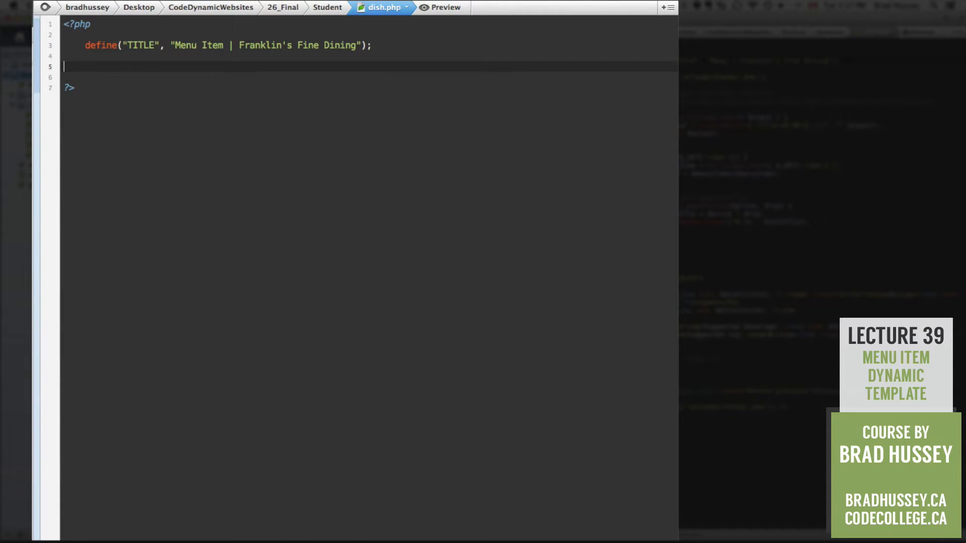
# Include the shared includes/header.php file.
pyautogui.write('include(')
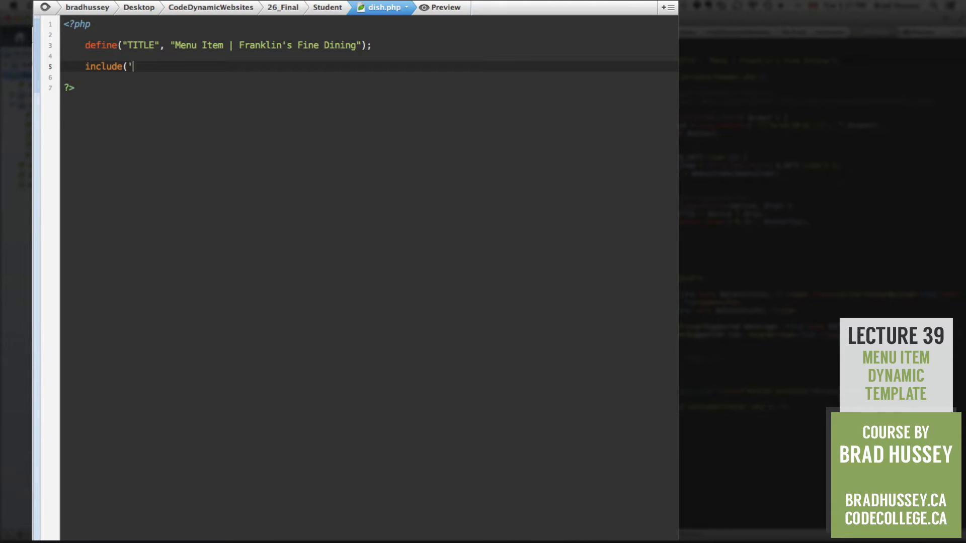
pyautogui.write('includes/h')
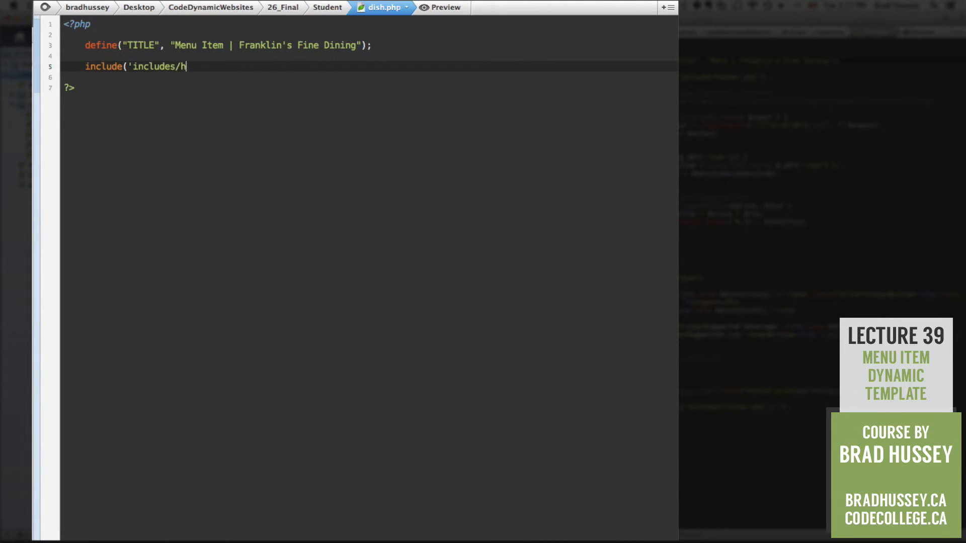
pyautogui.write("eader.php')")
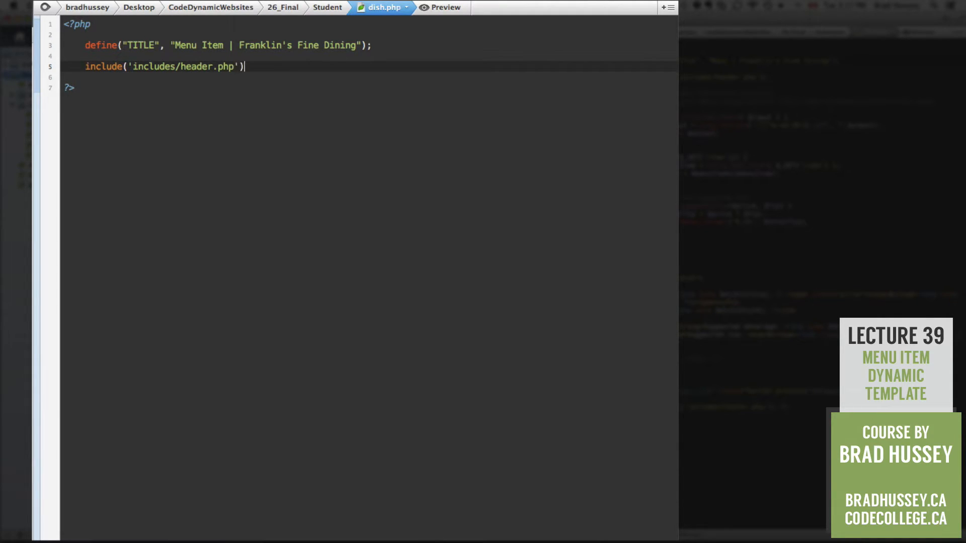
pyautogui.write(';')
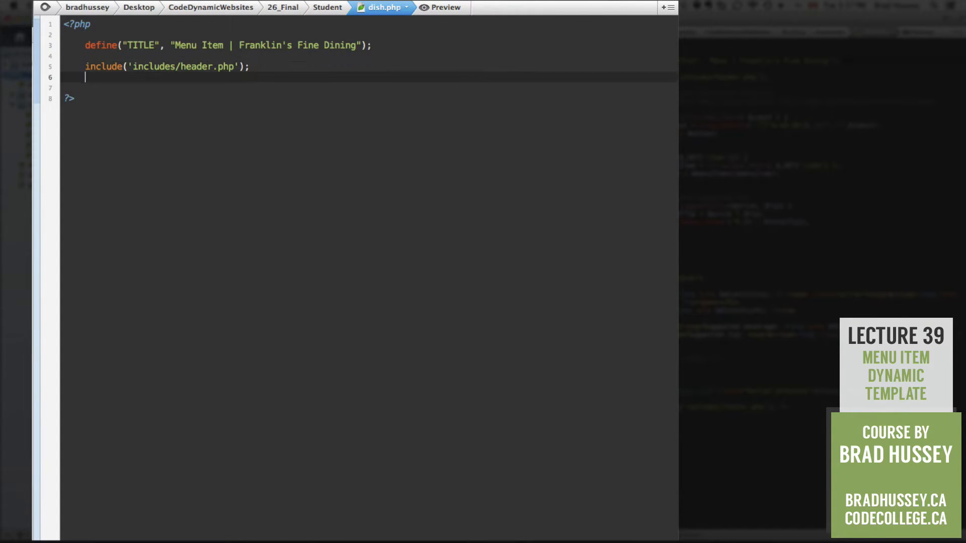
# Write the if (isset($_GET['item'])) check.
pyautogui.write('if ()')
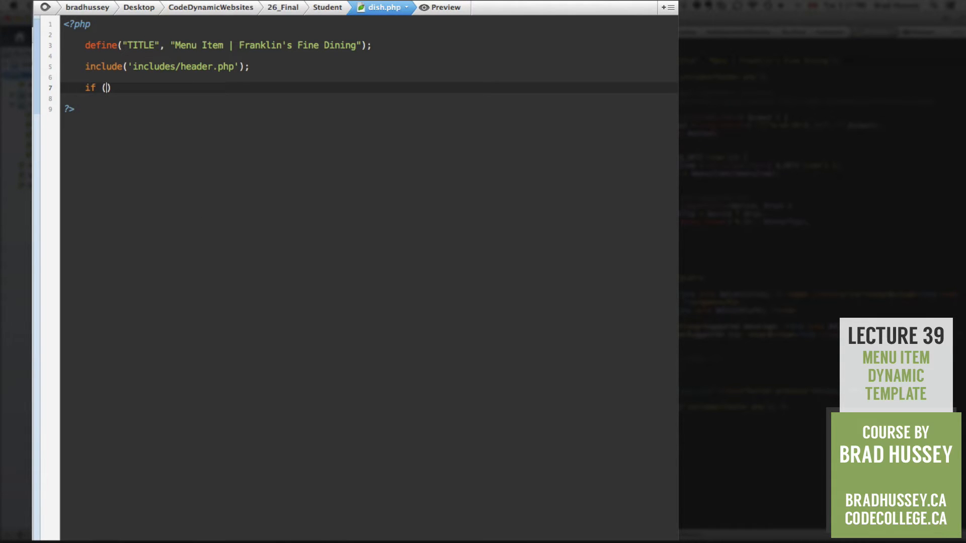
pyautogui.write('isset')
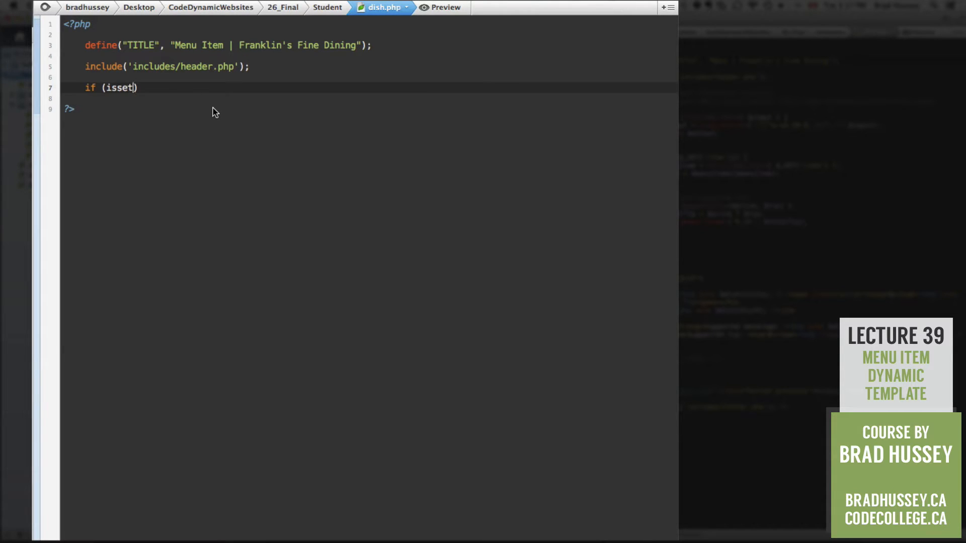
pyautogui.write('()')
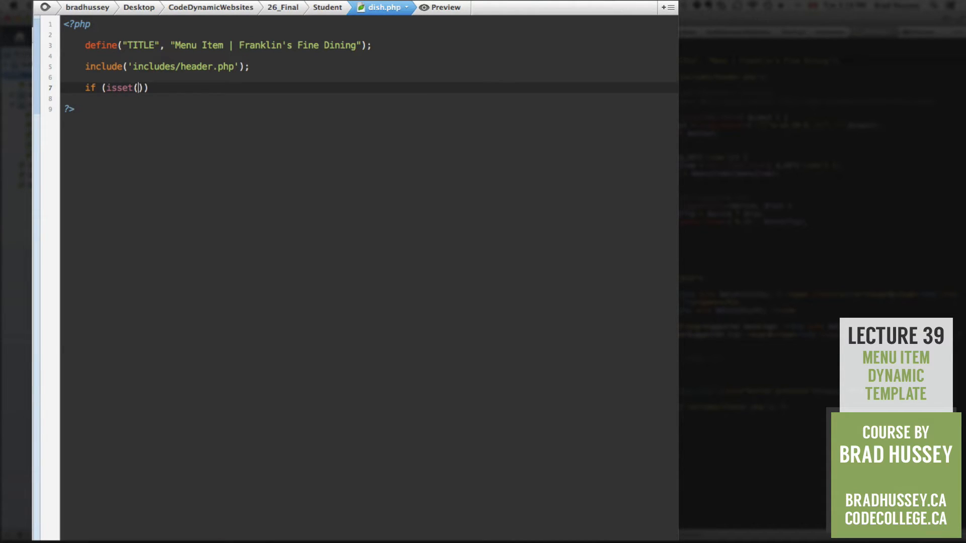
pyautogui.write("$_GET['")
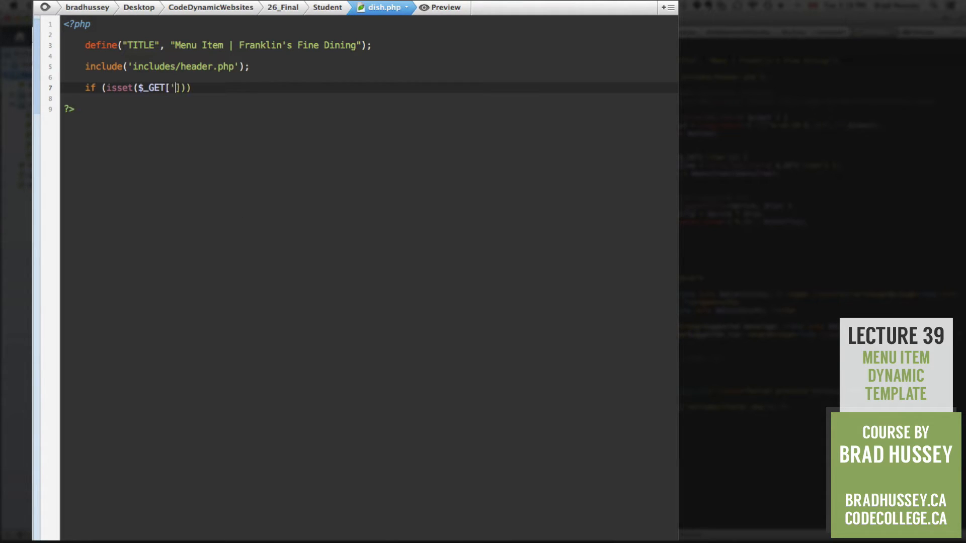
pyautogui.write('item')
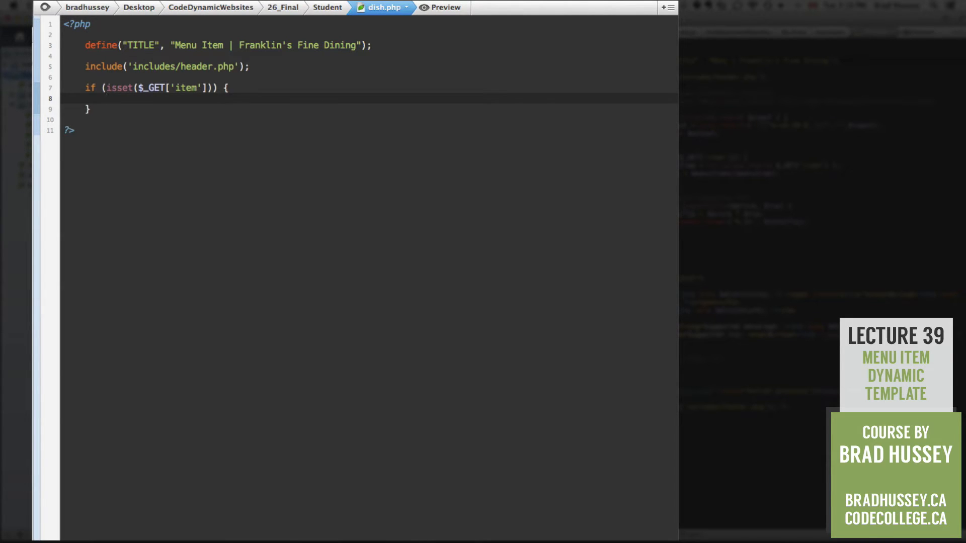
# Inside the check, assign $menuItem = $_GET['item'];.
pyautogui.write('$menu')
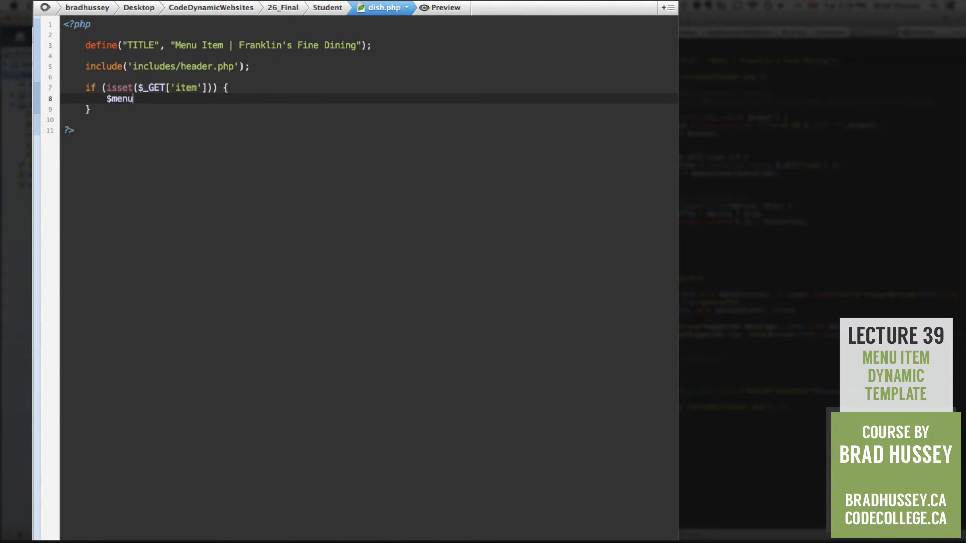
pyautogui.write('Item')
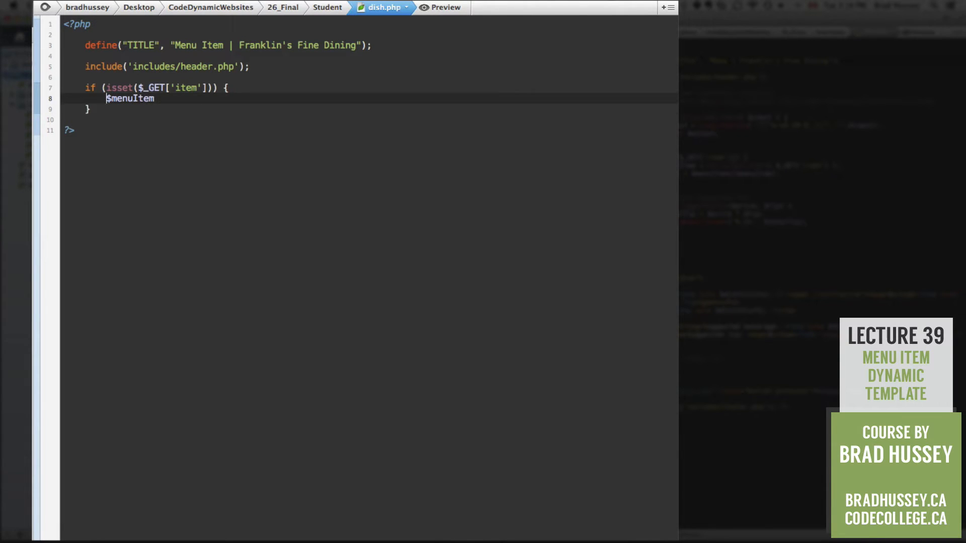
pyautogui.press('Return')
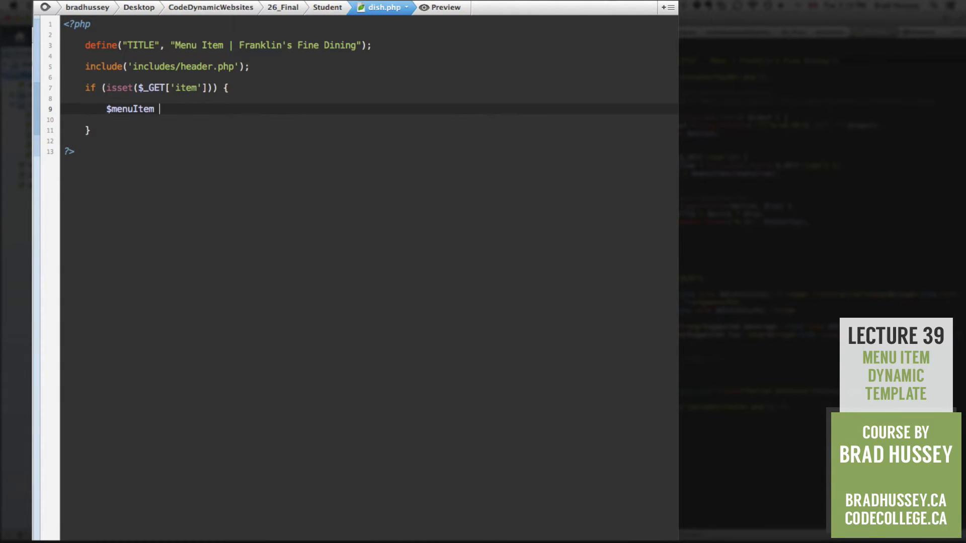
pyautogui.write('=')
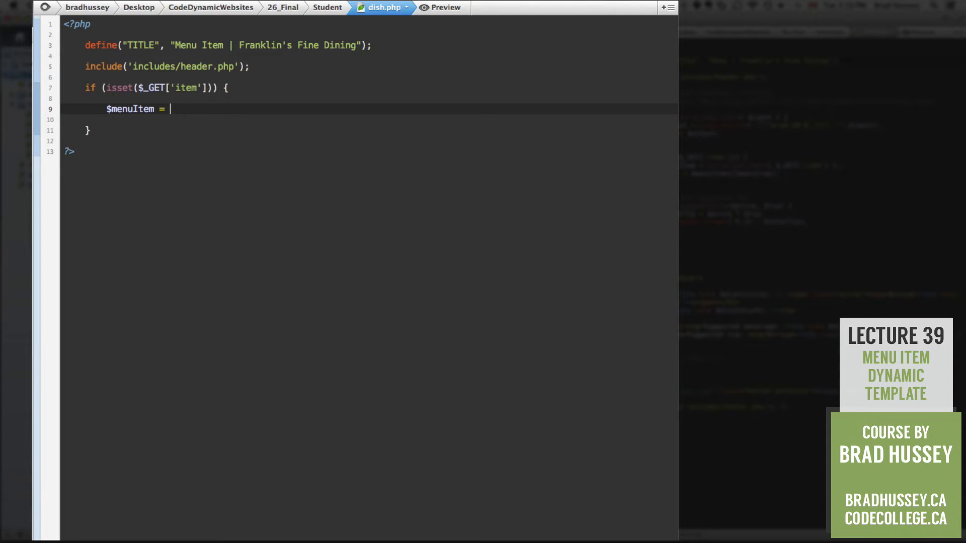
pyautogui.write("$_GET['ite")
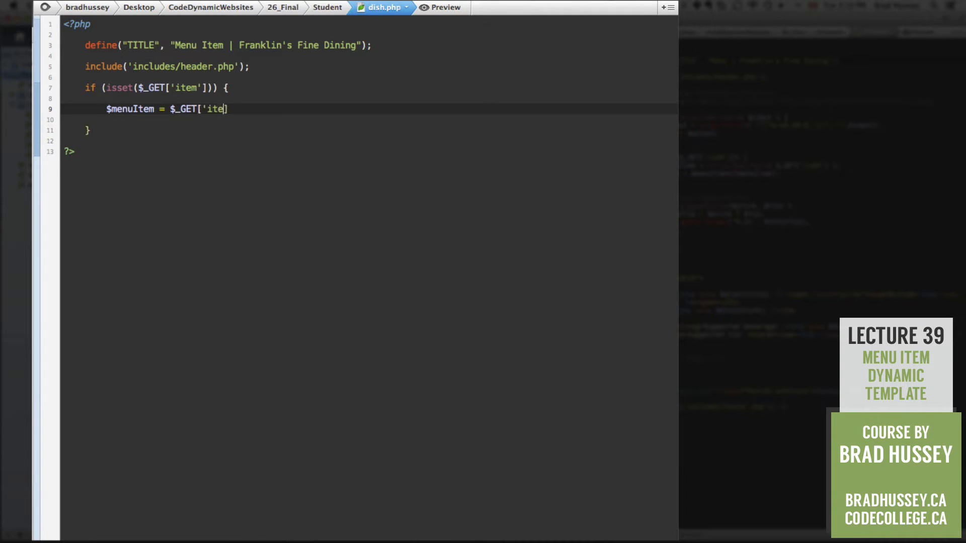
pyautogui.write("m'")
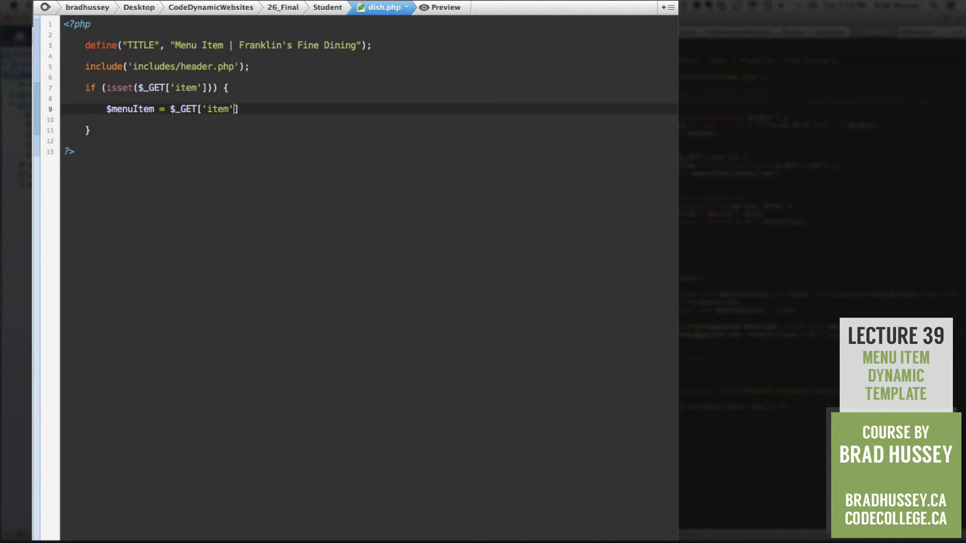
pyautogui.write(';')
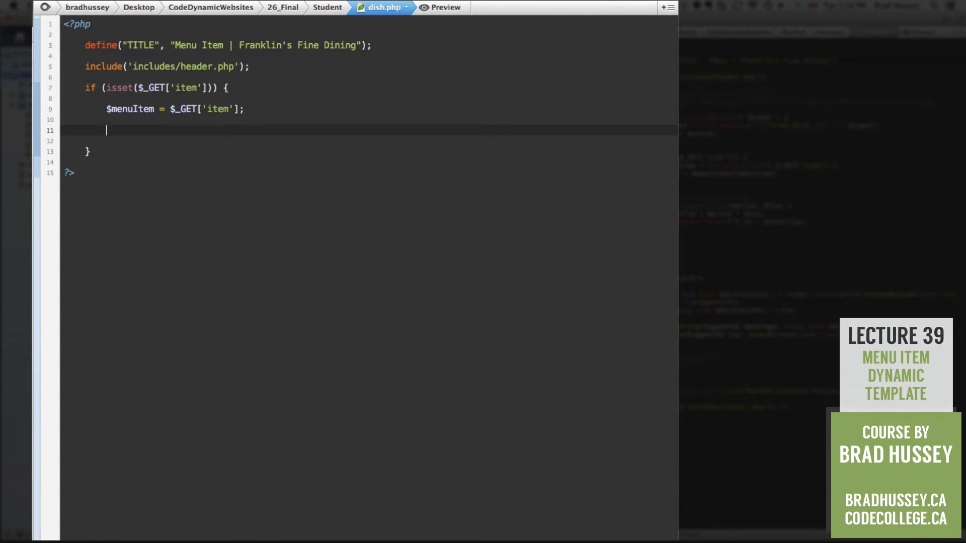
# Look up the dish with $dish = $menuItems[$menuItem];.
pyautogui.write('$fi')
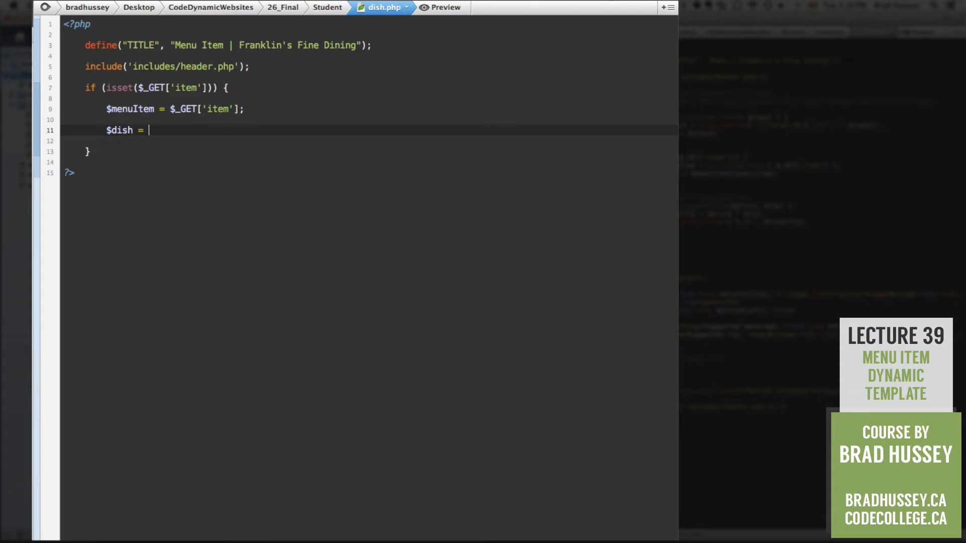
pyautogui.write('$')
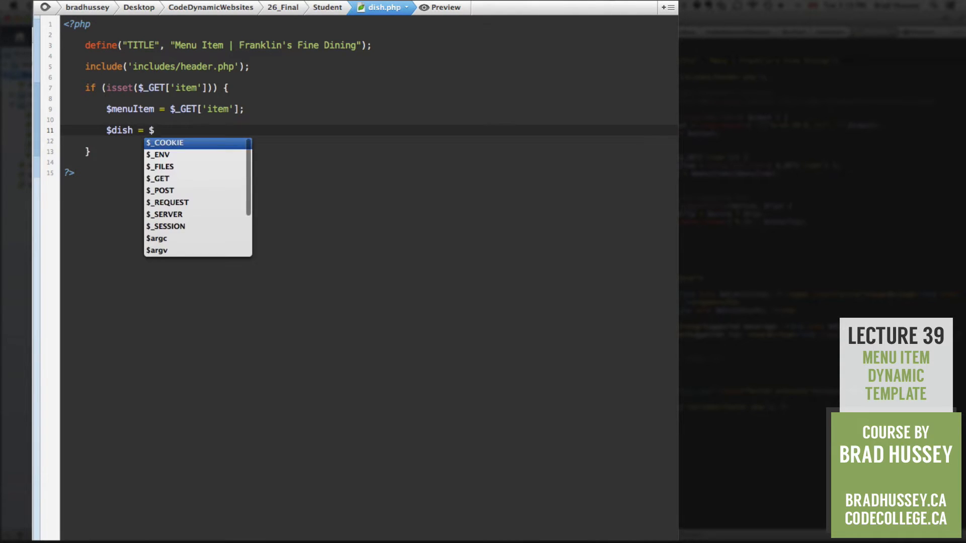
pyautogui.write('menuItems[$menuItem')
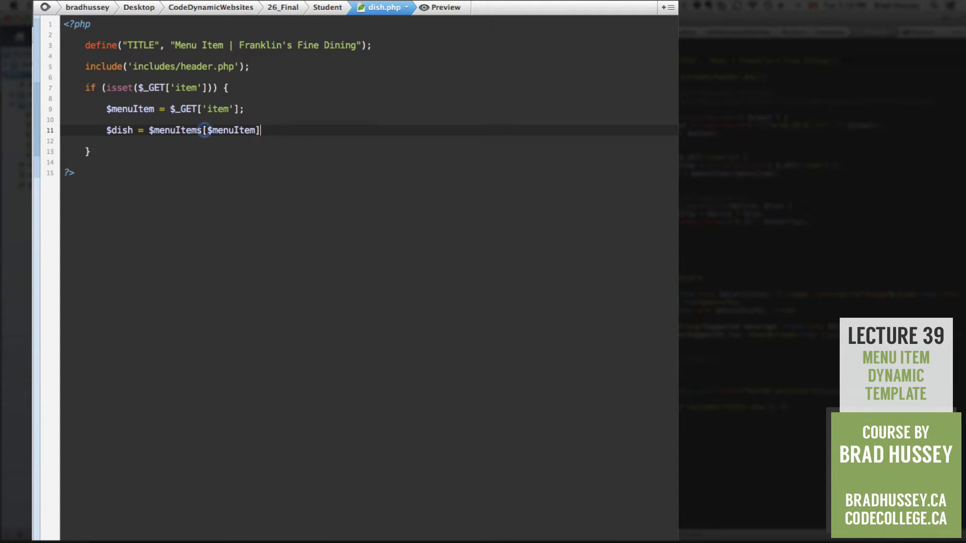
pyautogui.write(';')
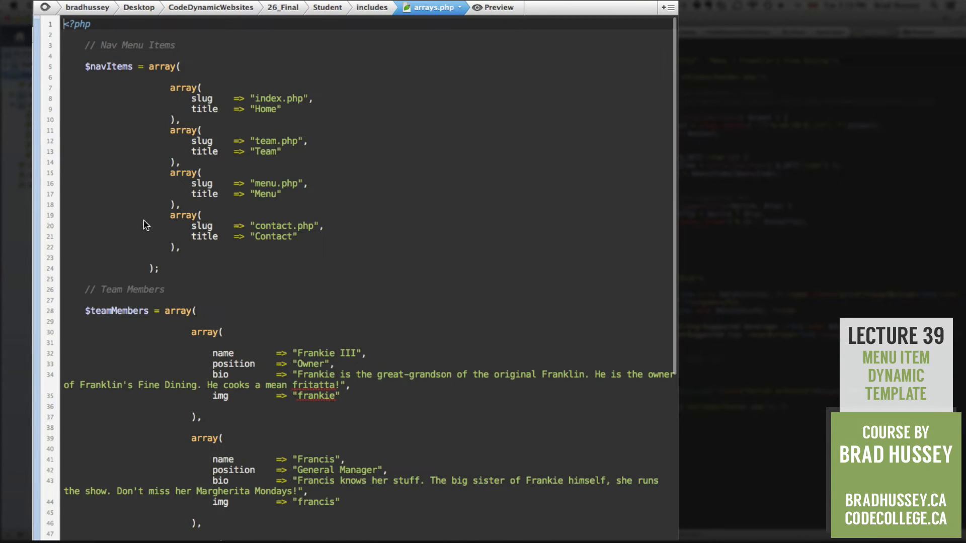
pyautogui.scroll(-3)
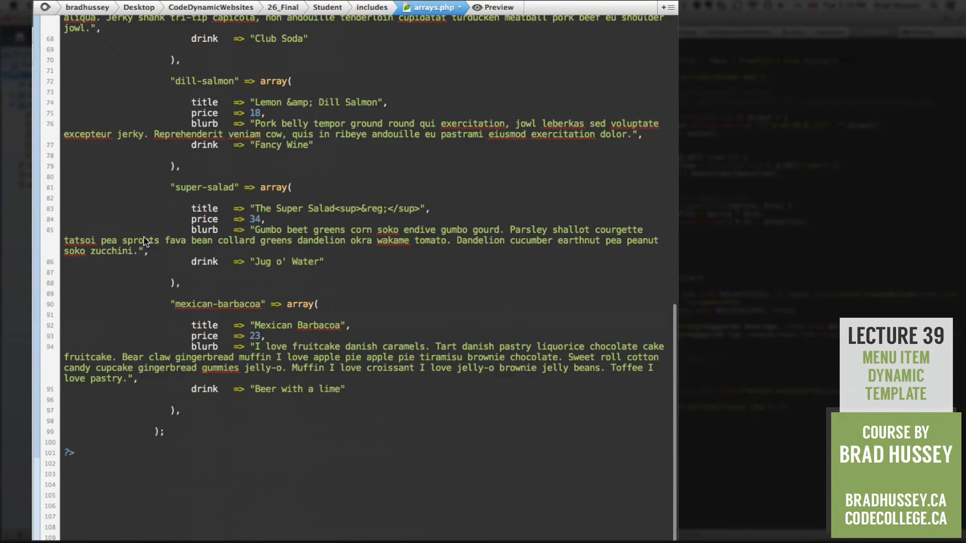
pyautogui.scroll(3)
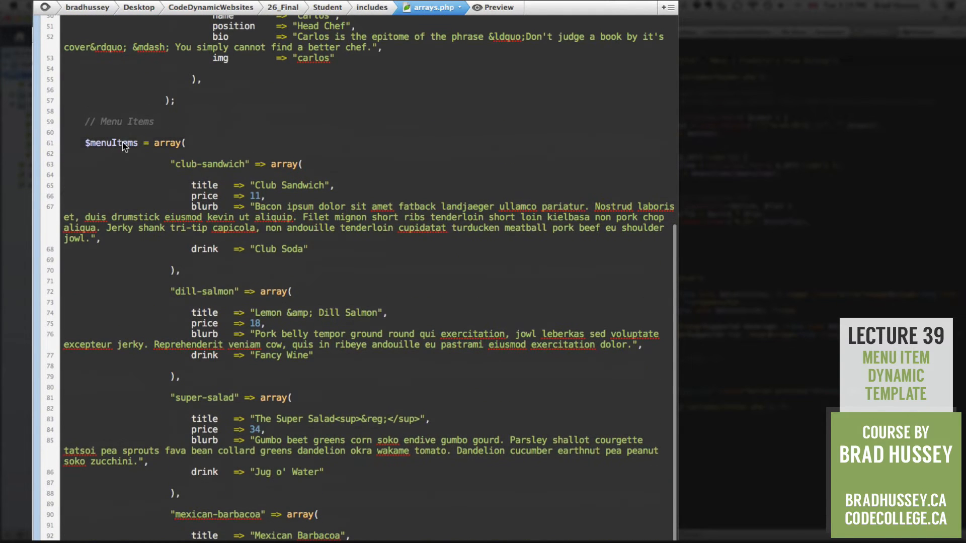
pyautogui.doubleClick(111, 142)
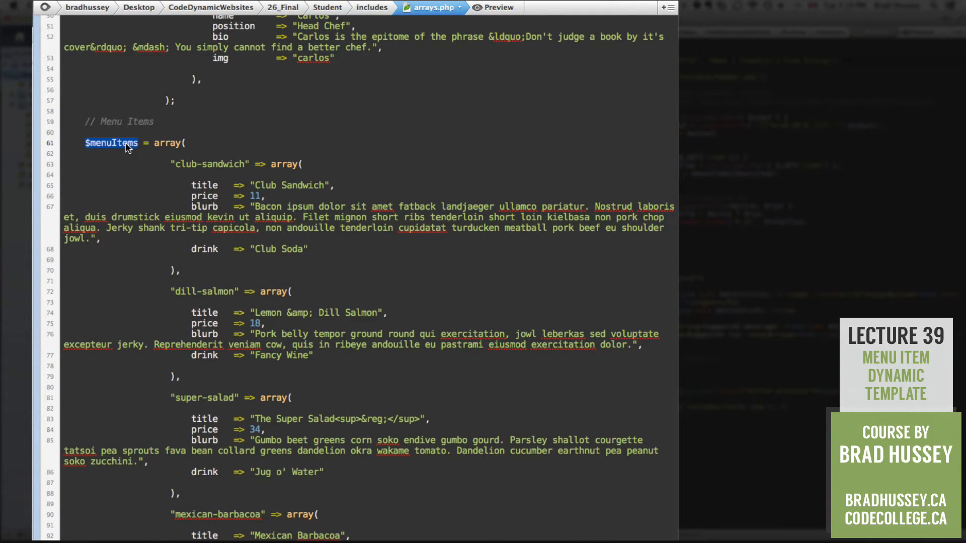
pyautogui.moveTo(314, 196)
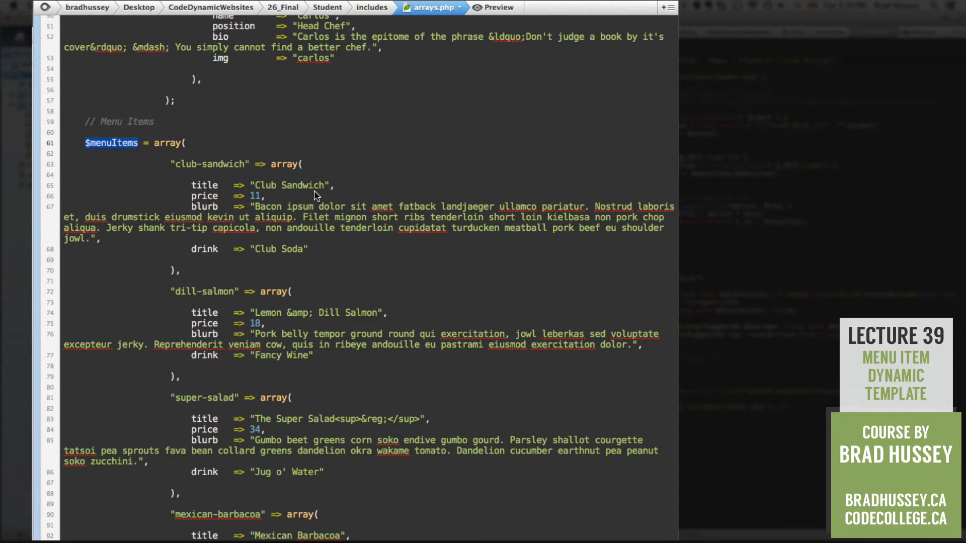
pyautogui.moveTo(130, 152)
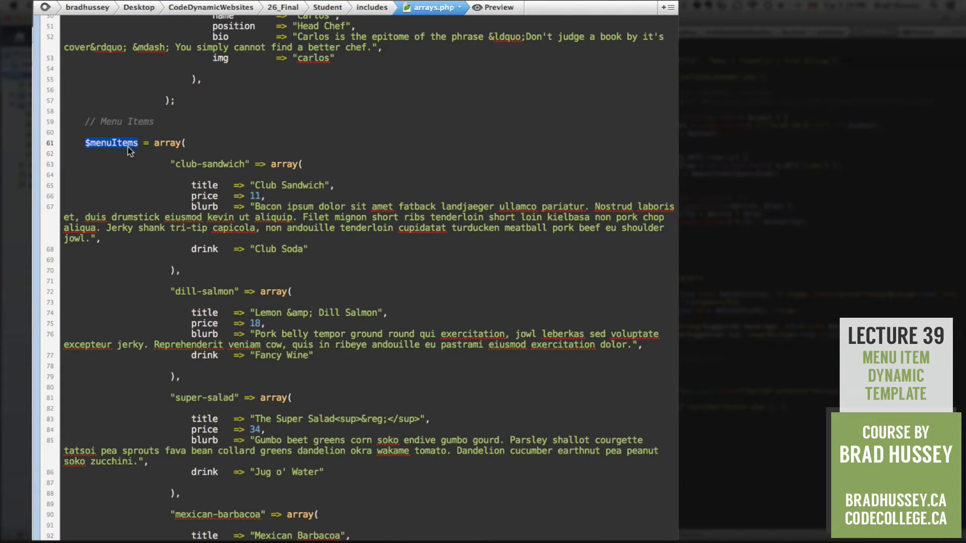
pyautogui.click(382, 7)
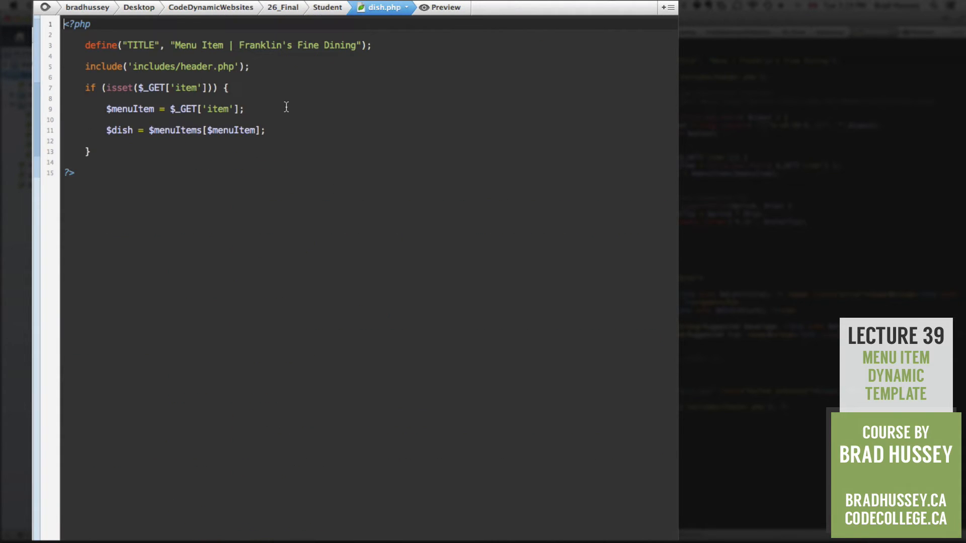
pyautogui.moveTo(245, 127)
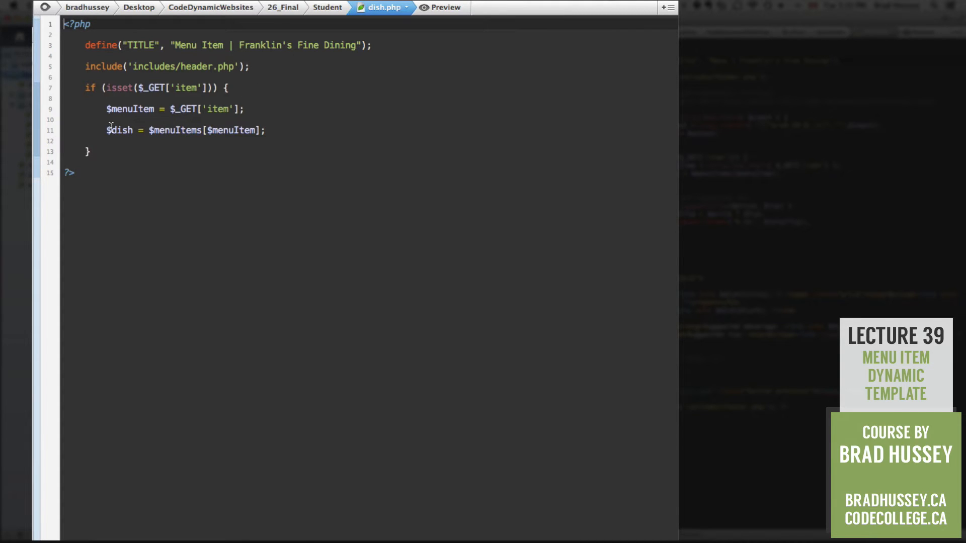
pyautogui.click(133, 129)
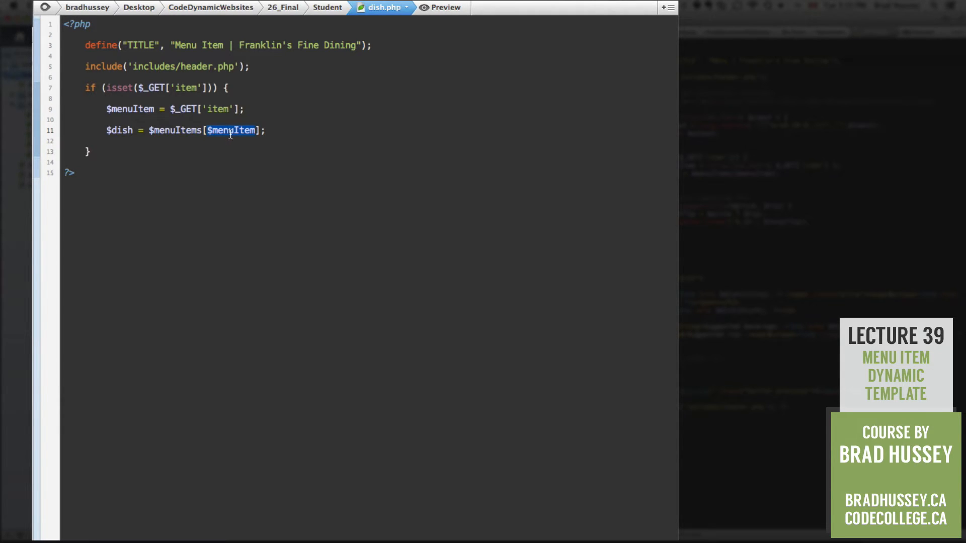
pyautogui.click(90, 151)
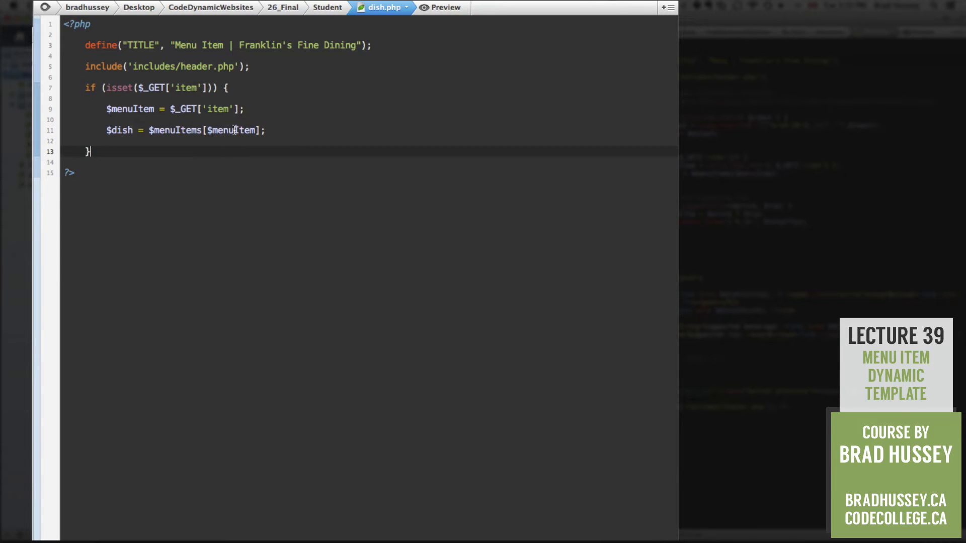
pyautogui.doubleClick(232, 130)
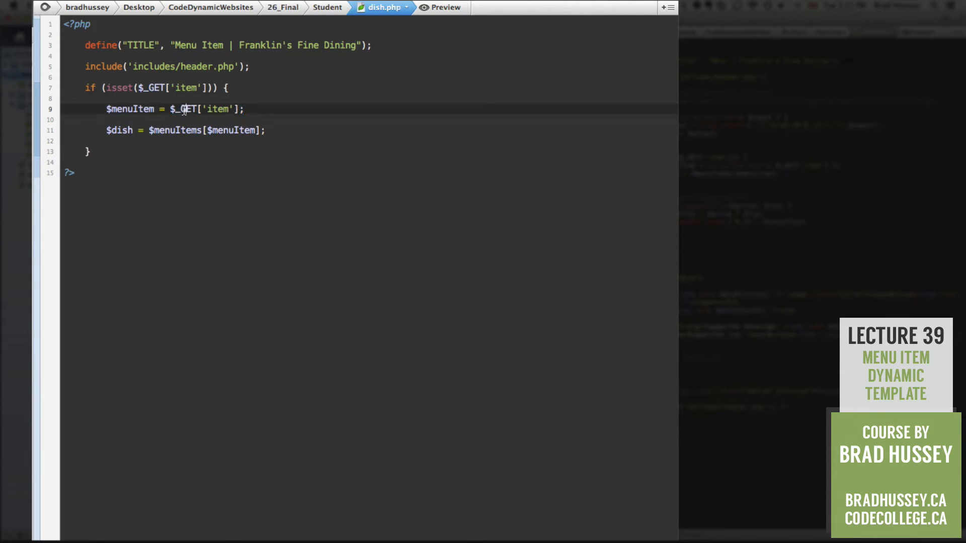
pyautogui.doubleClick(217, 108)
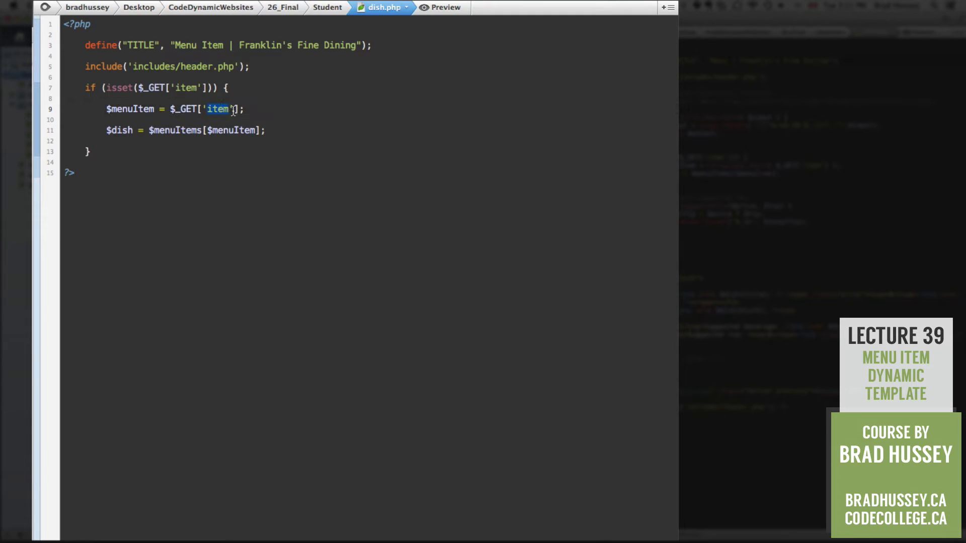
pyautogui.click(245, 108)
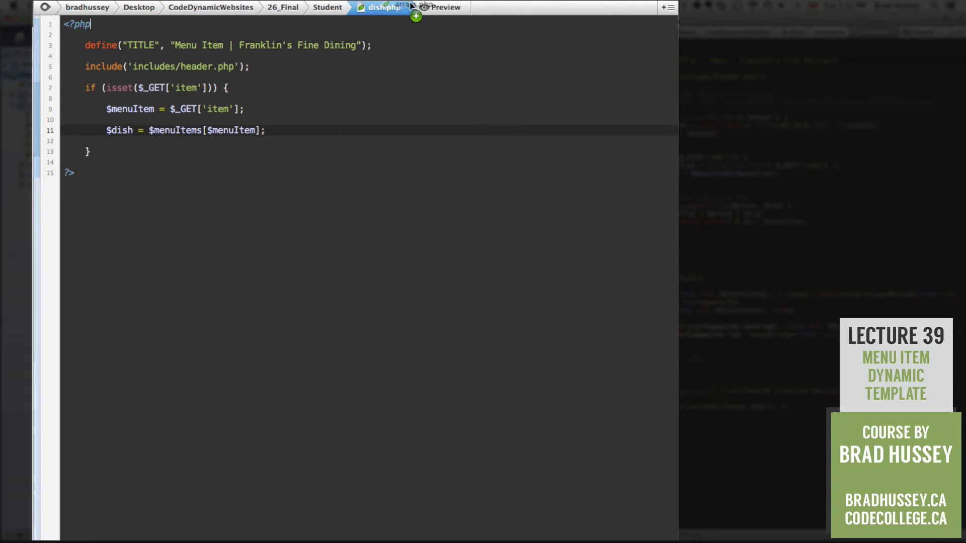
pyautogui.click(432, 7)
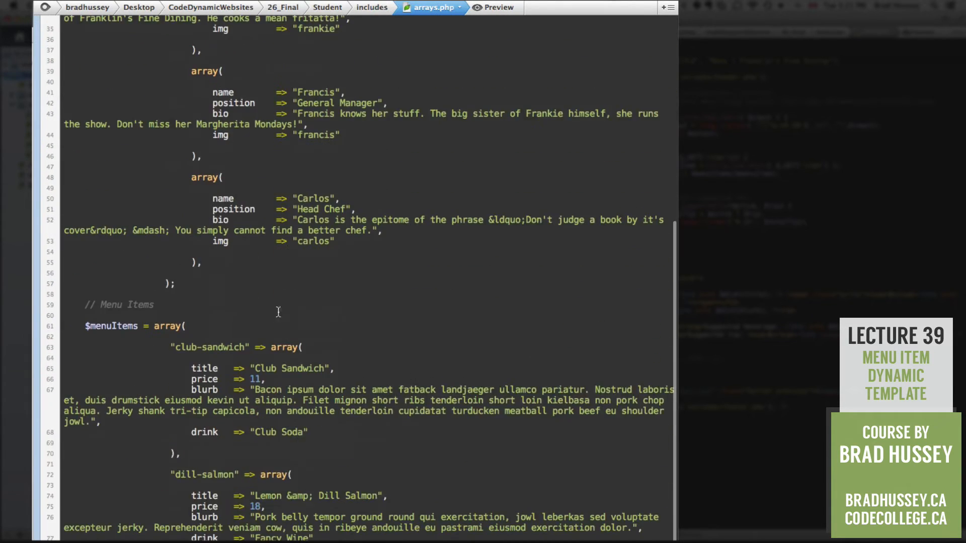
pyautogui.scroll(-3)
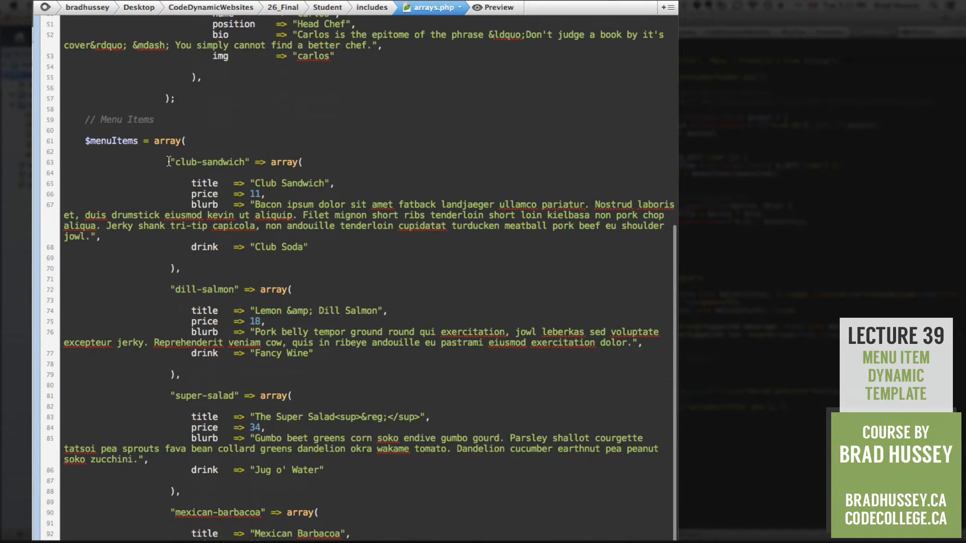
pyautogui.scroll(-3)
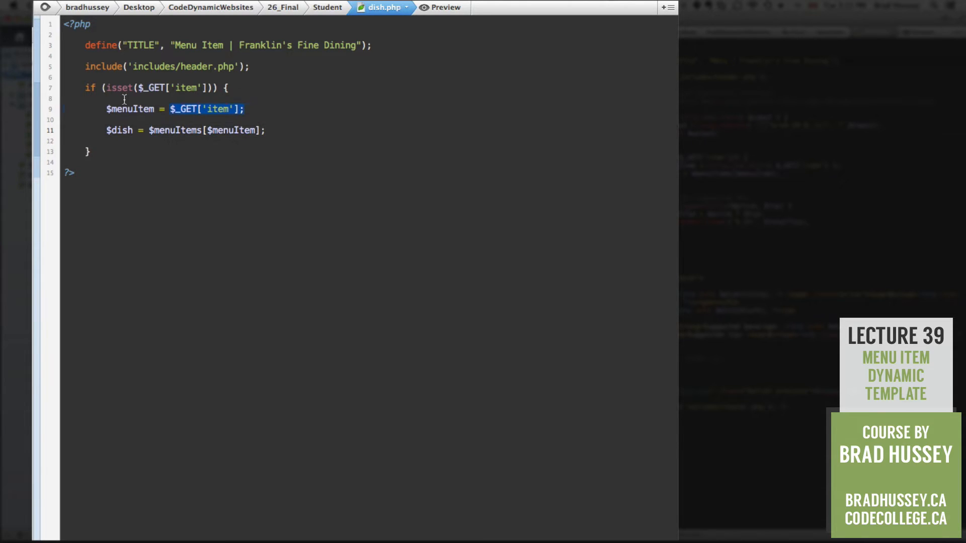
# Insert blank lines between the header include and the isset check.
pyautogui.click(169, 109)
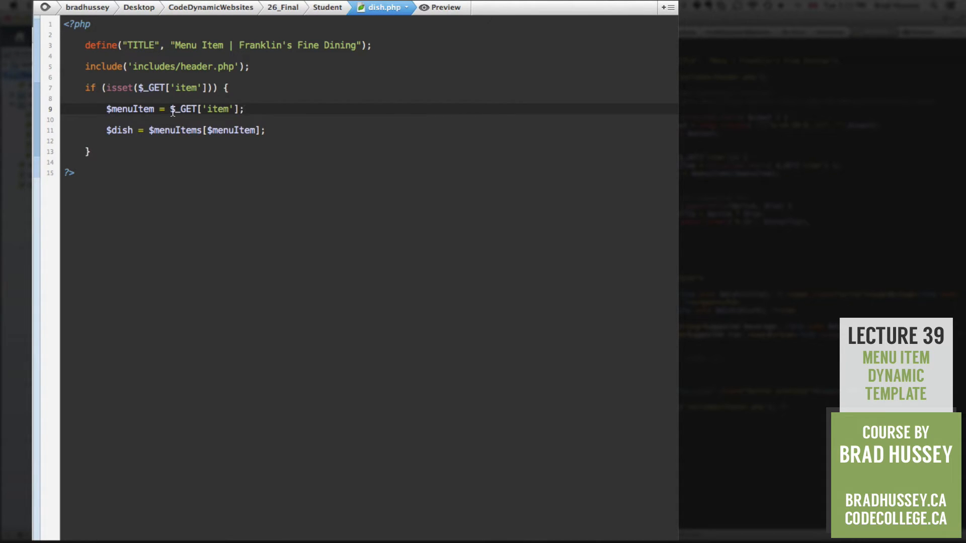
pyautogui.click(248, 109)
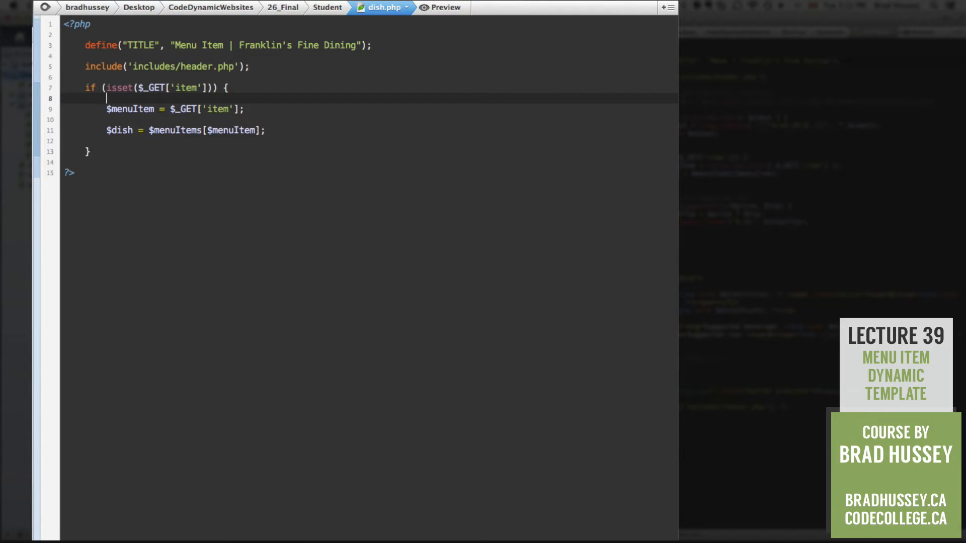
pyautogui.press('Return')
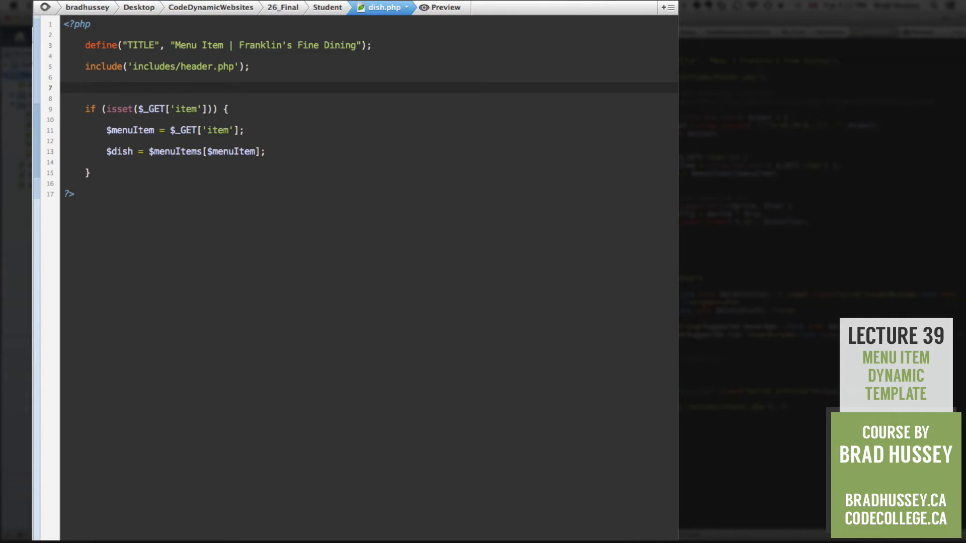
# Declare function strip_bad_chars( $input ) { above the isset check.
pyautogui.write('fun')
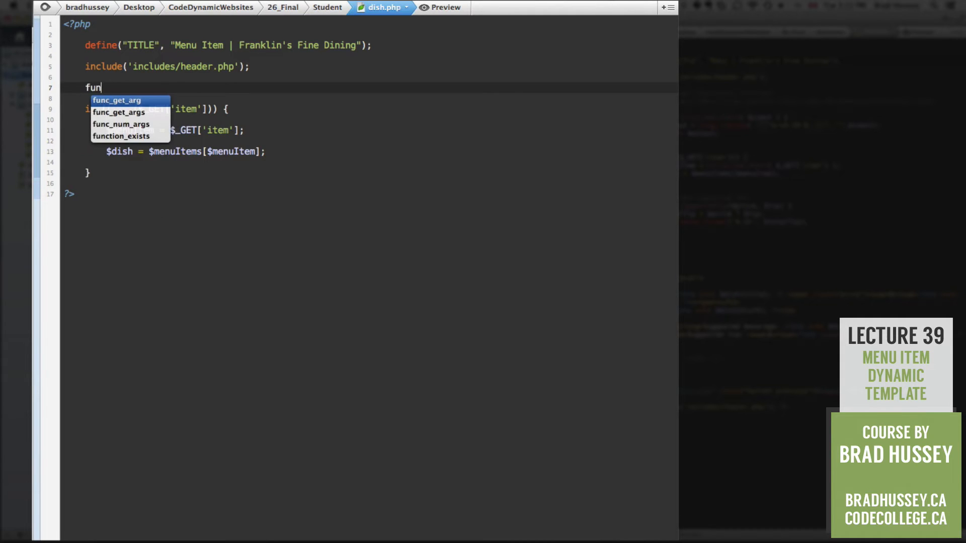
pyautogui.write('ction strip_bad')
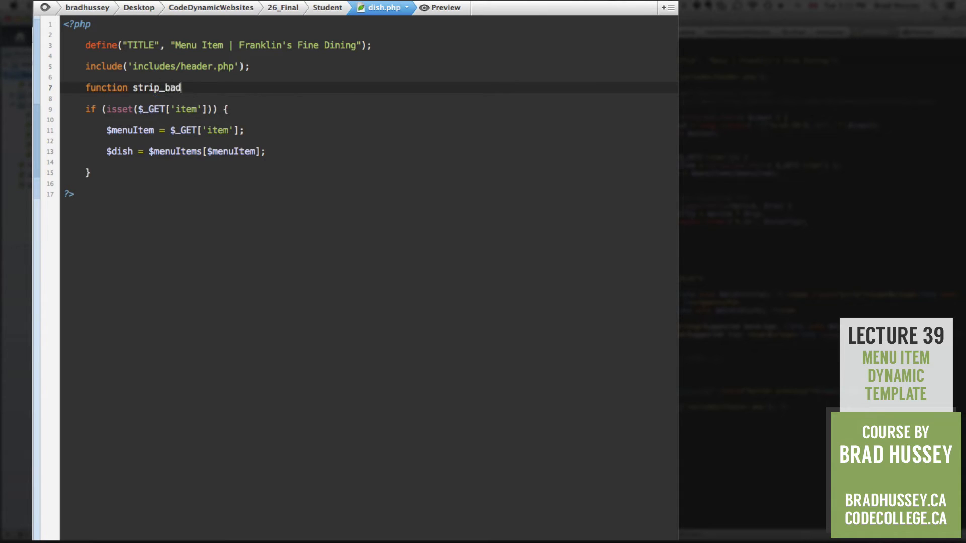
pyautogui.write('_chars')
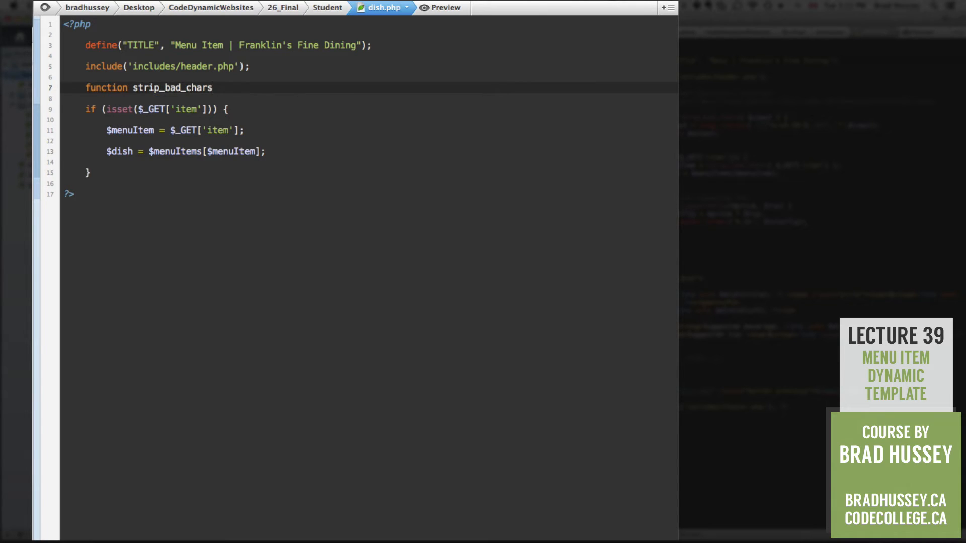
pyautogui.write('( )')
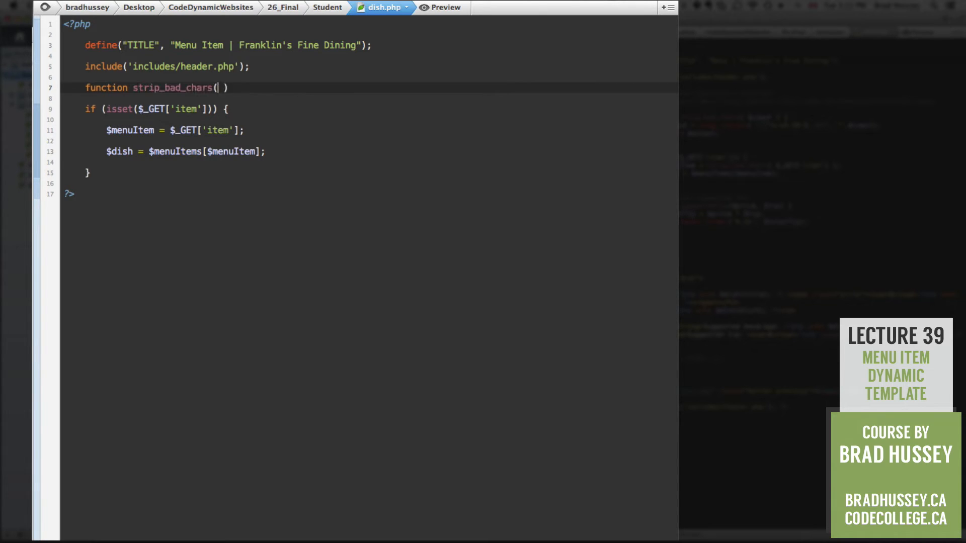
pyautogui.write('$i')
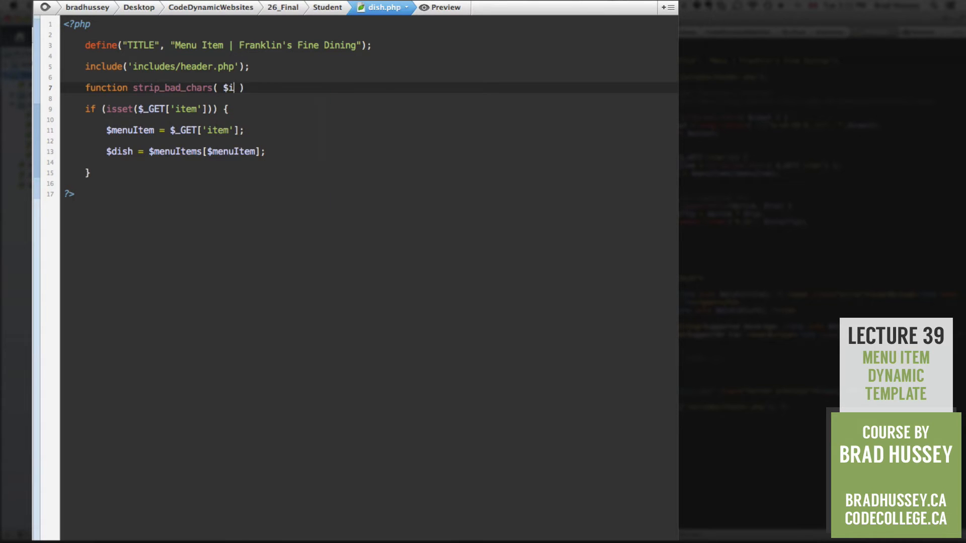
pyautogui.write('nput ) {')
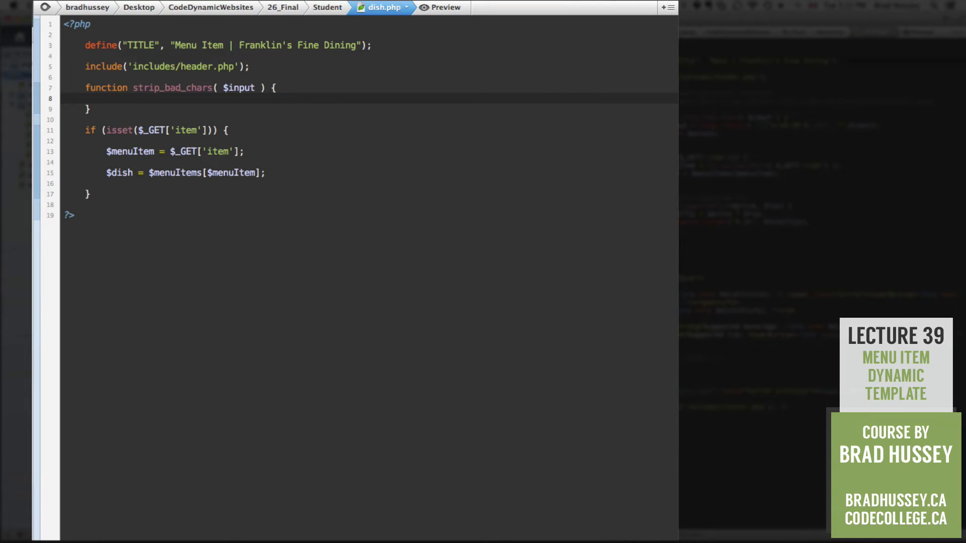
# Begin the function body with an $output assignment.
pyautogui.click(106, 99)
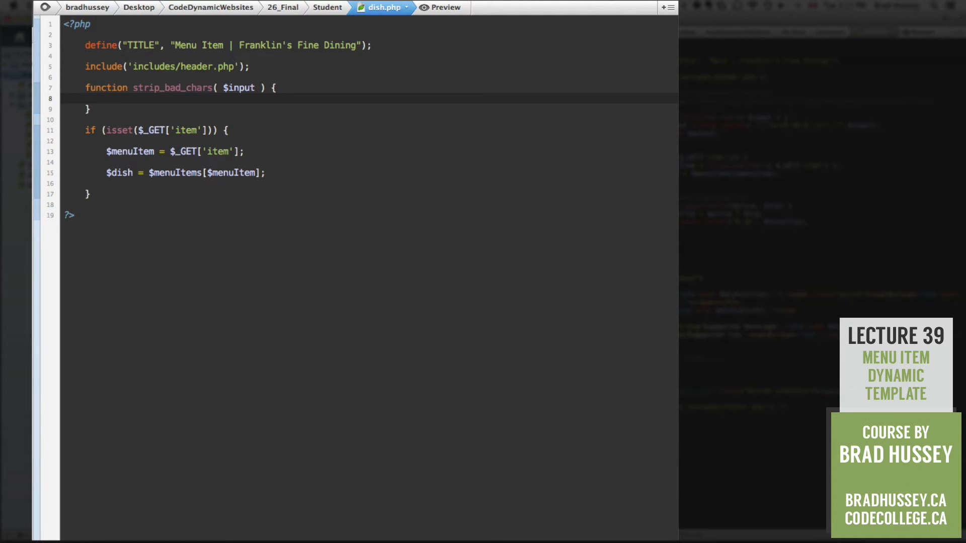
pyautogui.write('$output =')
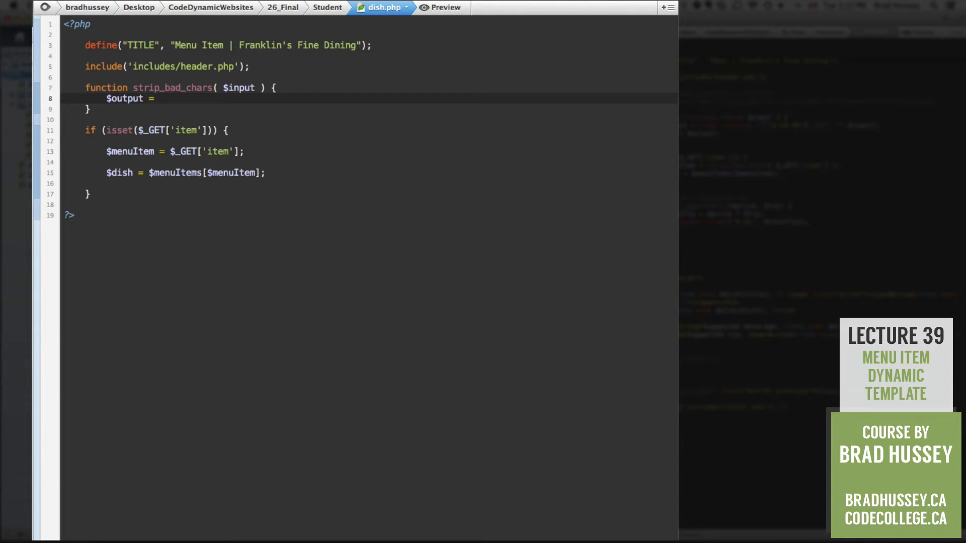
# Assign $output to preg_replace() with an empty quoted first argument.
pyautogui.write('preg_replace();')
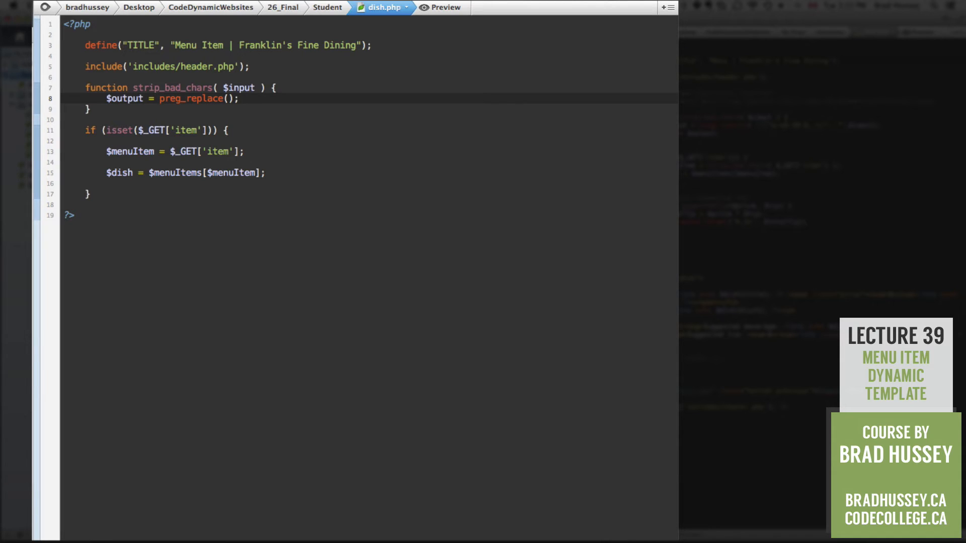
pyautogui.click(240, 99)
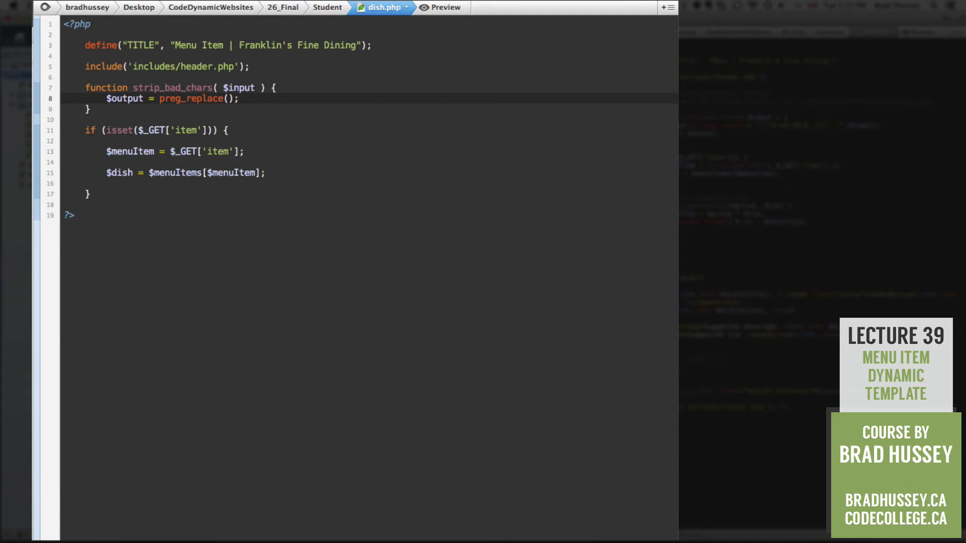
pyautogui.click(240, 99)
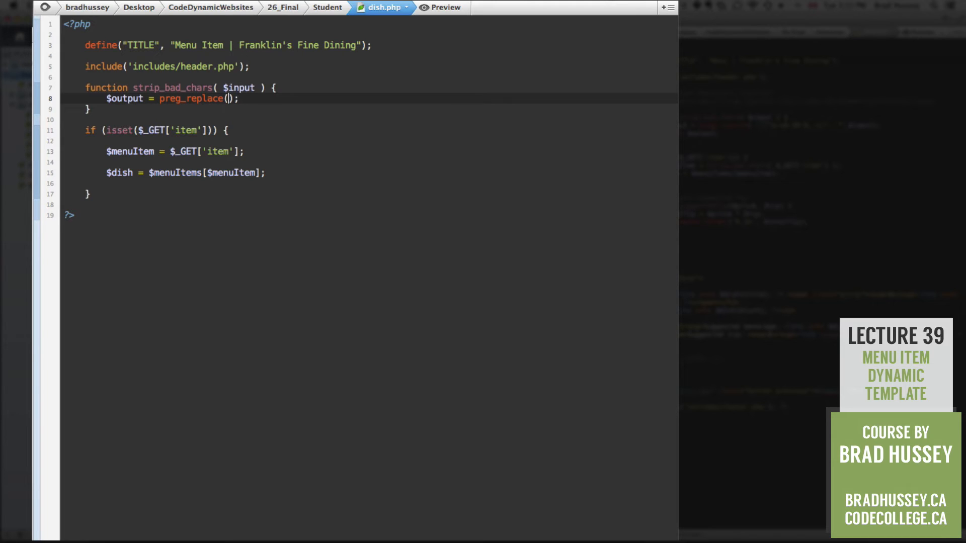
pyautogui.write('""')
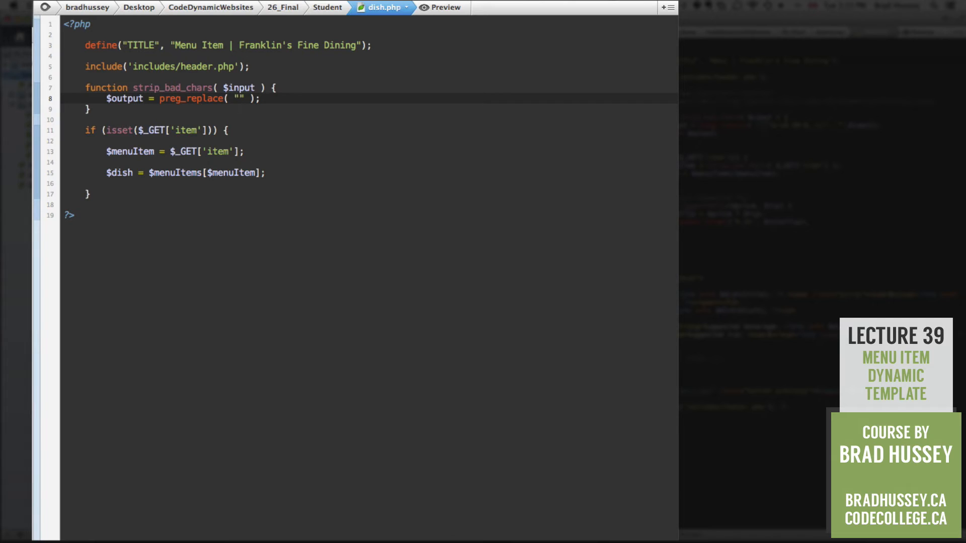
# Write the pattern /[^a-zA-Z0-9_-]/ inside the quotes.
pyautogui.write('/')
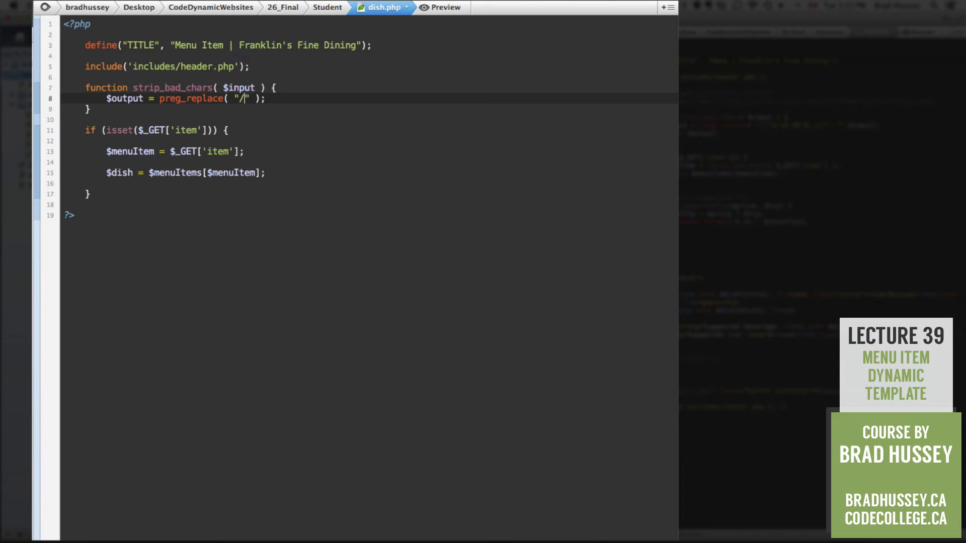
pyautogui.write('[')
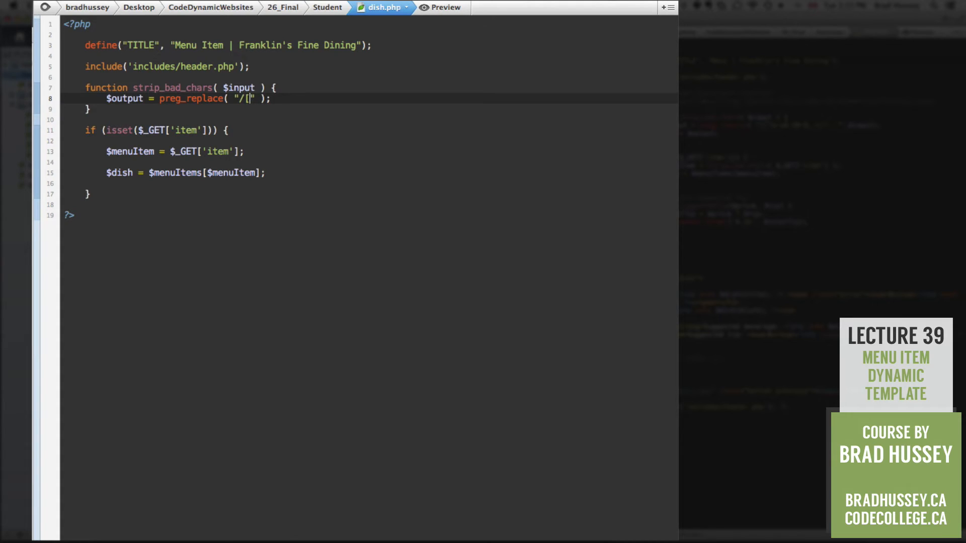
pyautogui.write('^')
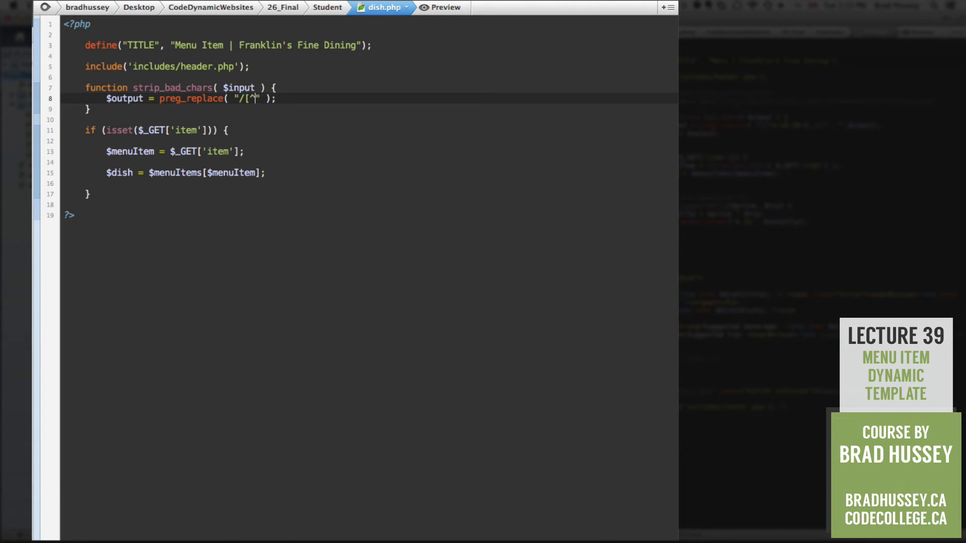
pyautogui.write('a-z')
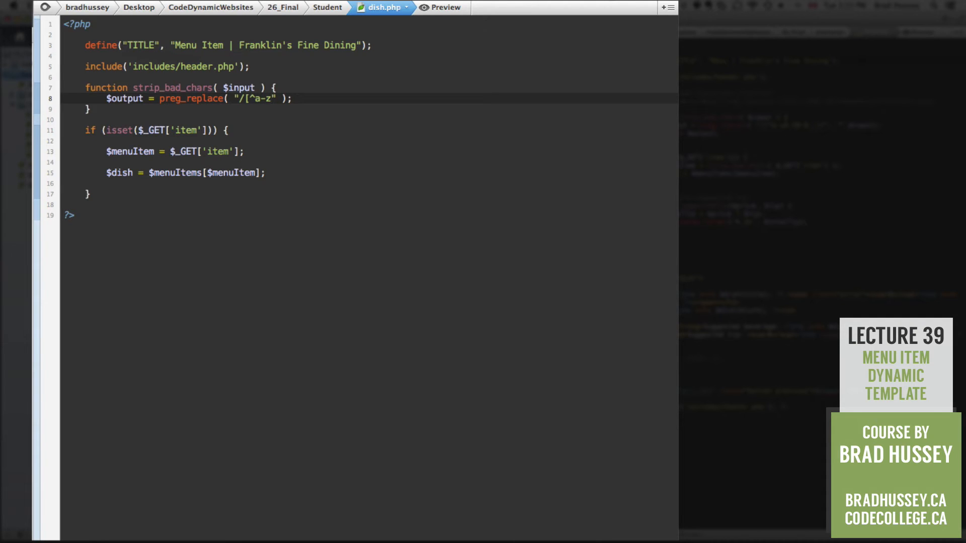
pyautogui.write('A-Z')
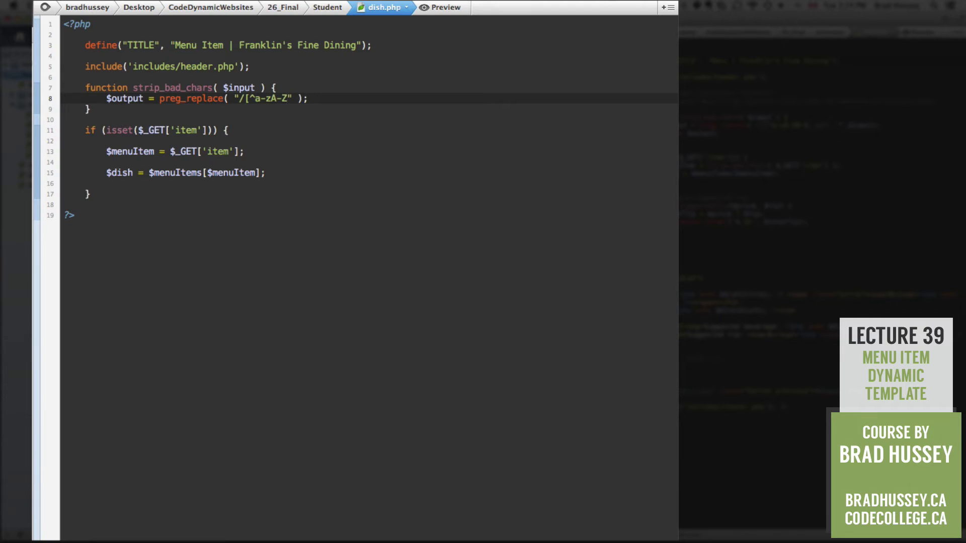
pyautogui.write('0')
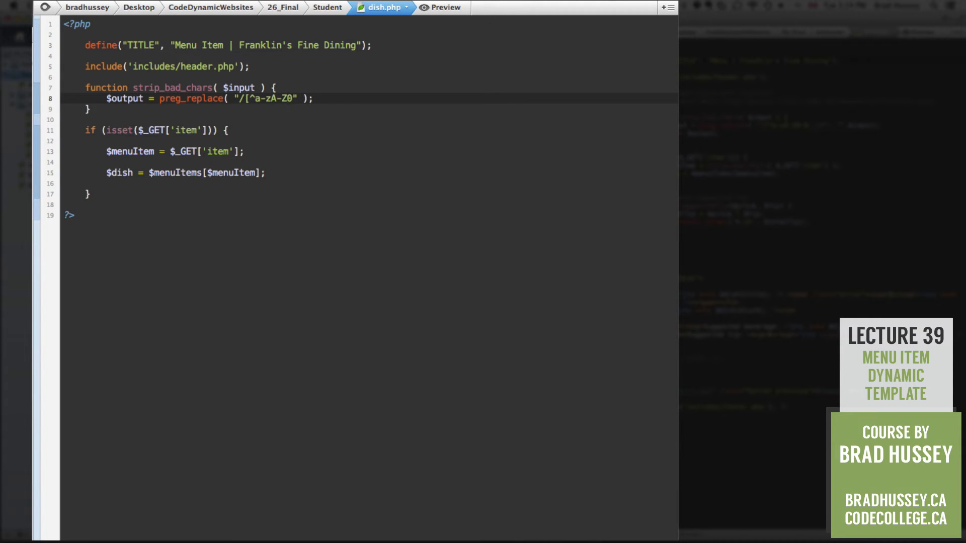
pyautogui.write('-')
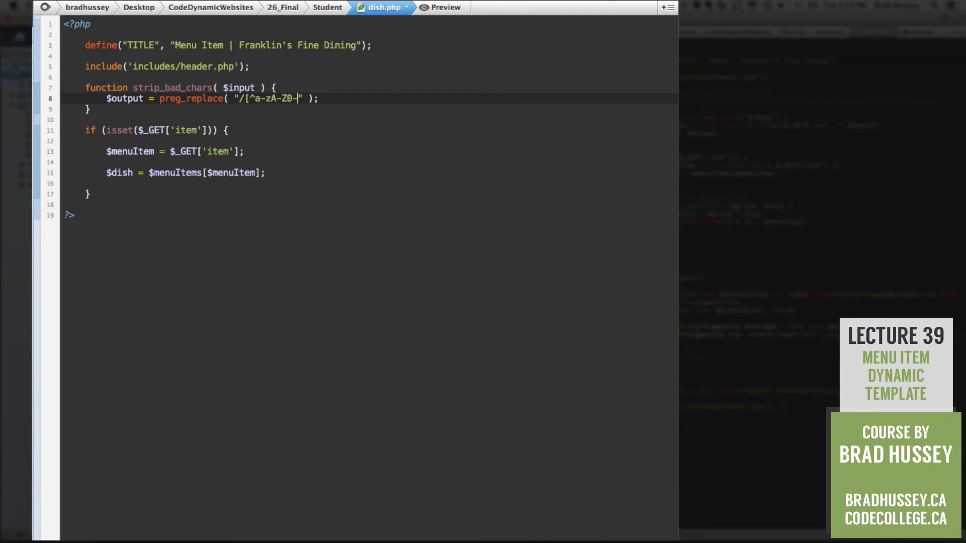
pyautogui.write('9')
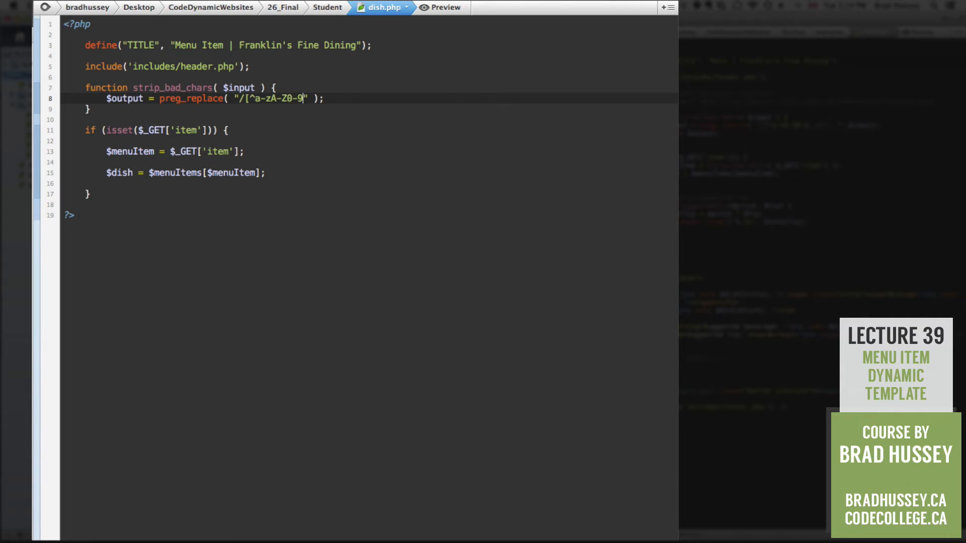
pyautogui.write('_-')
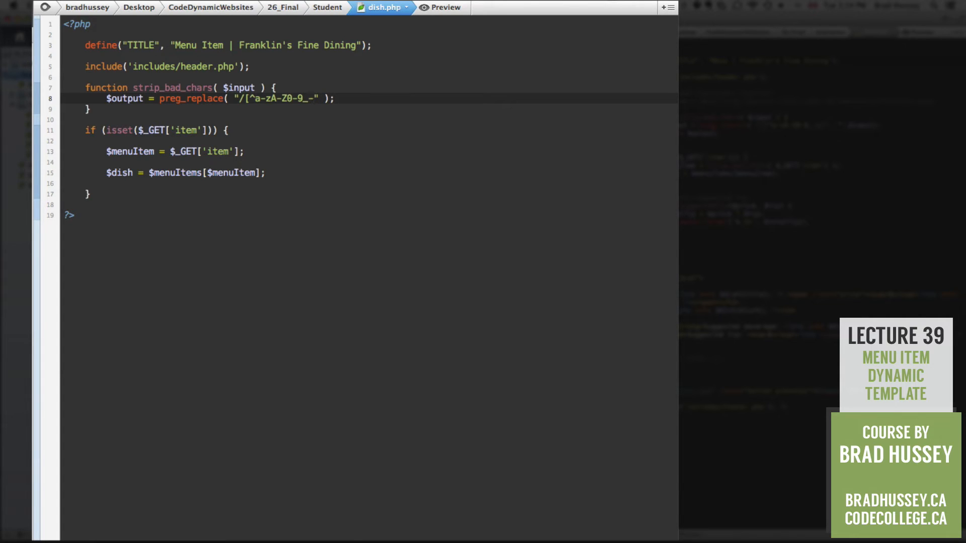
pyautogui.write(']/')
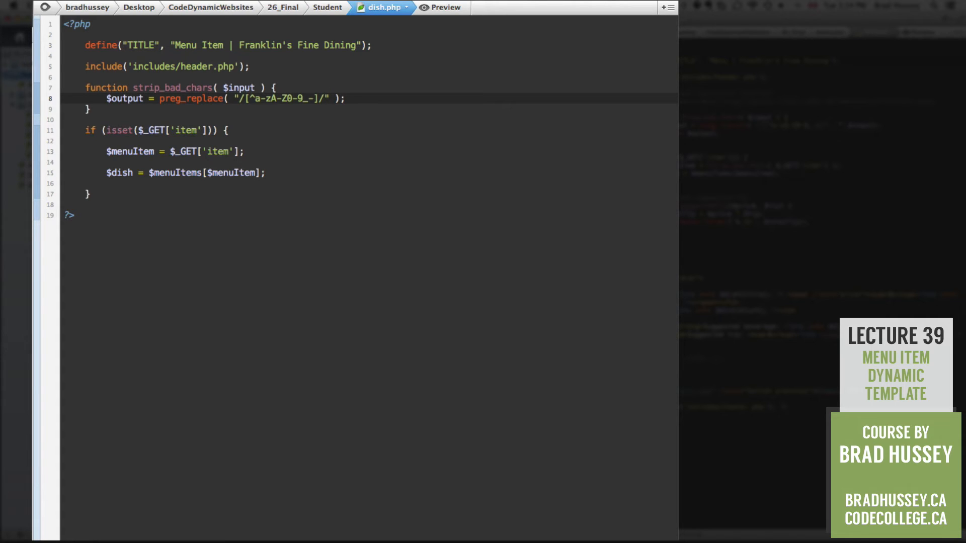
pyautogui.moveTo(756, 127)
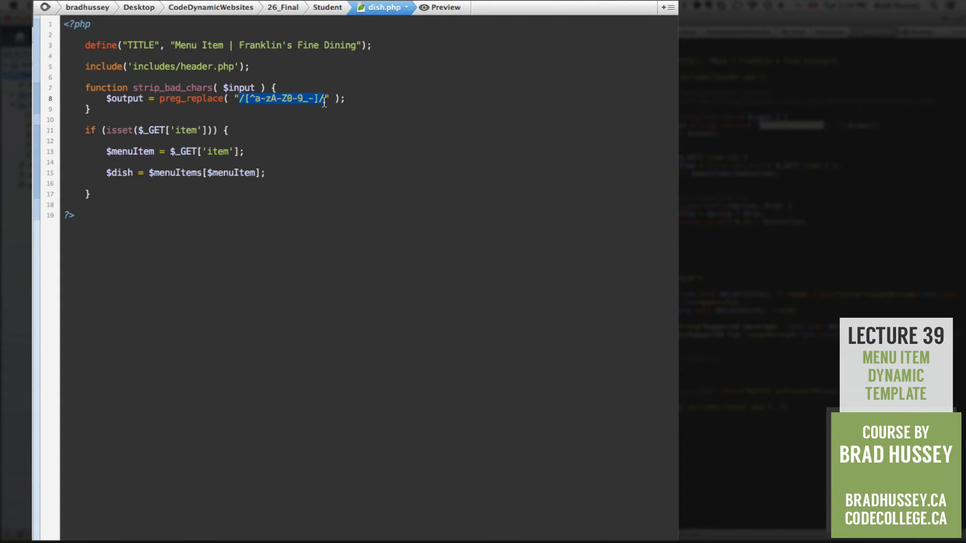
# Add the replacement "" and subject $input as preg_replace's remaining arguments.
pyautogui.click(331, 98)
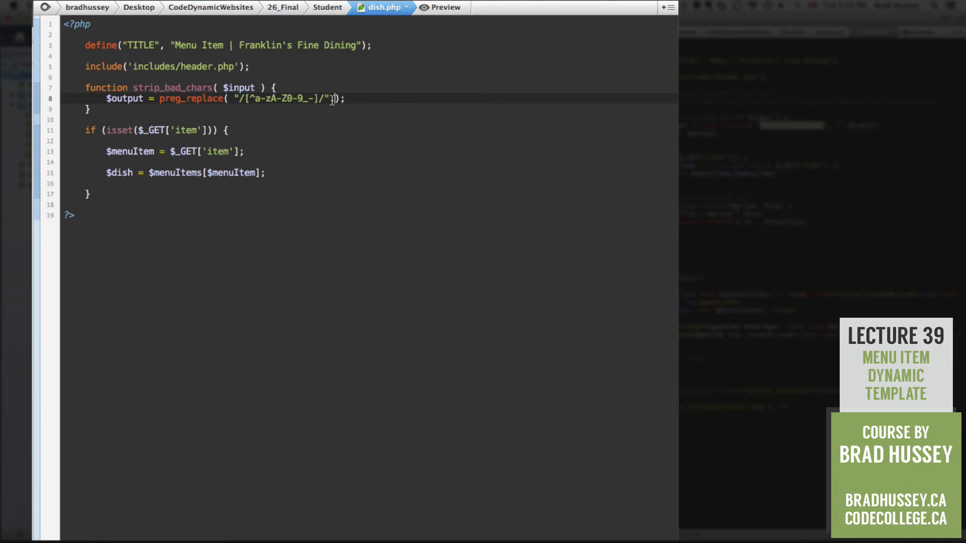
pyautogui.write(',')
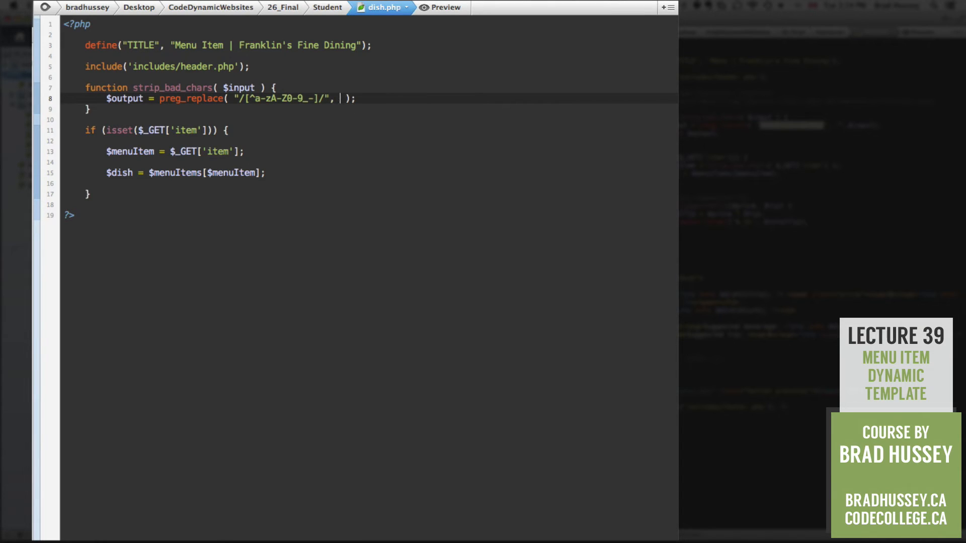
pyautogui.write('""')
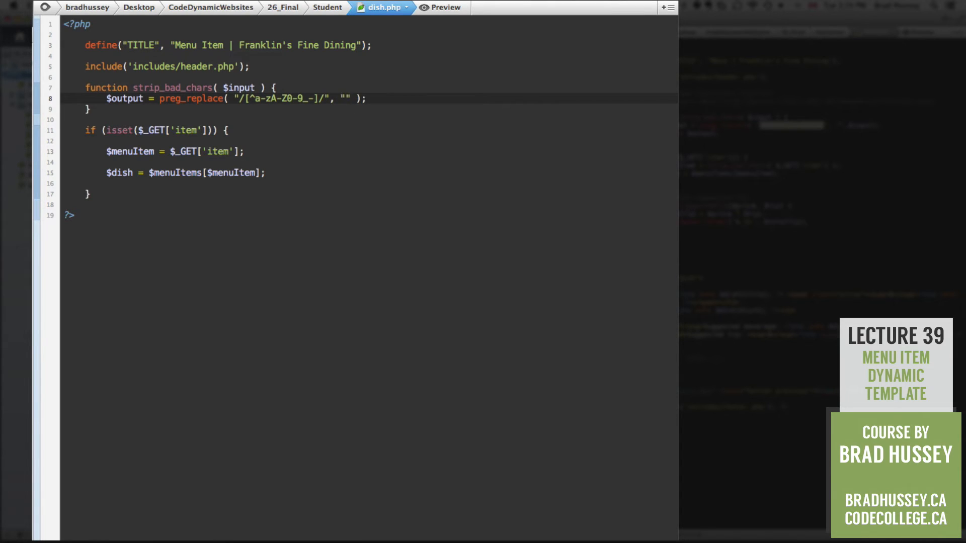
pyautogui.write('$')
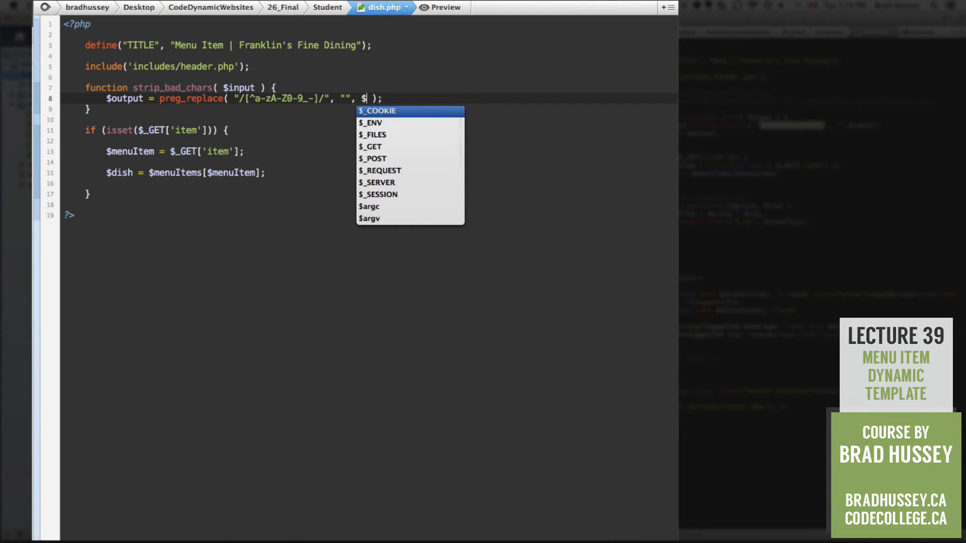
pyautogui.write('input')
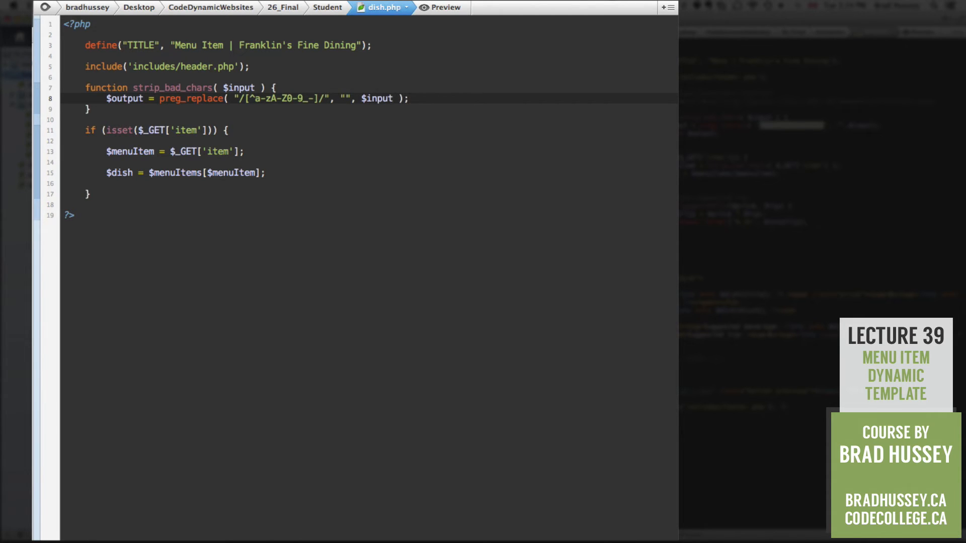
# Return $output and add a // comment with the php.net preg_replace URL.
pyautogui.click(107, 141)
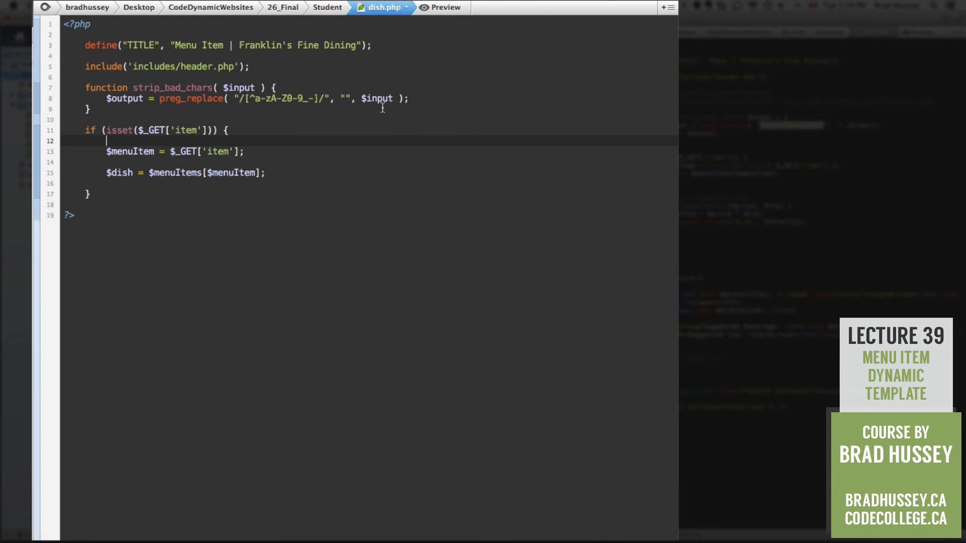
pyautogui.write('return $output;')
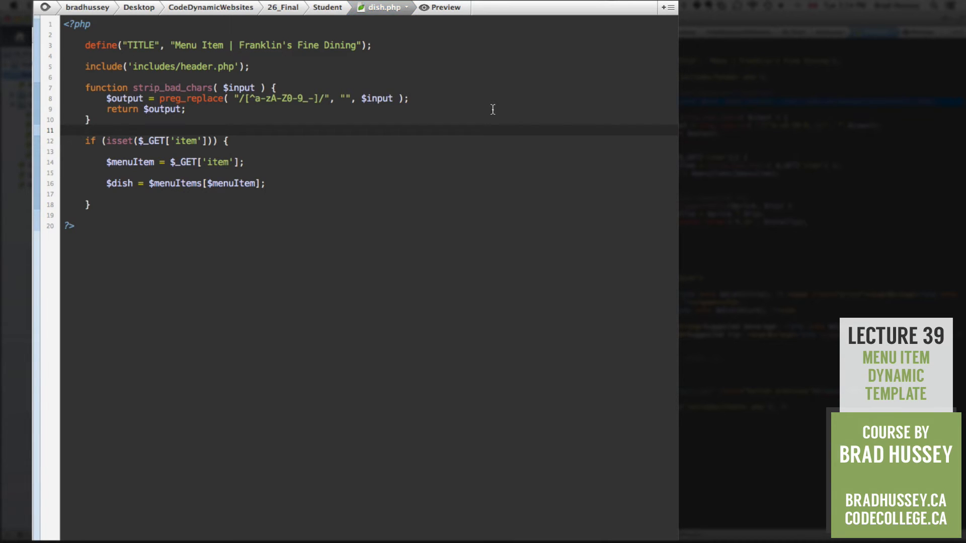
pyautogui.write('// Learn more about preg_replace: http://php.net/manual/en/function.preg-replace.php')
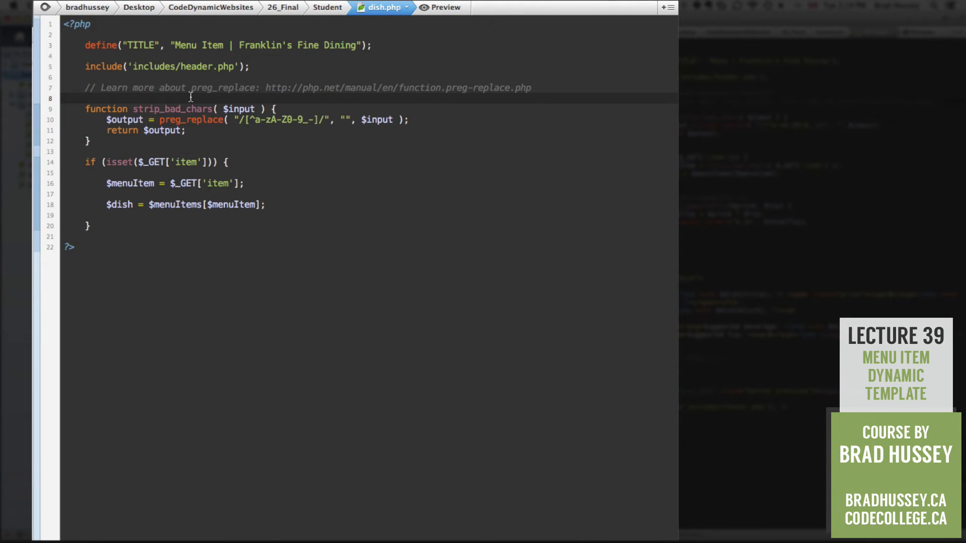
pyautogui.moveTo(85, 137)
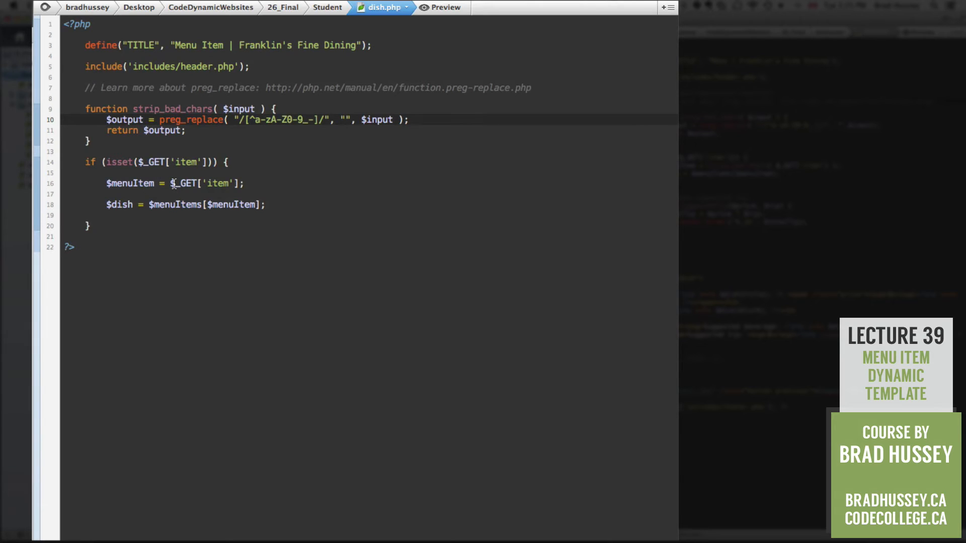
pyautogui.click(171, 183)
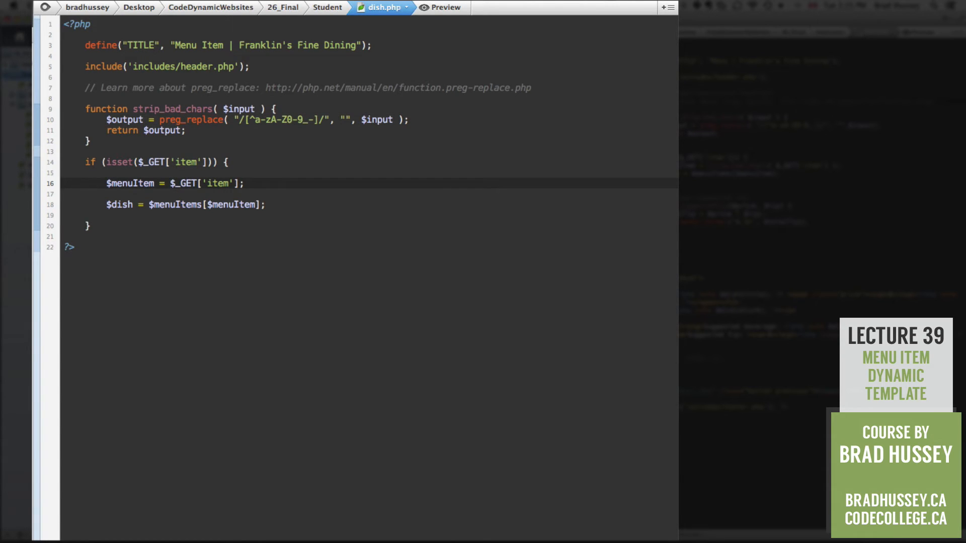
# Wrap $_GET['item'] in strip_bad_chars before the $menuItems[$menuItem] lookup.
pyautogui.write('strip_bad_chars(')
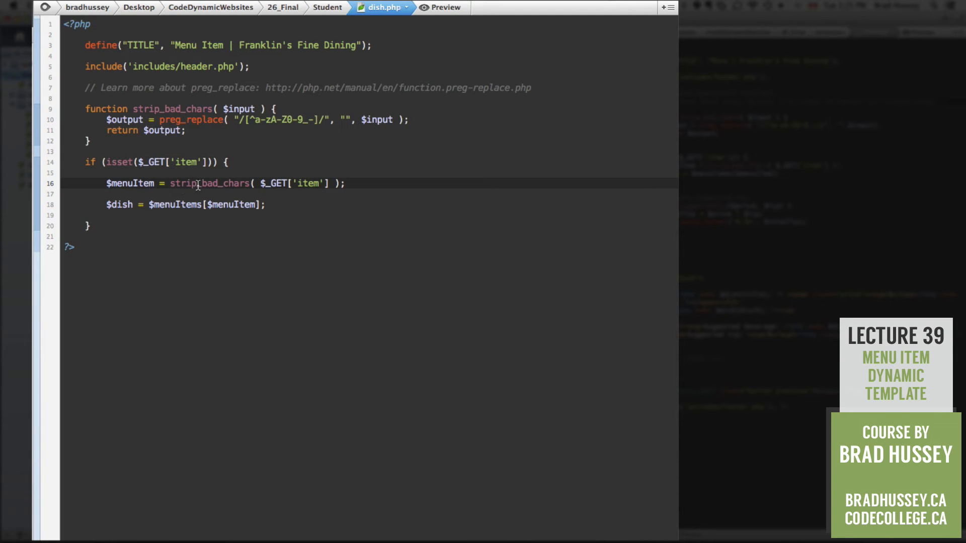
pyautogui.doubleClick(296, 183)
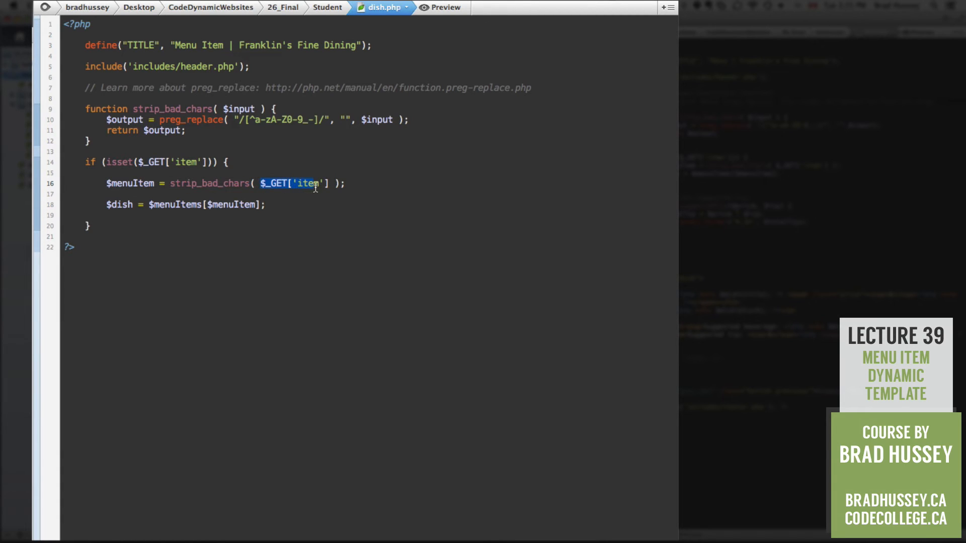
pyautogui.click(326, 183)
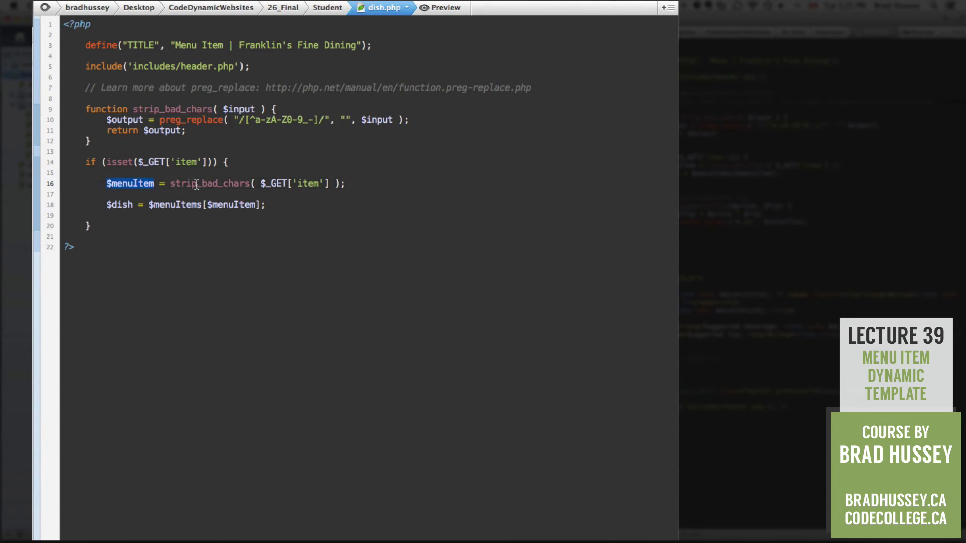
pyautogui.click(250, 205)
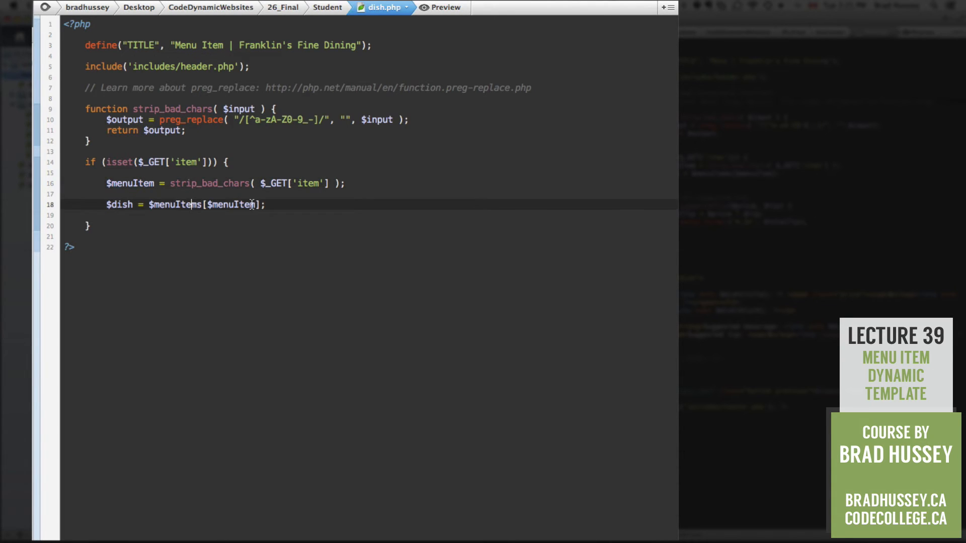
pyautogui.doubleClick(232, 204)
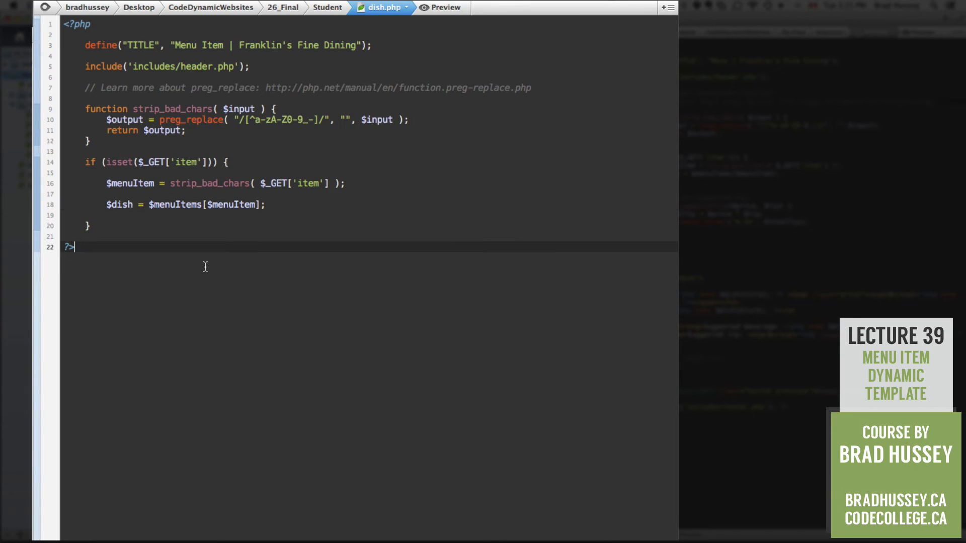
# Add <hr> and a <div id="dish"> with closing comment and an empty <h1></h1>.
pyautogui.press('Return')
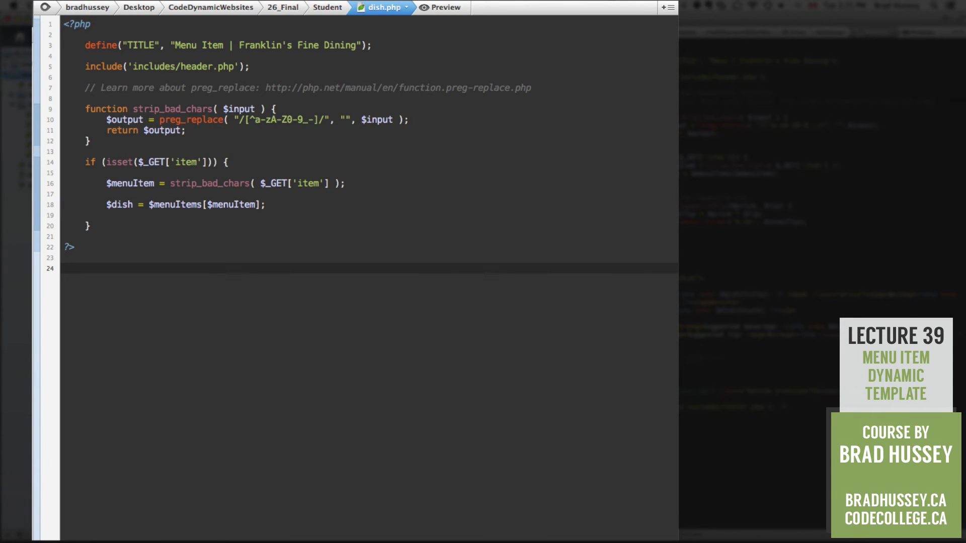
pyautogui.write('<hr>')
pyautogui.write('<div>')
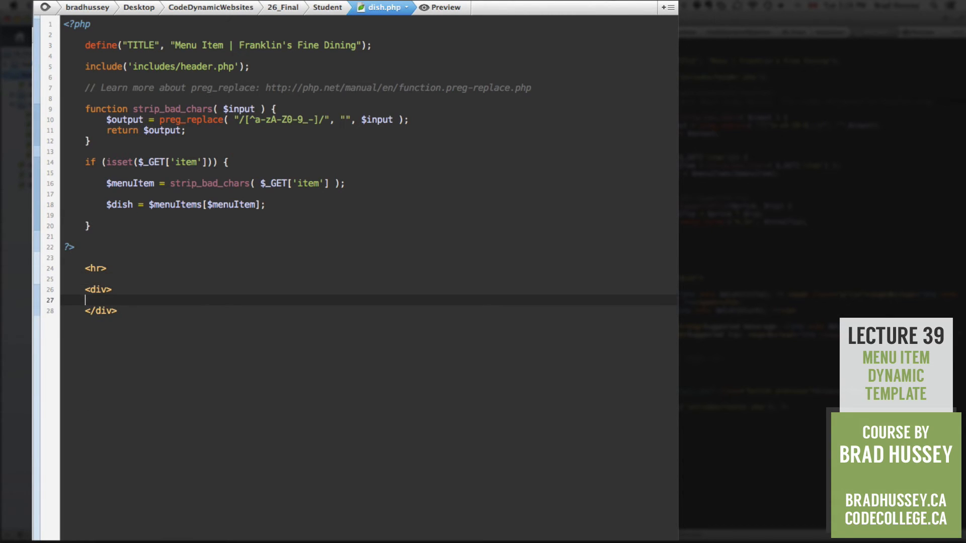
pyautogui.write('id="dish"')
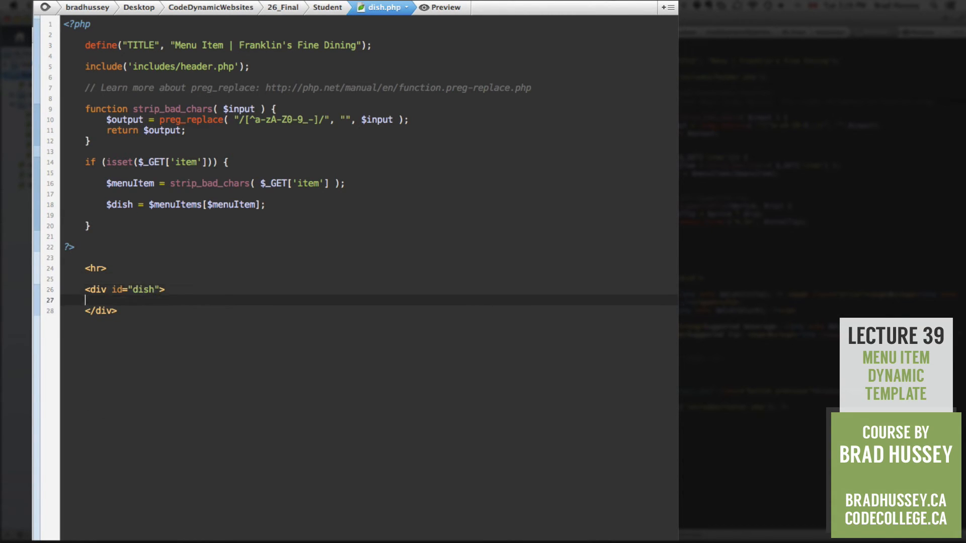
pyautogui.write('<!--')
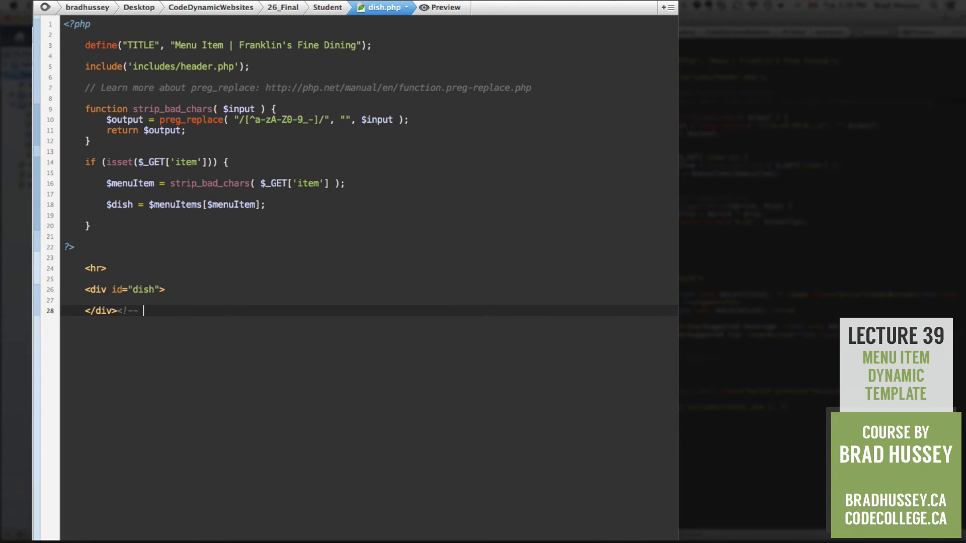
pyautogui.write('dish -->')
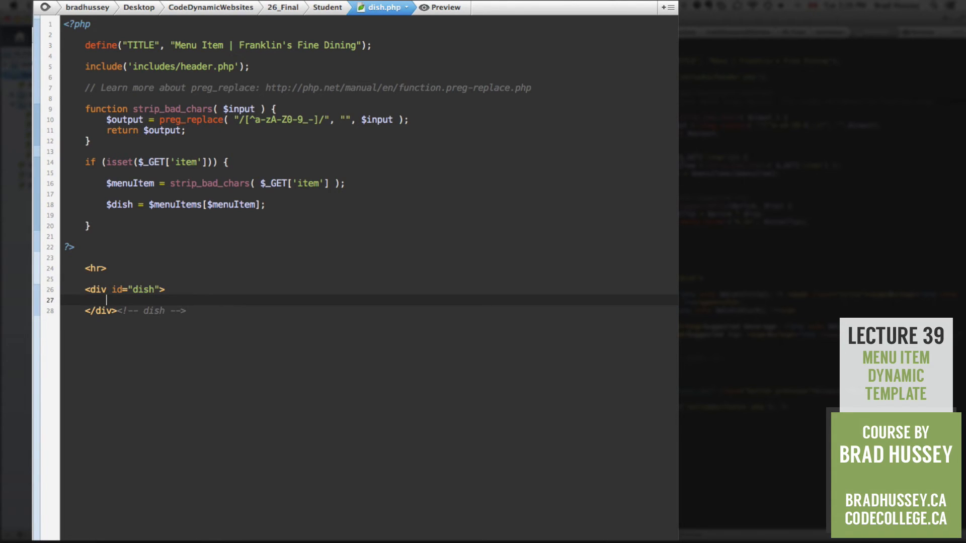
pyautogui.write('<h1></h1>')
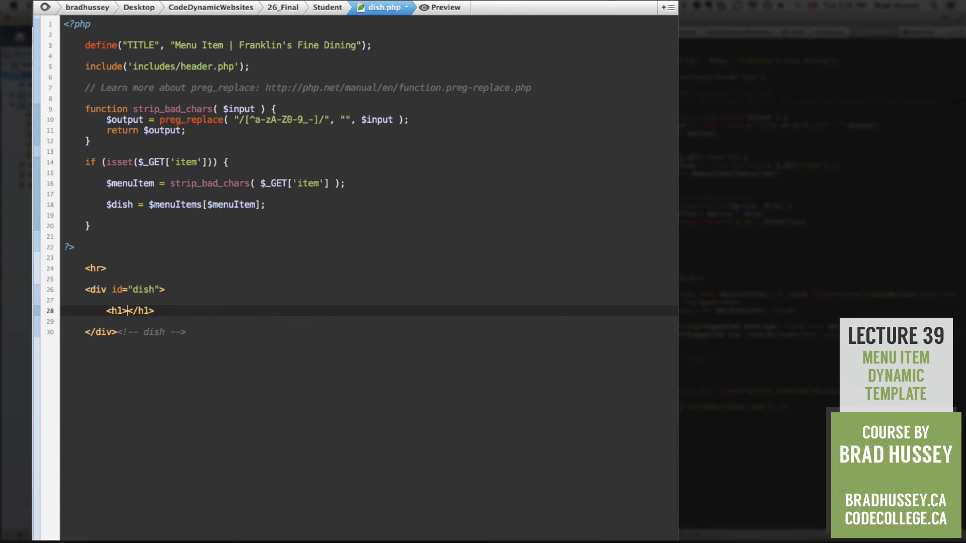
# Echo $dish[title] in the h1, then a dollar sign followed by an echo of $dish[price].
pyautogui.write('<?')
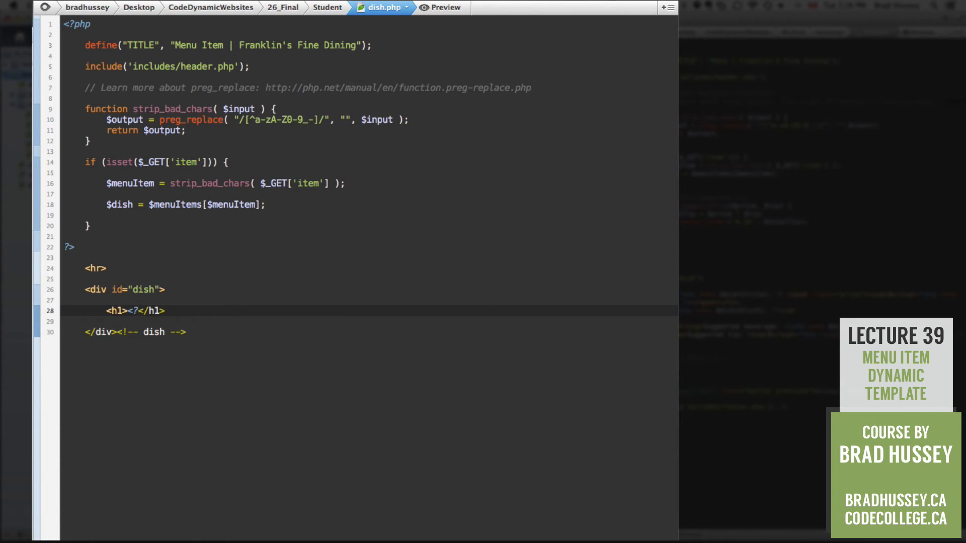
pyautogui.write('<?php echo $dish[title]; ?>')
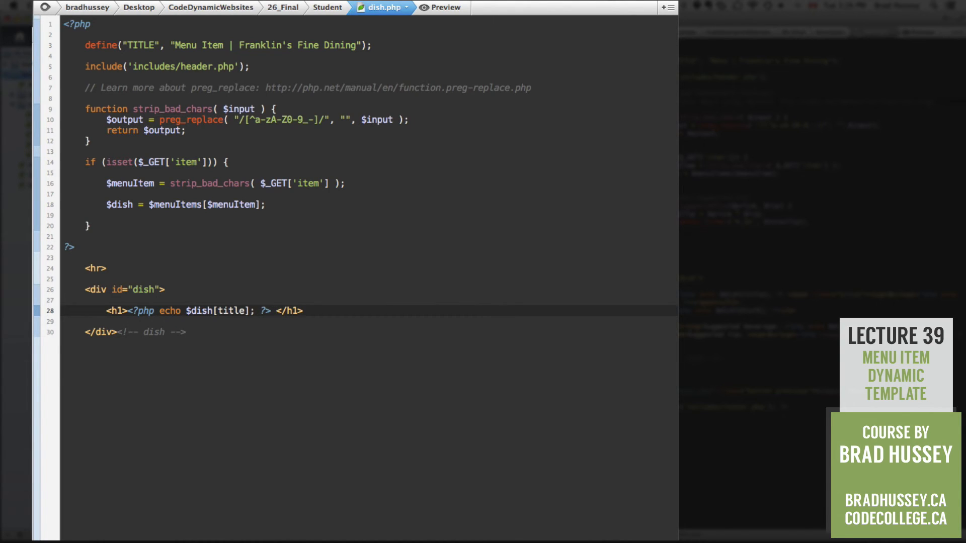
pyautogui.write('$')
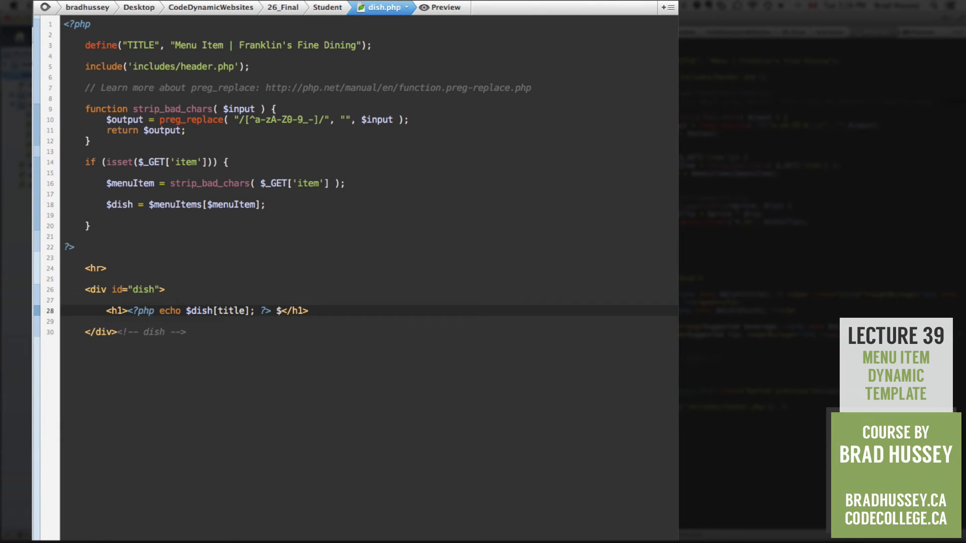
pyautogui.write('28')
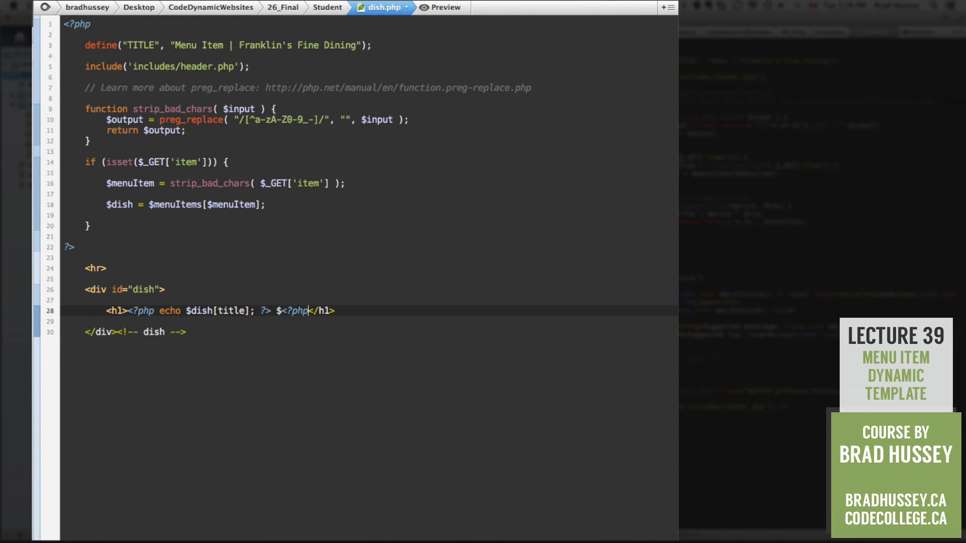
pyautogui.write('echo $dish[[')
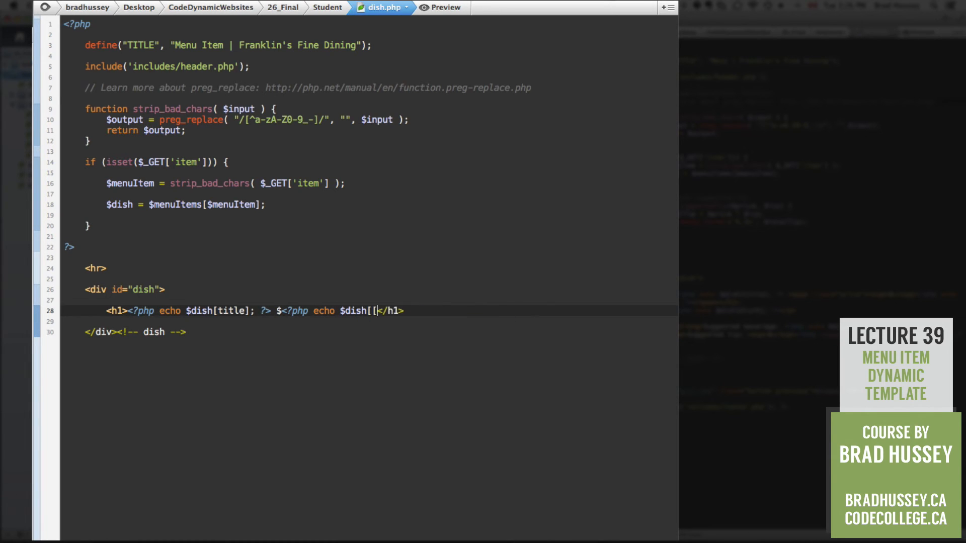
pyautogui.write('price]')
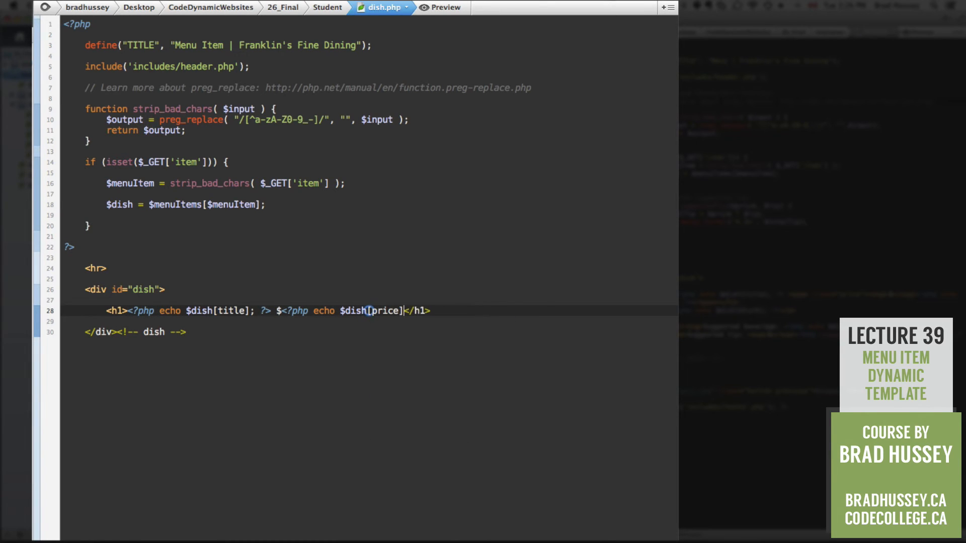
pyautogui.write('; ?>')
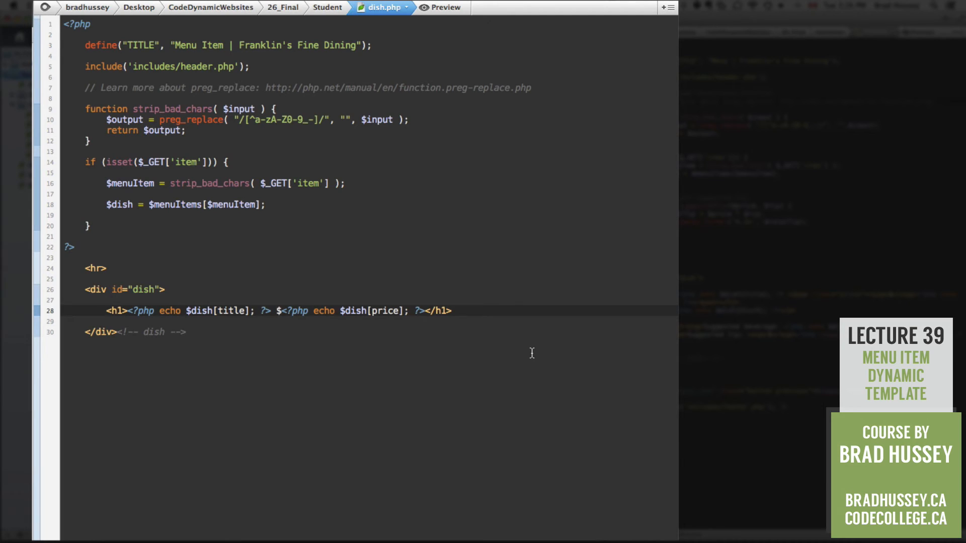
# Wrap the price in <span class="price"> with the dollar sign in a <sup> superscript.
pyautogui.write('<span>')
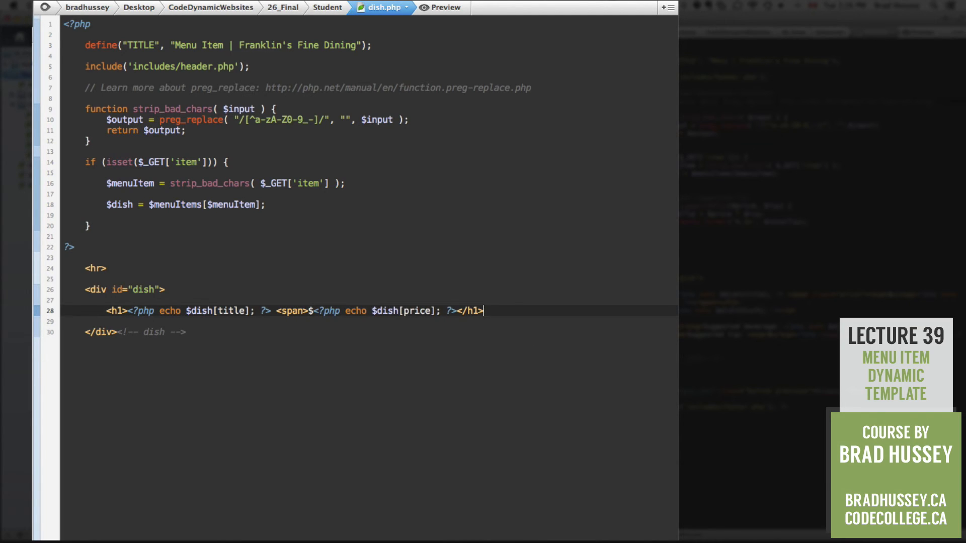
pyautogui.write('</span></')
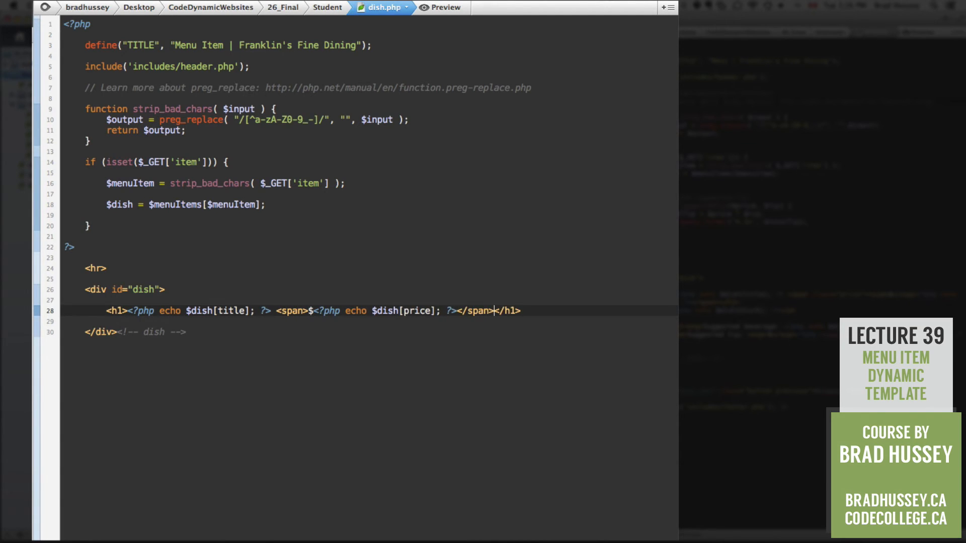
pyautogui.write('class="price"><sup')
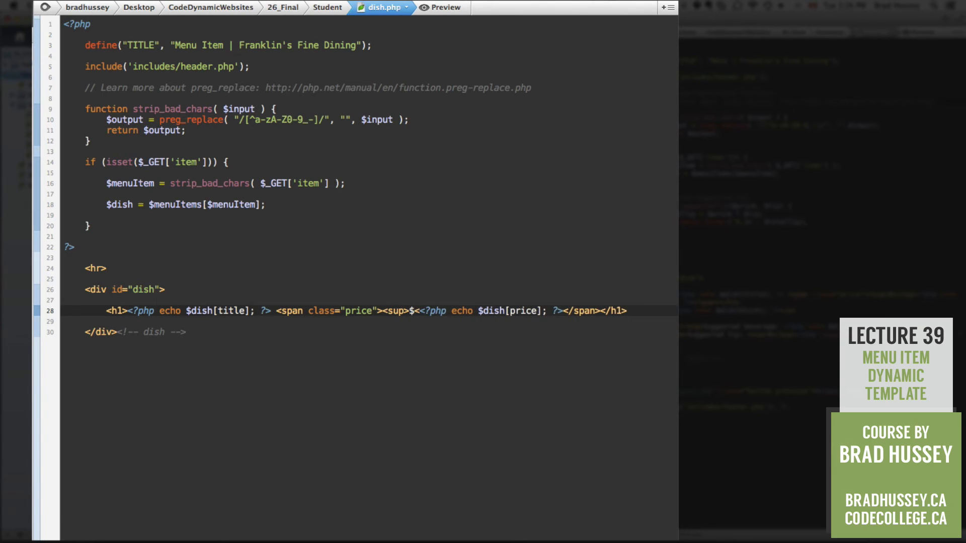
pyautogui.write('</sup><')
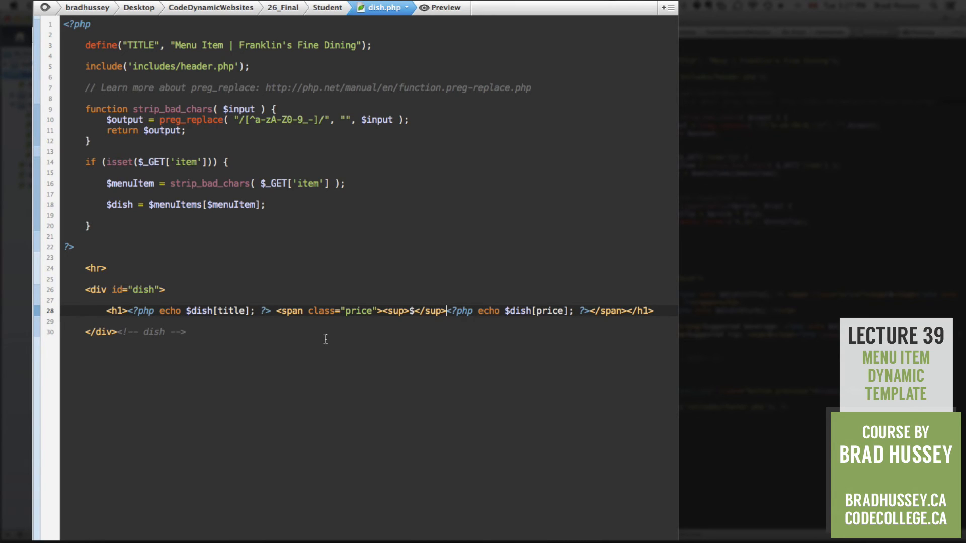
pyautogui.moveTo(536, 313)
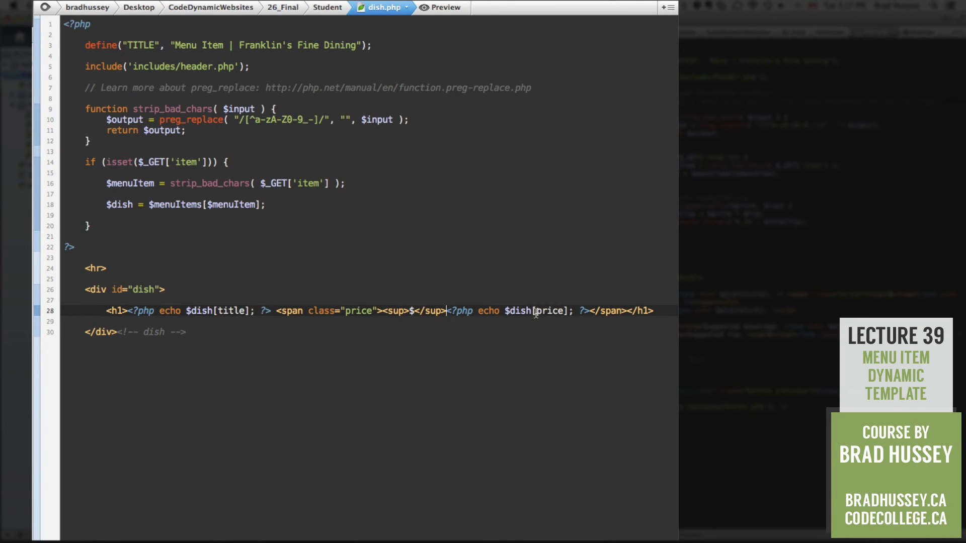
pyautogui.moveTo(415, 322)
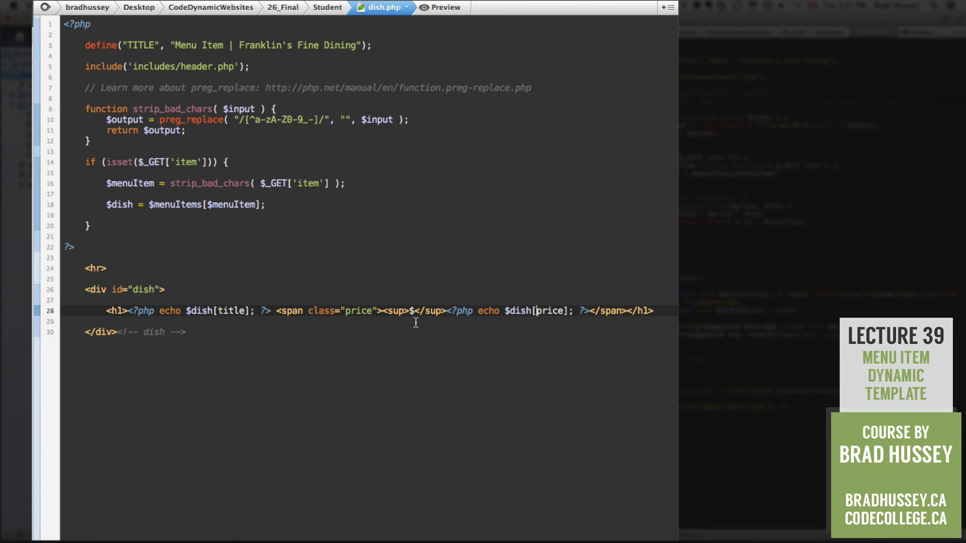
pyautogui.write('<p></p>')
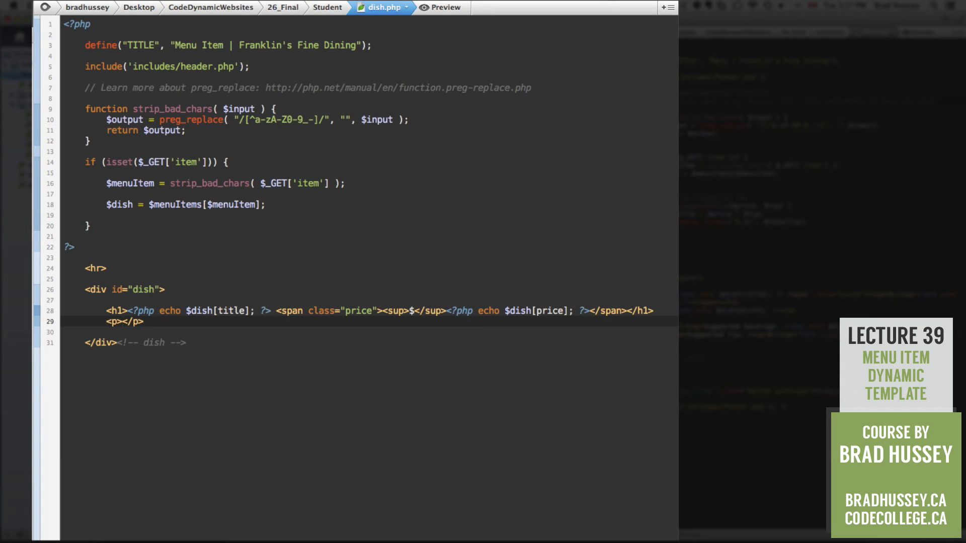
# Add a paragraph echoing $dish[blurb], then begin a br below it.
pyautogui.write('<?php echo<')
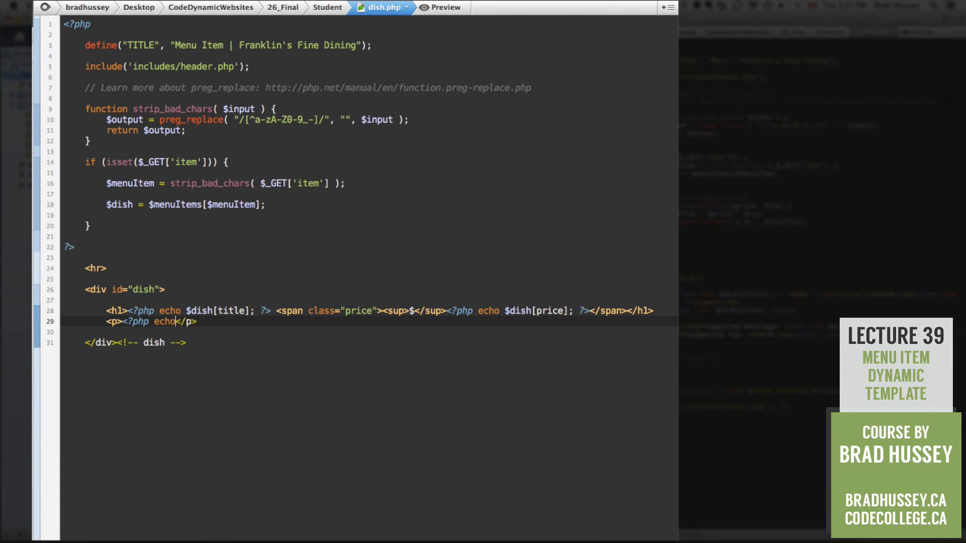
pyautogui.write('$dish[')
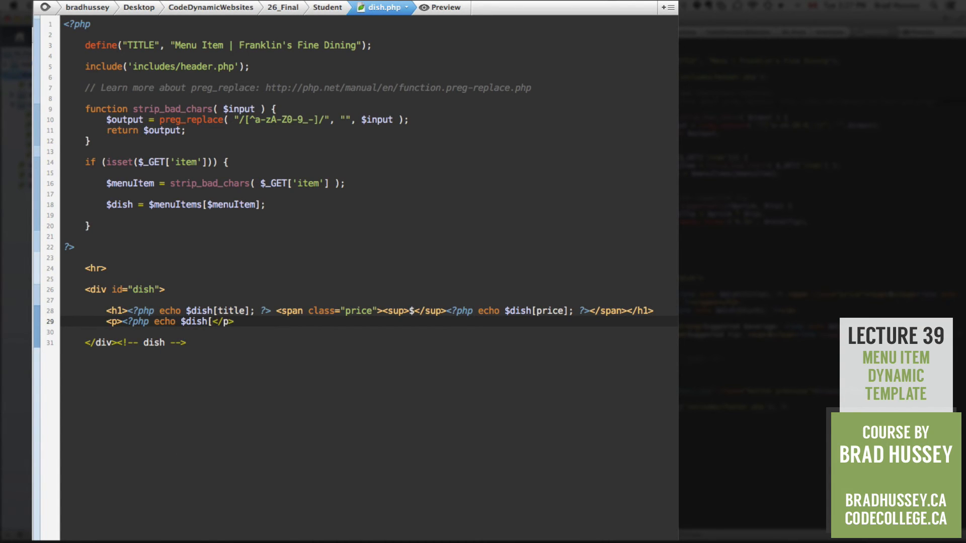
pyautogui.write('blu')
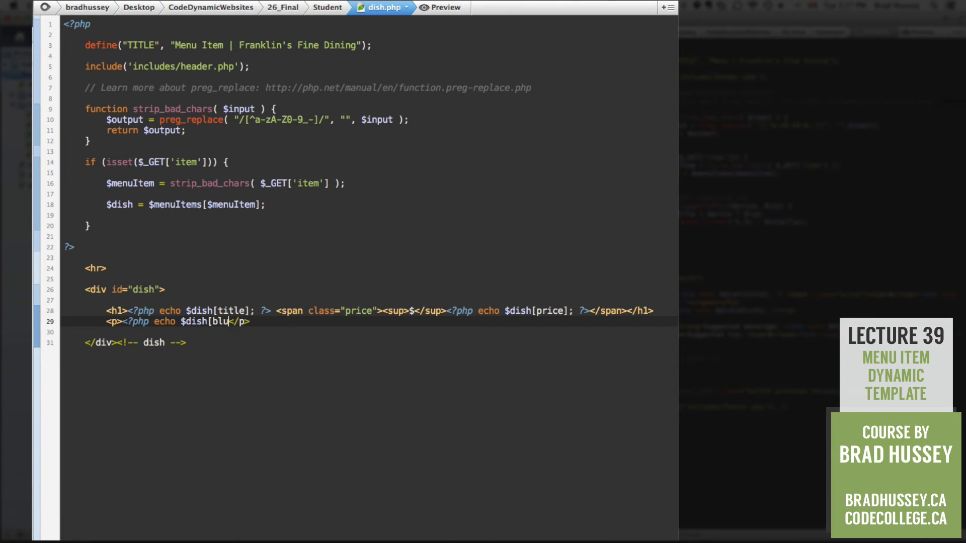
pyautogui.write('rb]')
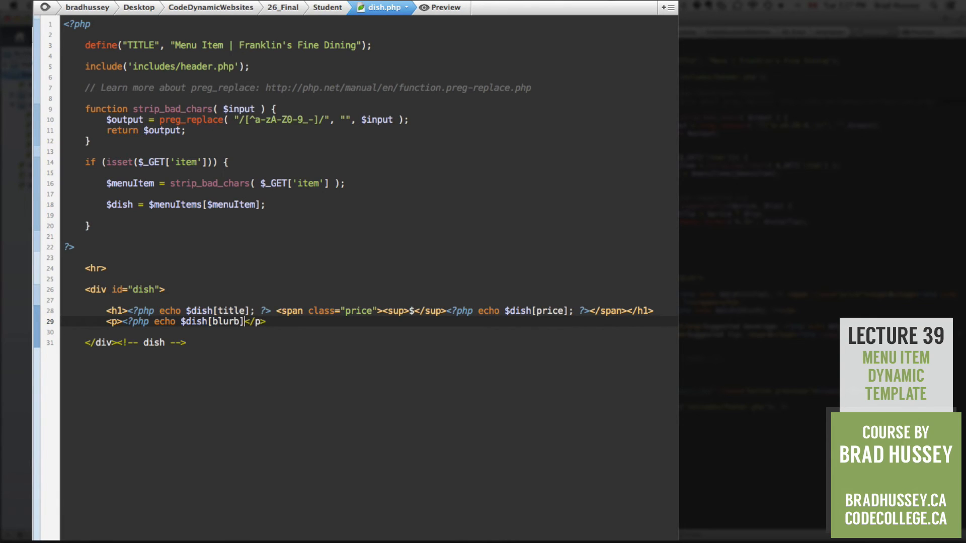
pyautogui.write('; ?>')
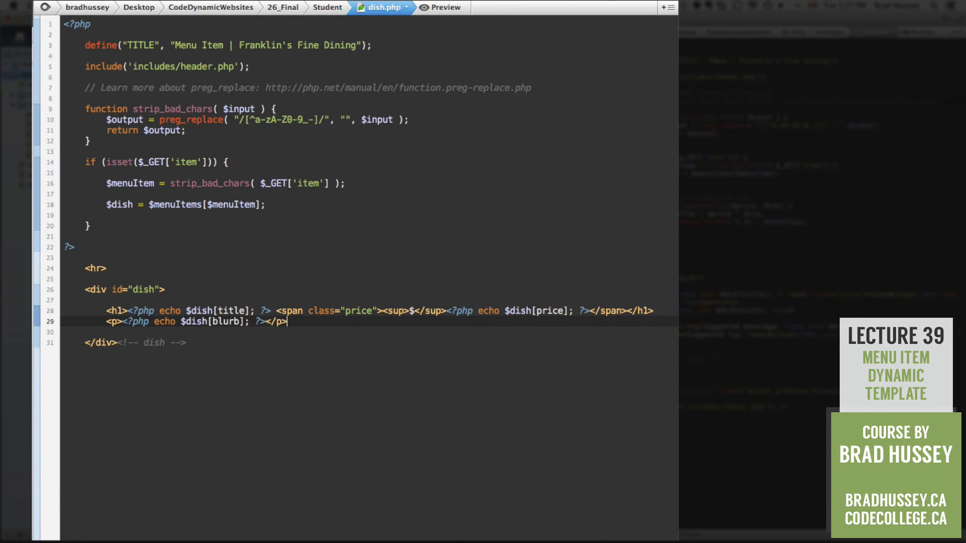
pyautogui.write('<br>')
pyautogui.write('<p><')
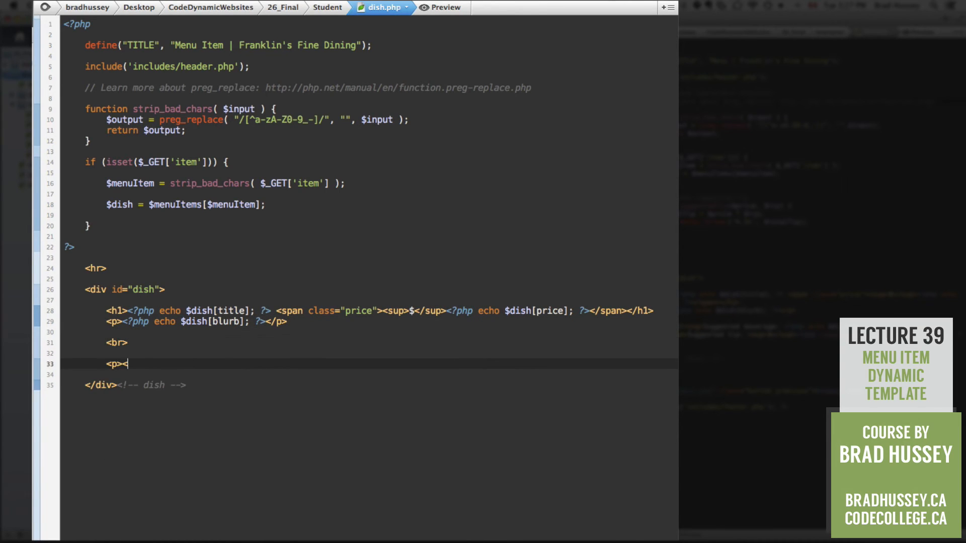
# Add a bold 'Suggested beverage:' paragraph that echoes $dish[drink].
pyautogui.write('/p>')
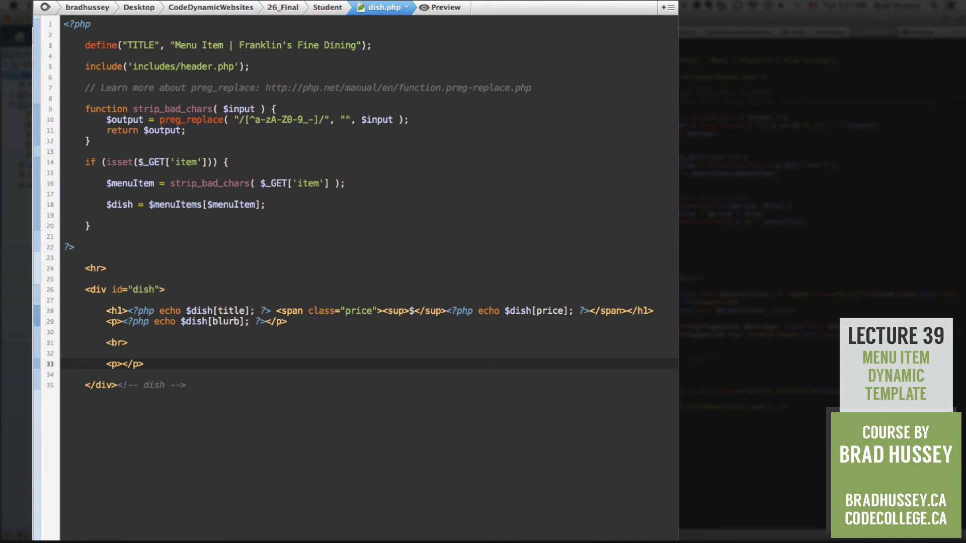
pyautogui.write('<strong></strong>')
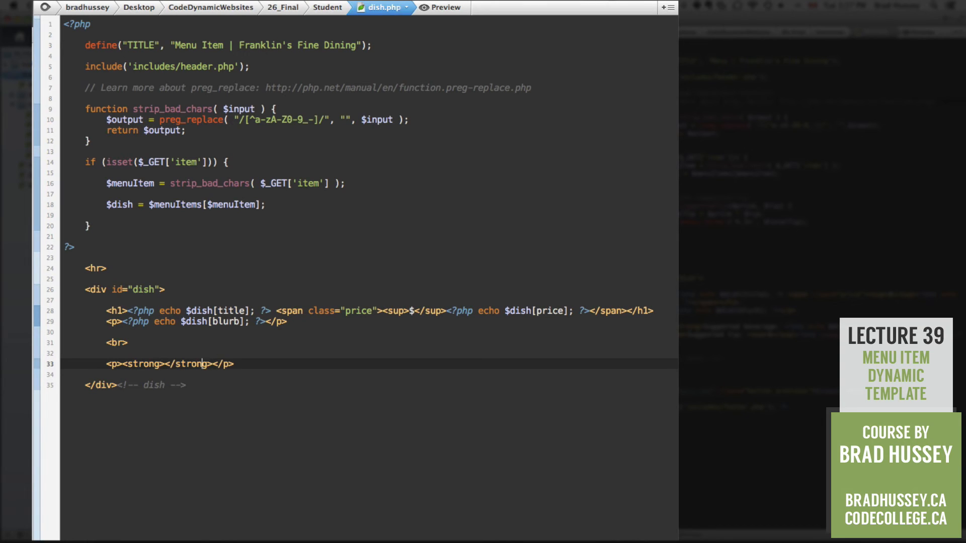
pyautogui.click(163, 363)
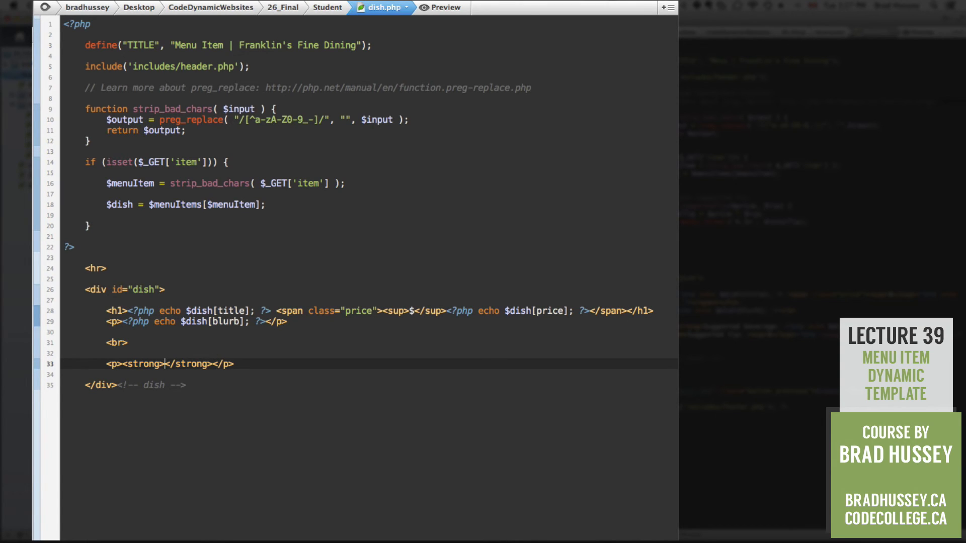
pyautogui.write('Suggested beverage:')
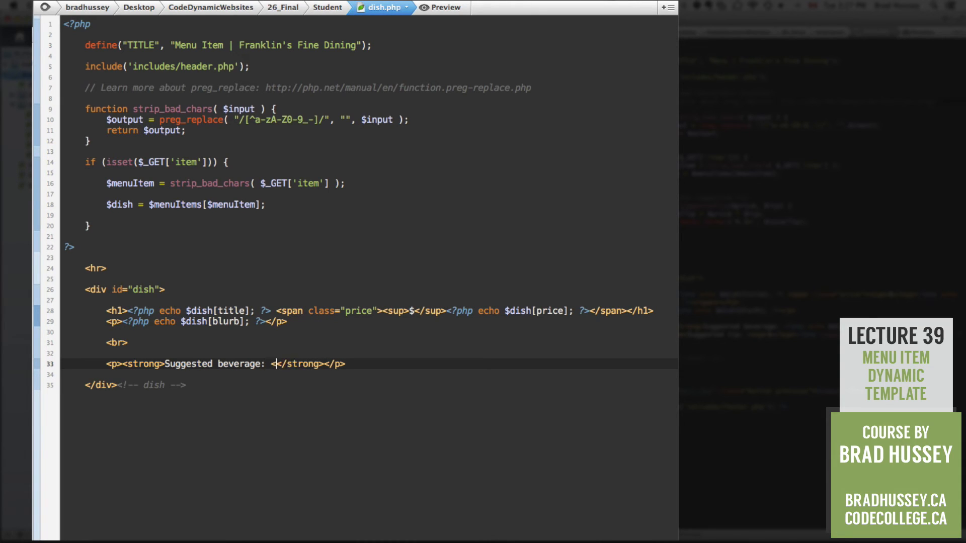
pyautogui.write('<?php echo $dish[')
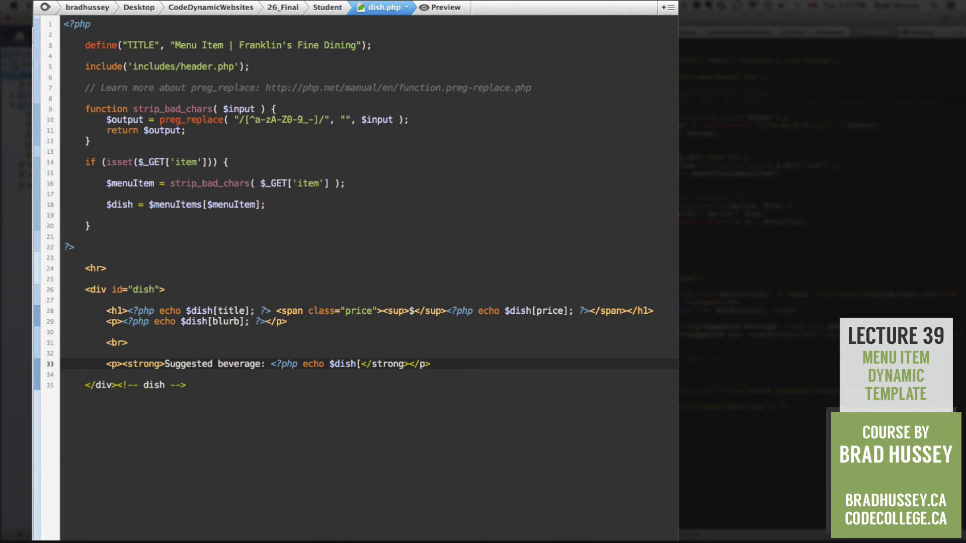
pyautogui.write('drink]; ?')
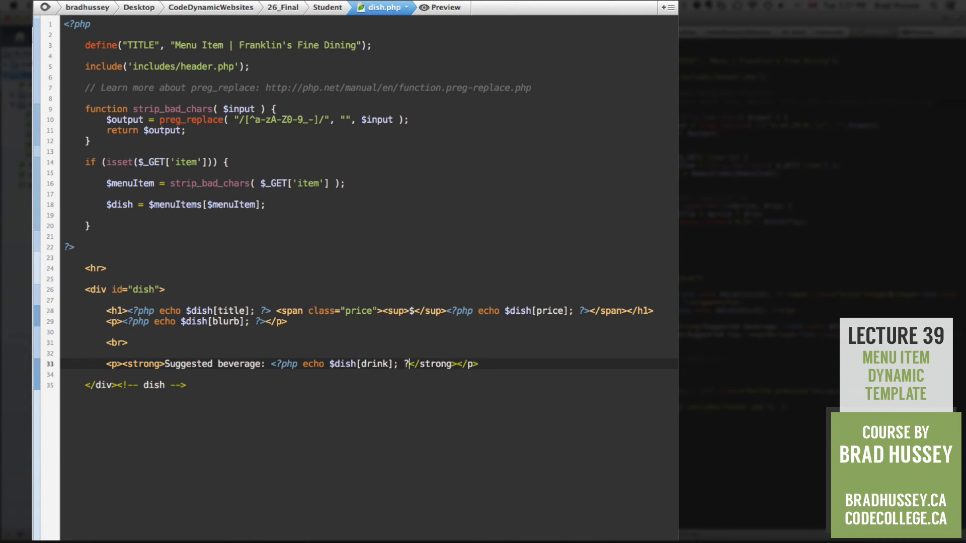
pyautogui.write('>')
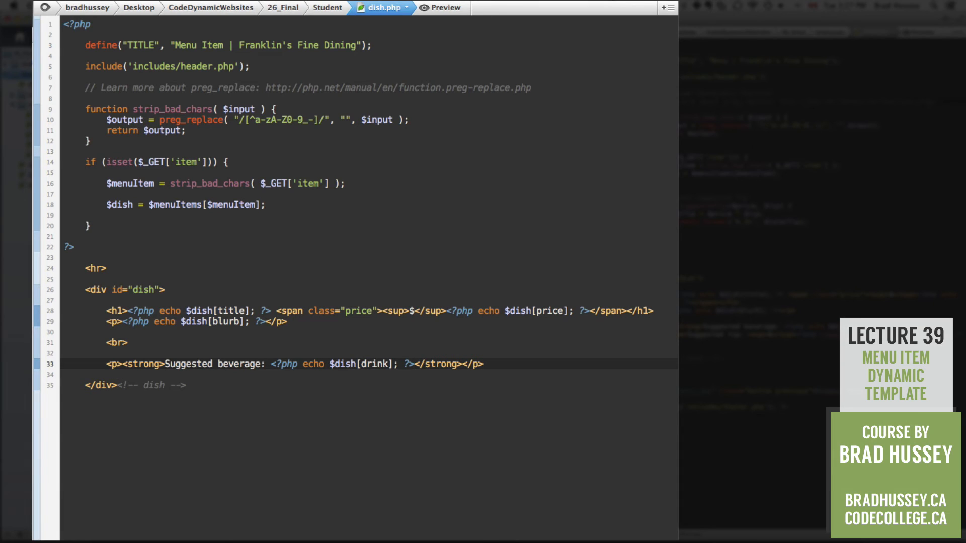
# Add an italic 'Suggested Tip:' paragraph with a superscript dollar sign.
pyautogui.write('<p><em></em></p>')
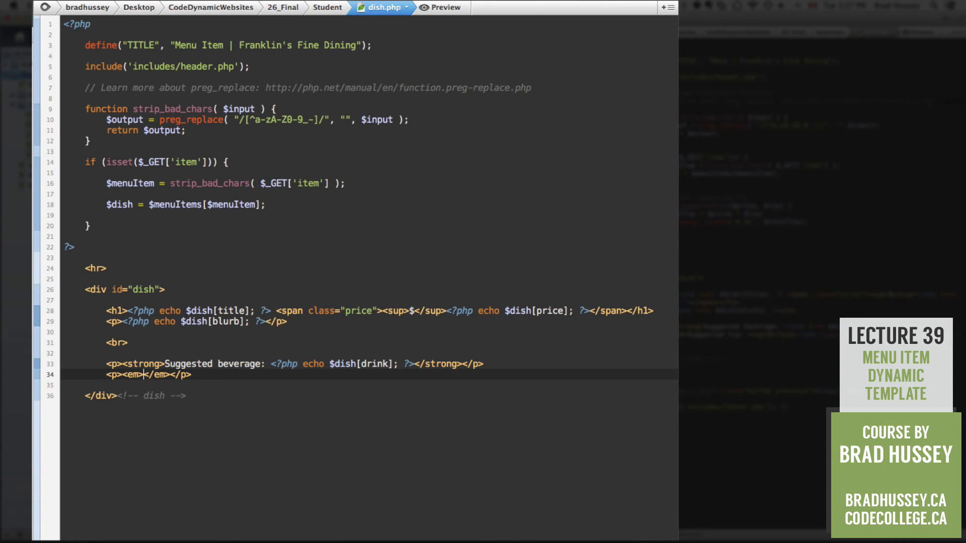
pyautogui.write('Suggested')
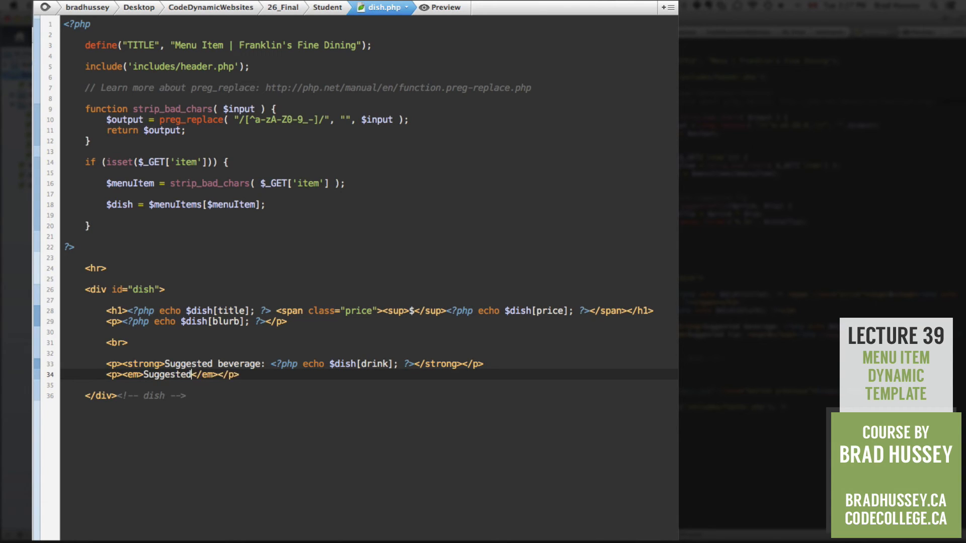
pyautogui.write('Tip:')
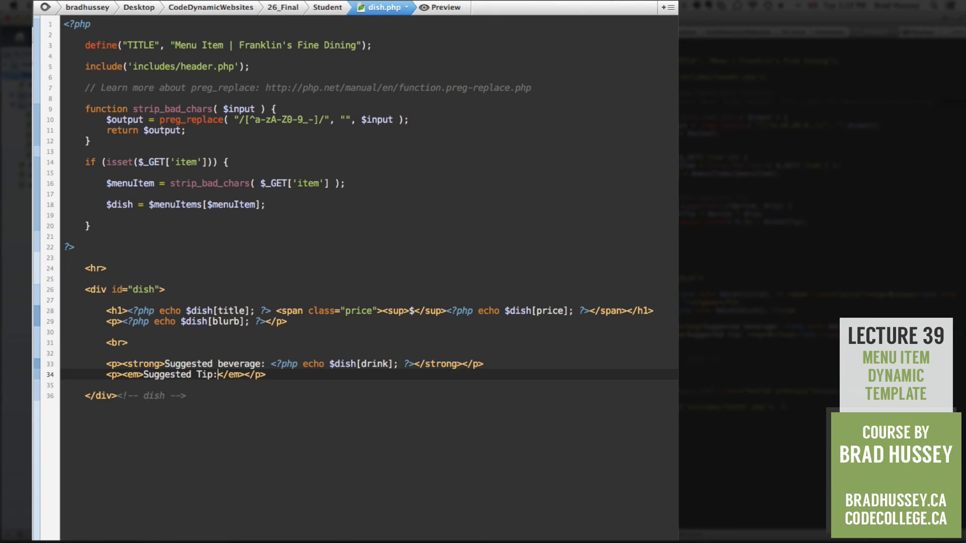
pyautogui.write('<sup>')
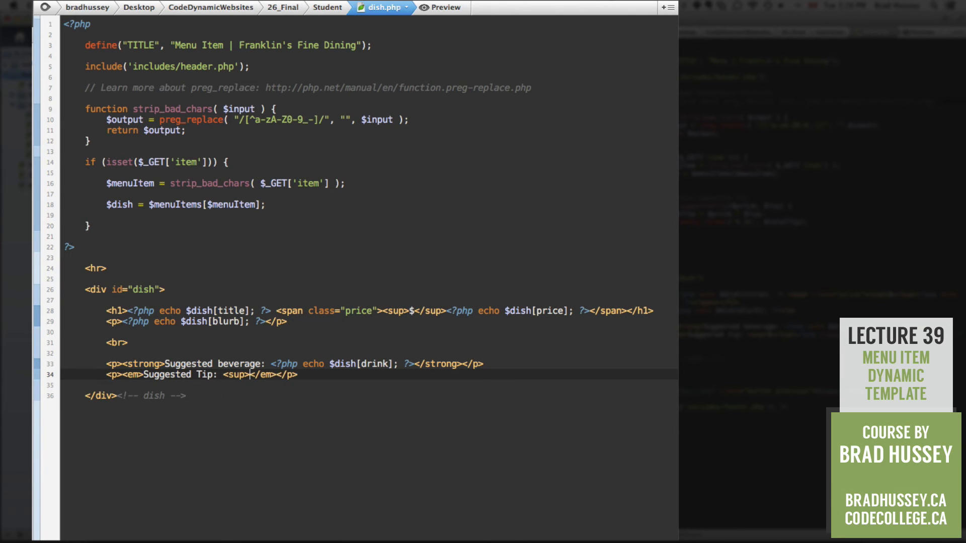
pyautogui.write('$</sup>')
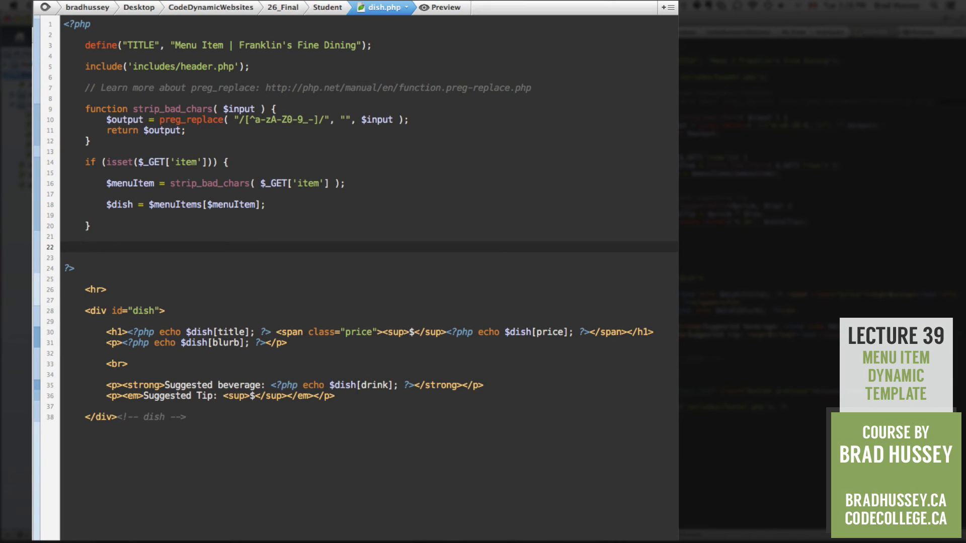
# Add a '// Calculate a suggested tip' comment and declare function suggestedTip($price, $tip).
pyautogui.write('// Calculate a sugges')
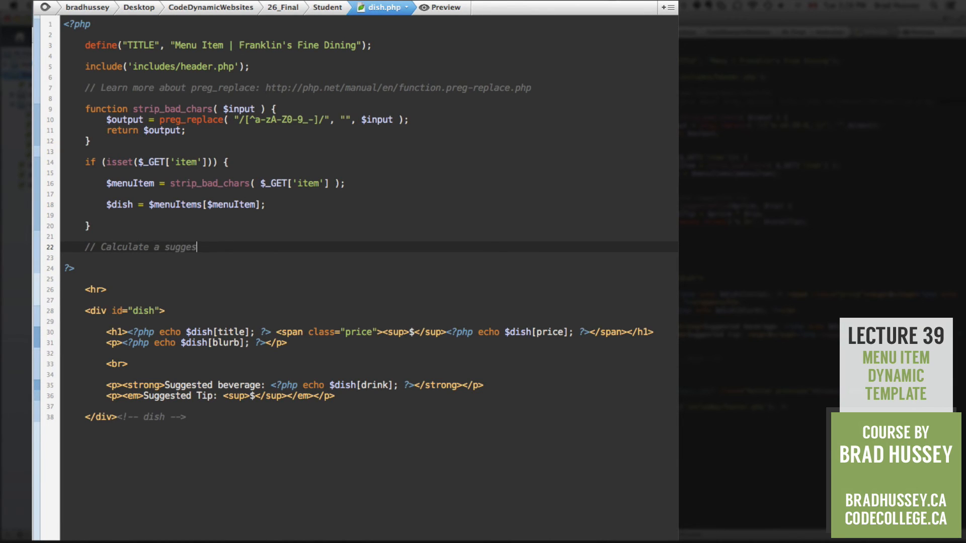
pyautogui.write('ted tip')
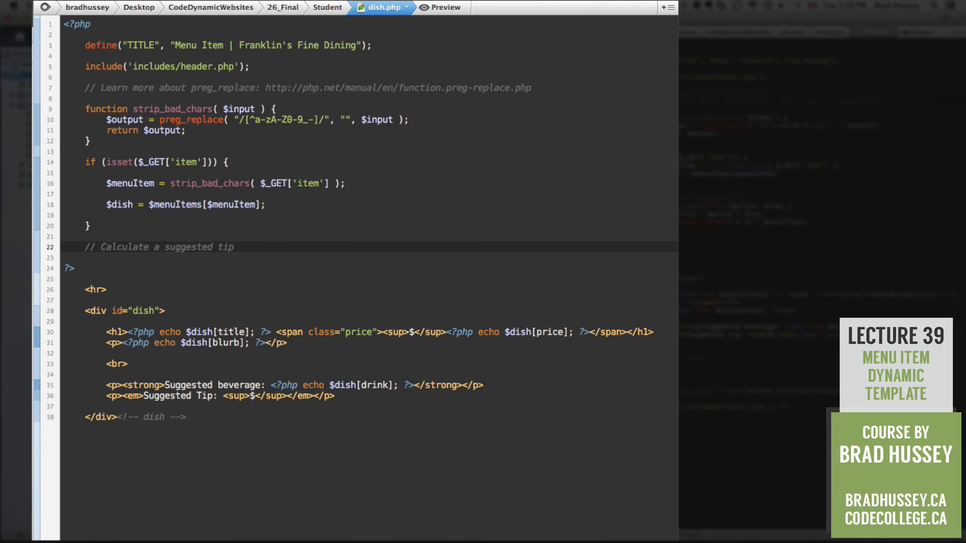
pyautogui.write('function')
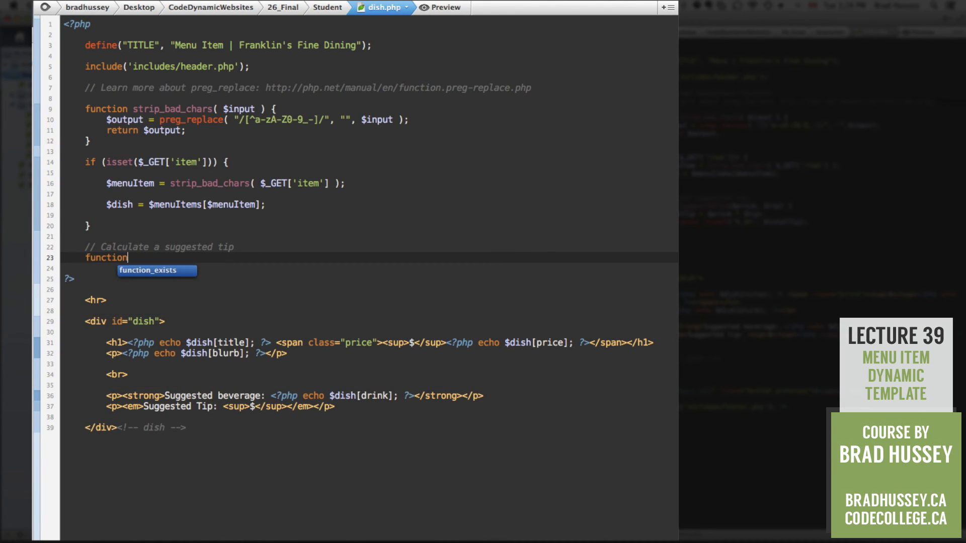
pyautogui.write('suggestedTip')
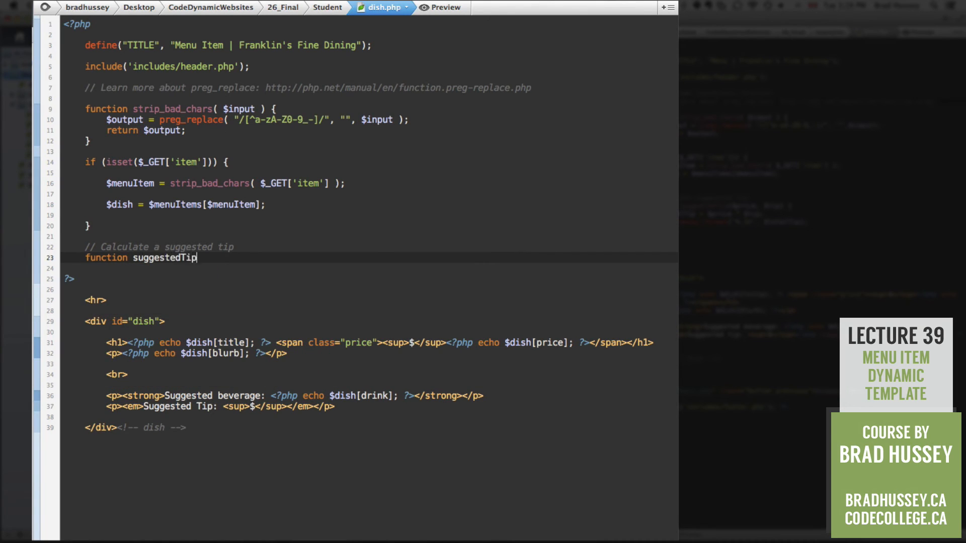
pyautogui.write('()')
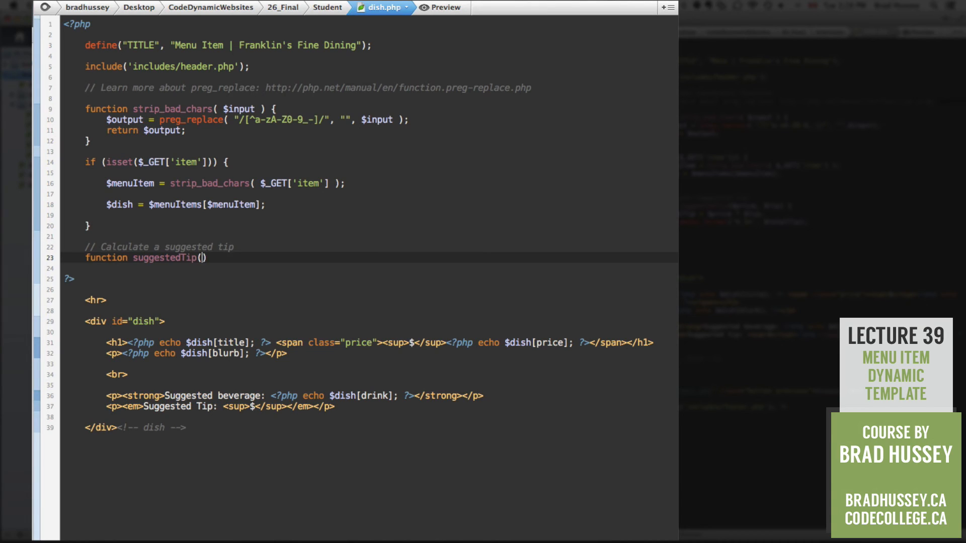
pyautogui.write('$price,')
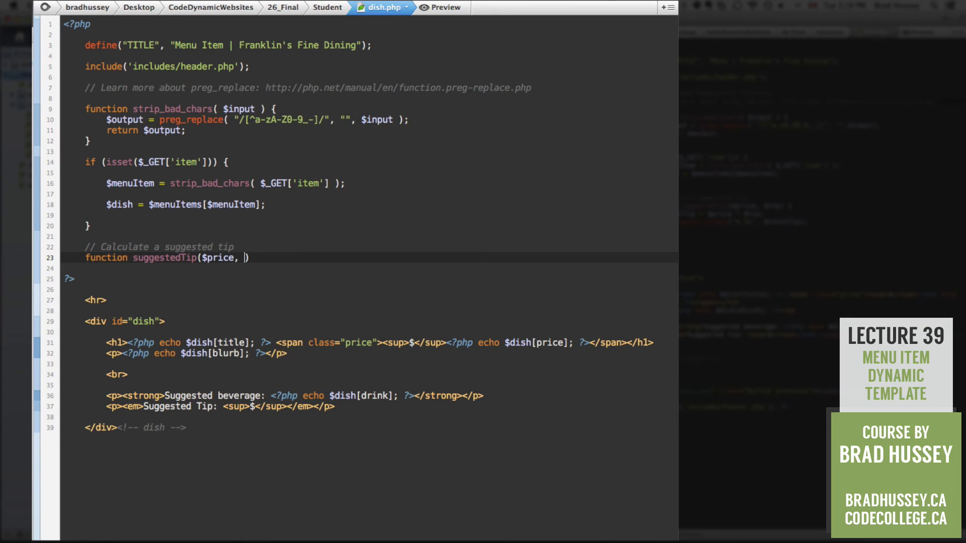
pyautogui.write('$tip')
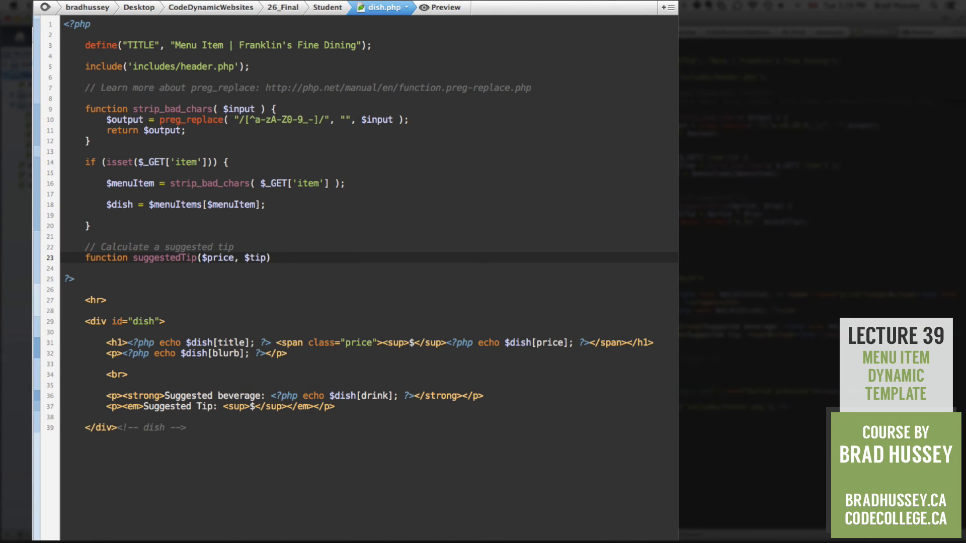
pyautogui.write('{')
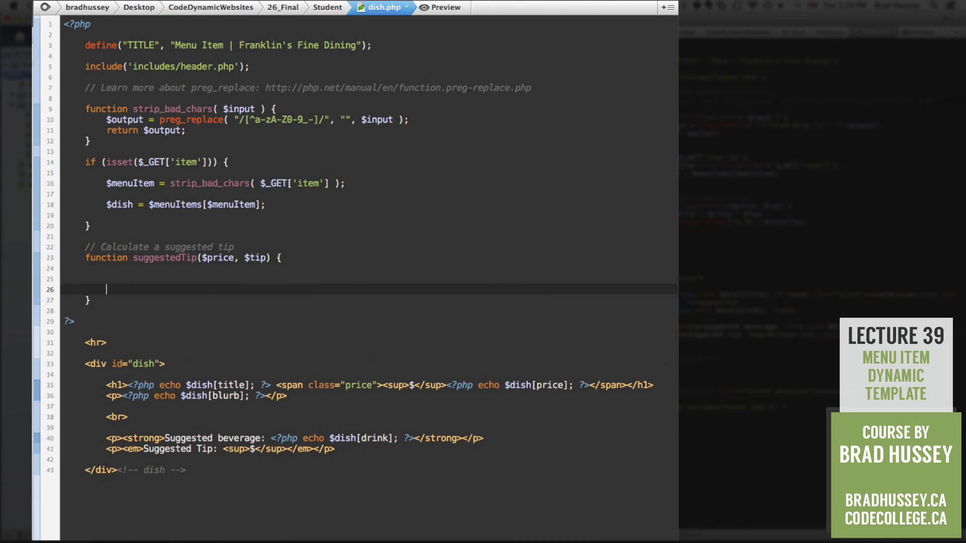
# In the function body set $totalTip = $price * $tip and echo $totalTip.
pyautogui.write('$totalTip =')
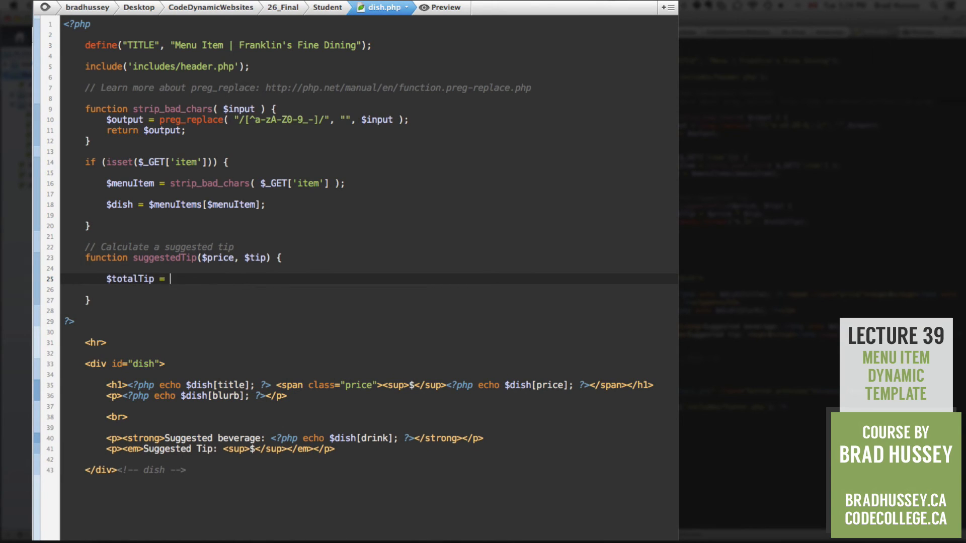
pyautogui.write('$price * $')
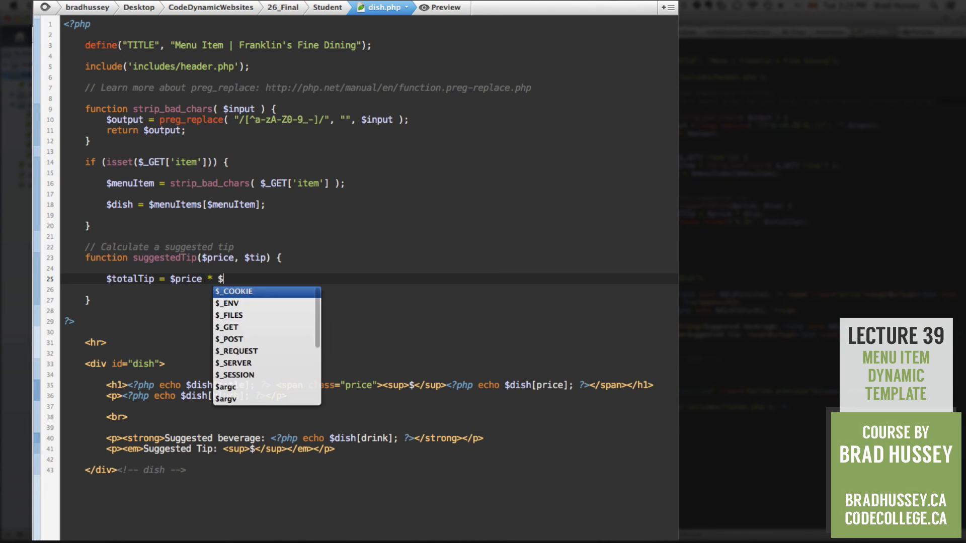
pyautogui.write('tip;')
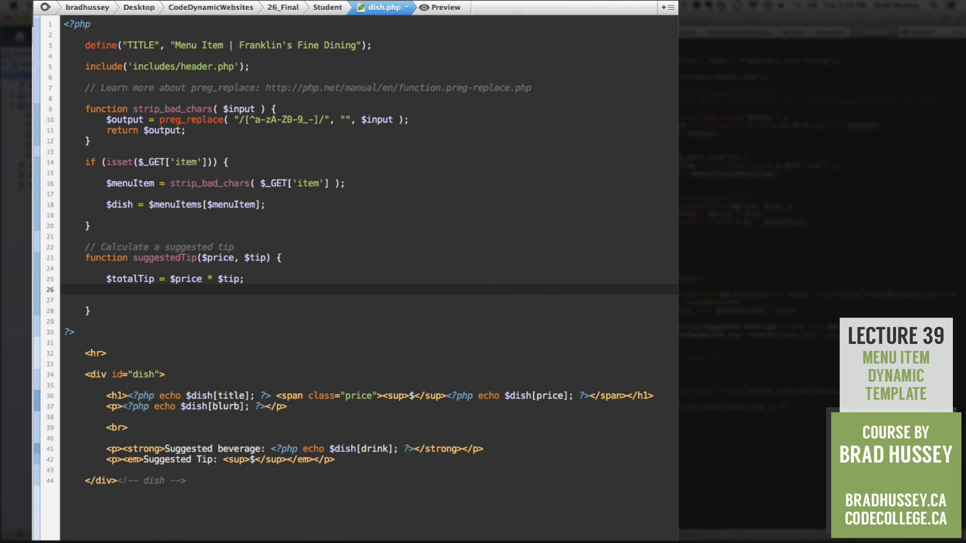
pyautogui.write('echo')
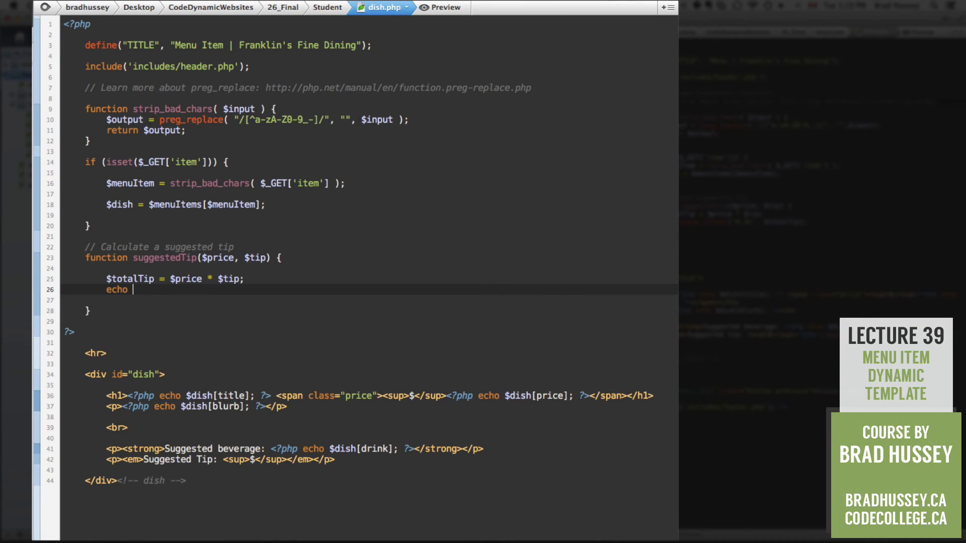
pyautogui.write('%t')
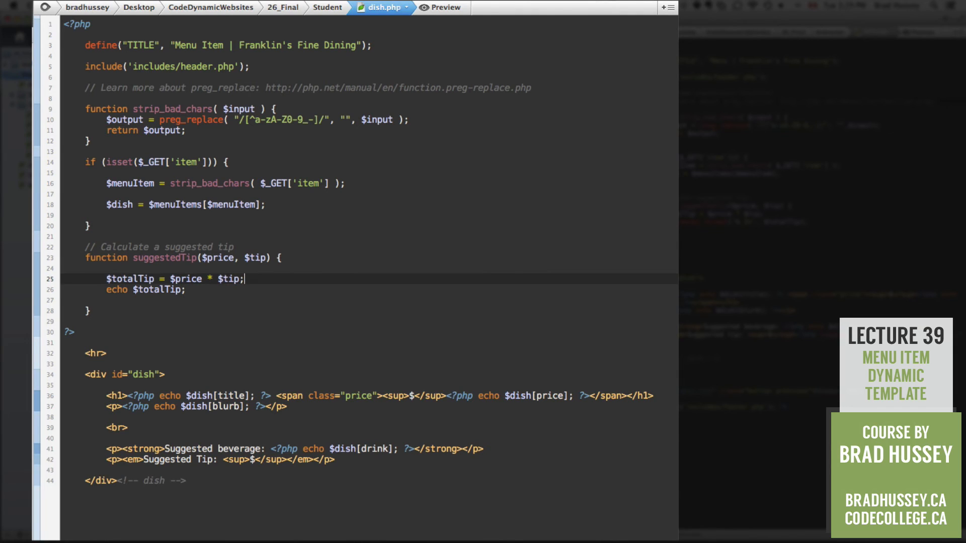
pyautogui.tripleClick(157, 279)
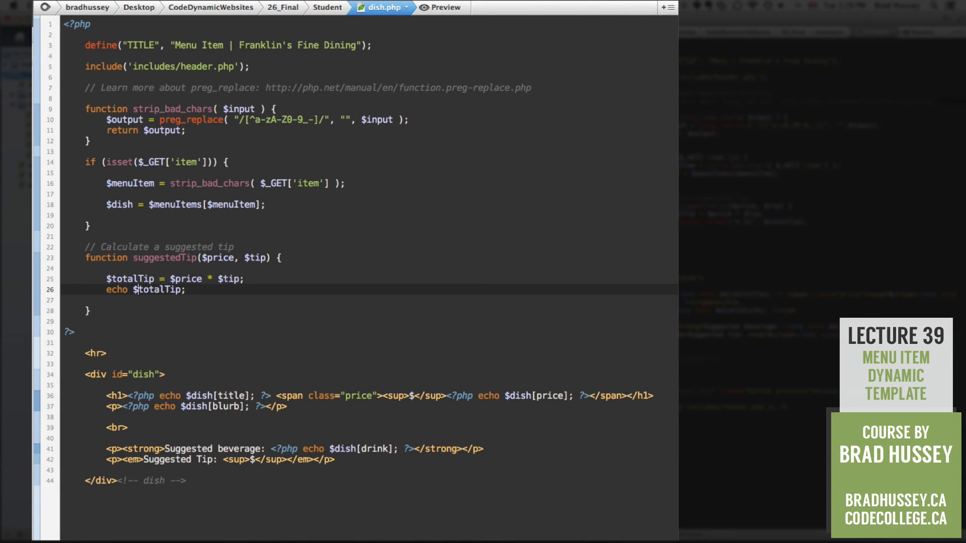
# Wrap the echoed tip in money_format('%.2n', $totalTip) for two-decimal money output.
pyautogui.write('money_')
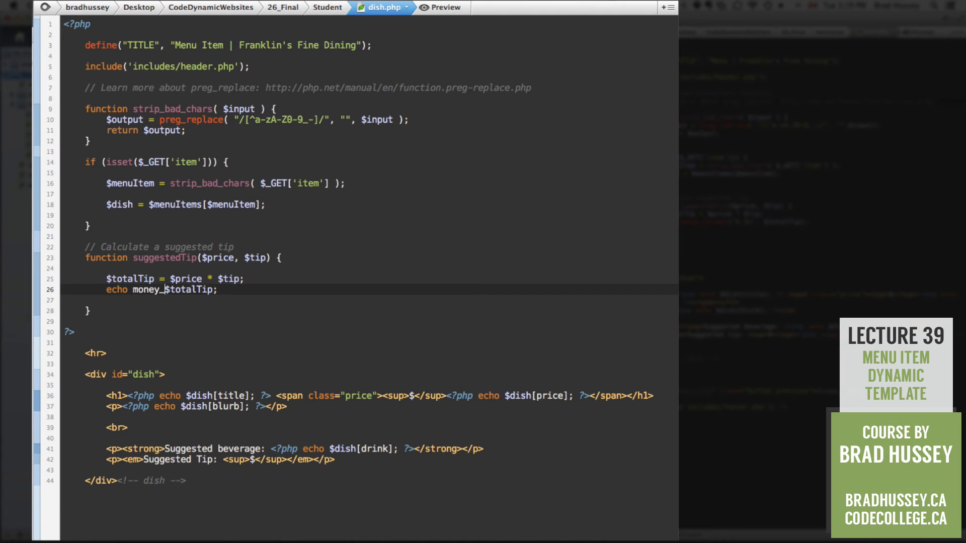
pyautogui.write('format(')
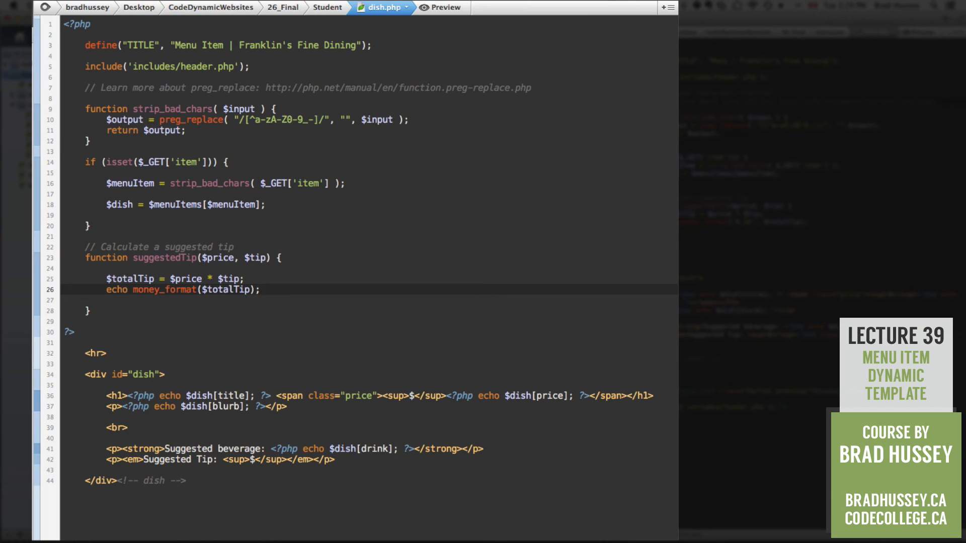
pyautogui.write("'',")
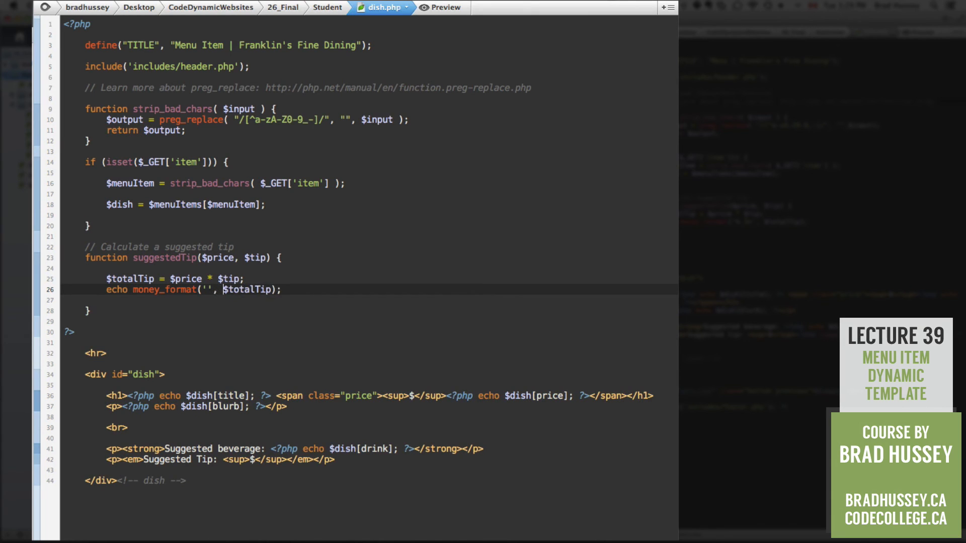
pyautogui.write('%')
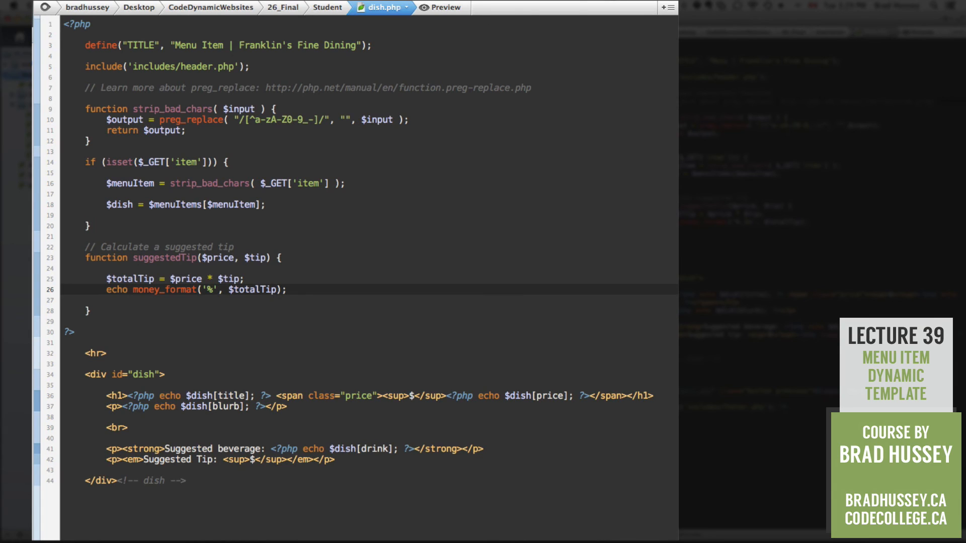
pyautogui.write('.2n')
pyautogui.click(222, 459)
pyautogui.write('?php suggestedTip($price, $tip)<')
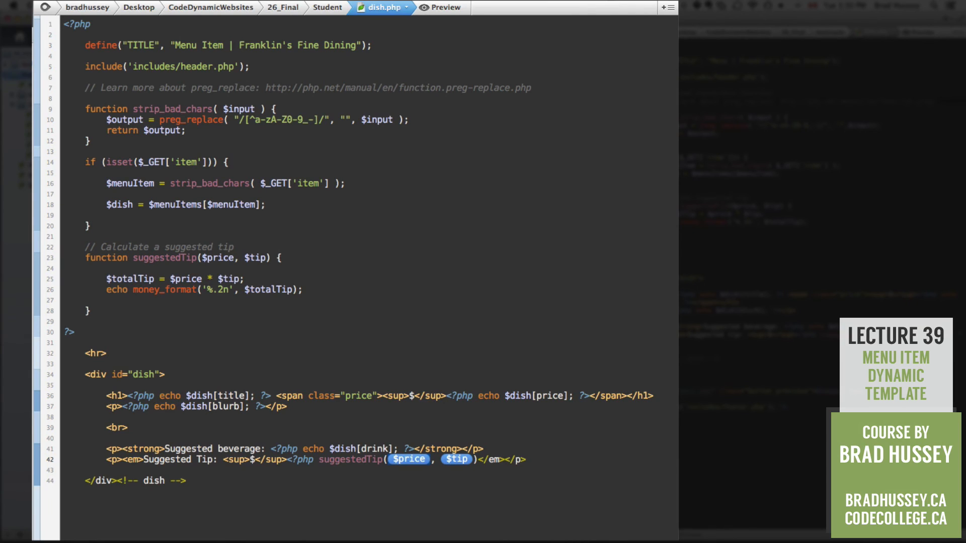
# Call suggestedTip($dish[price], 0.20) in the Suggested Tip line for a 20% tip.
pyautogui.write('$dish[[')
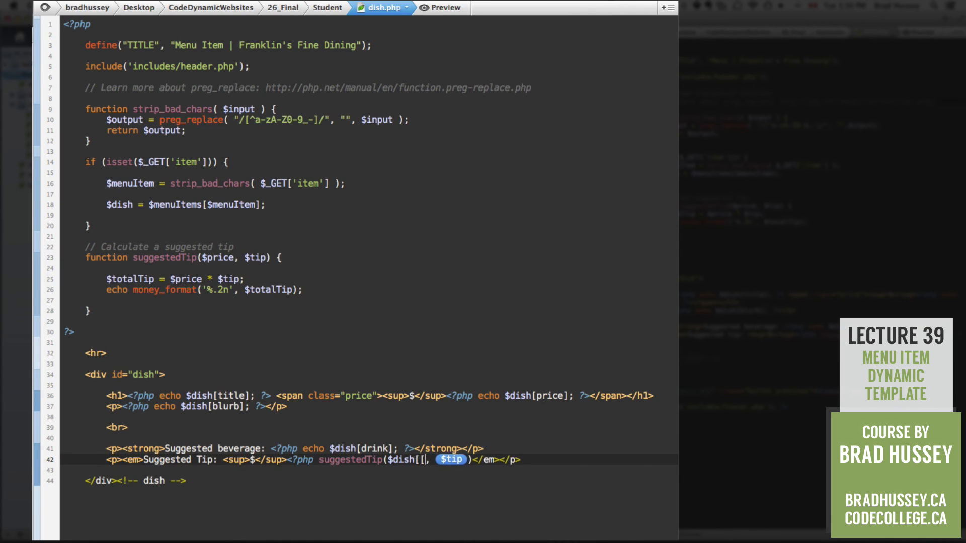
pyautogui.write('price')
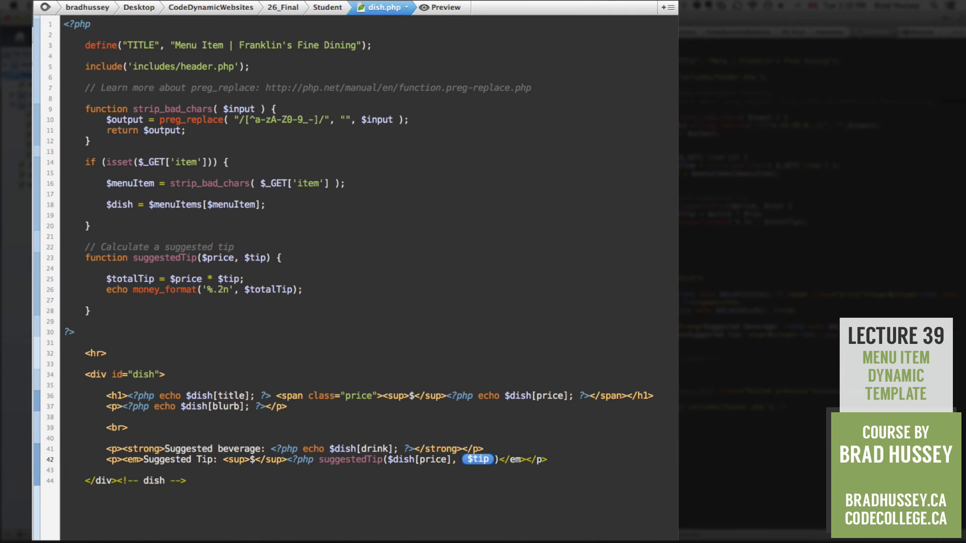
pyautogui.write('0')
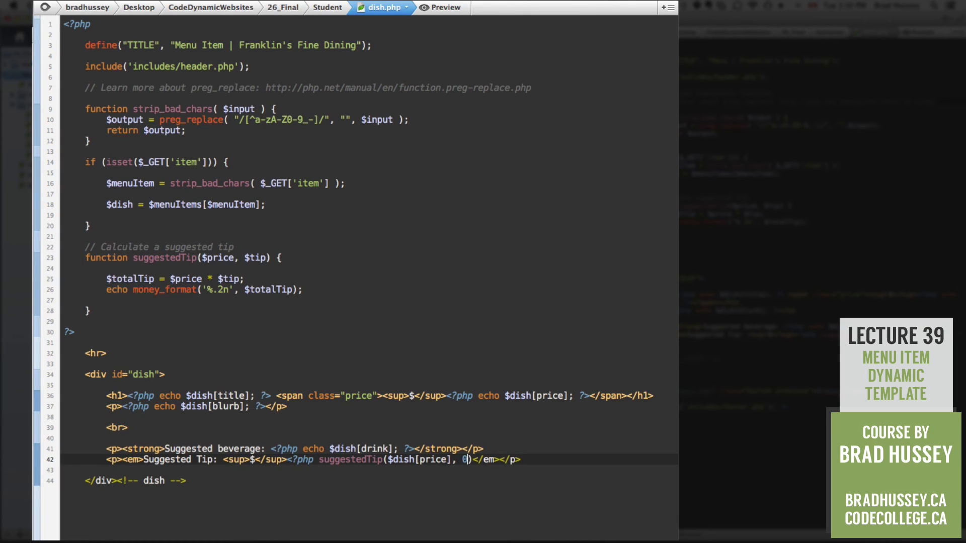
pyautogui.write('.20')
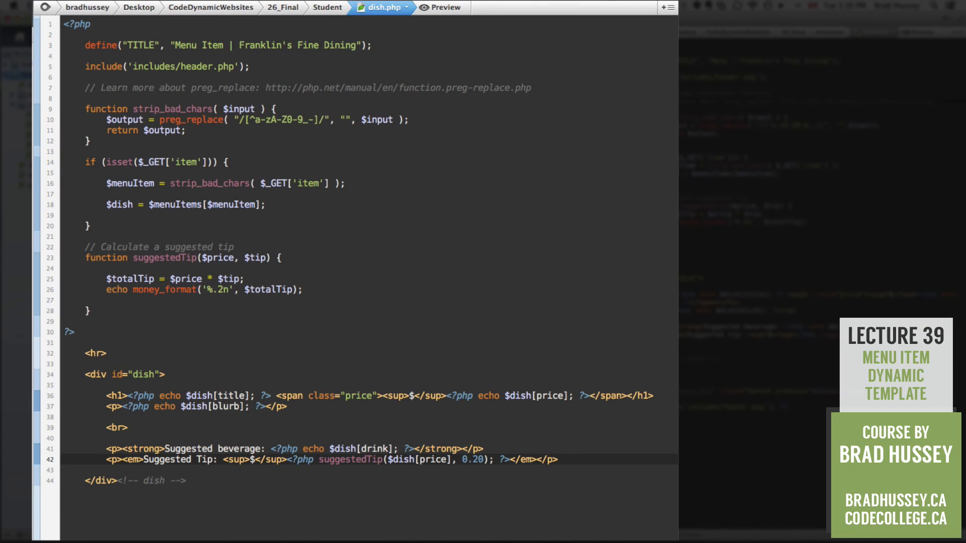
pyautogui.press('enter')
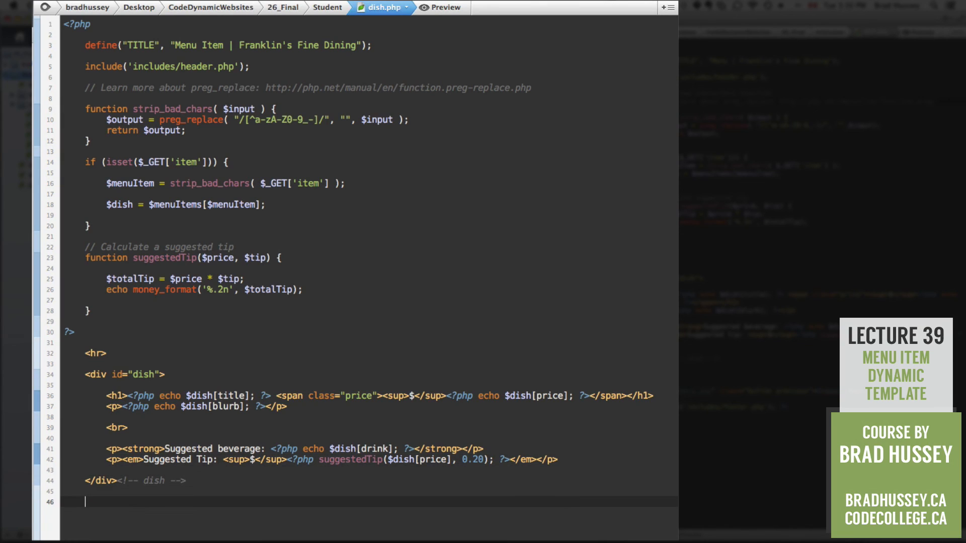
# Add an <hr> and an anchor to menu.php with class "button previous".
pyautogui.write('<hr>')
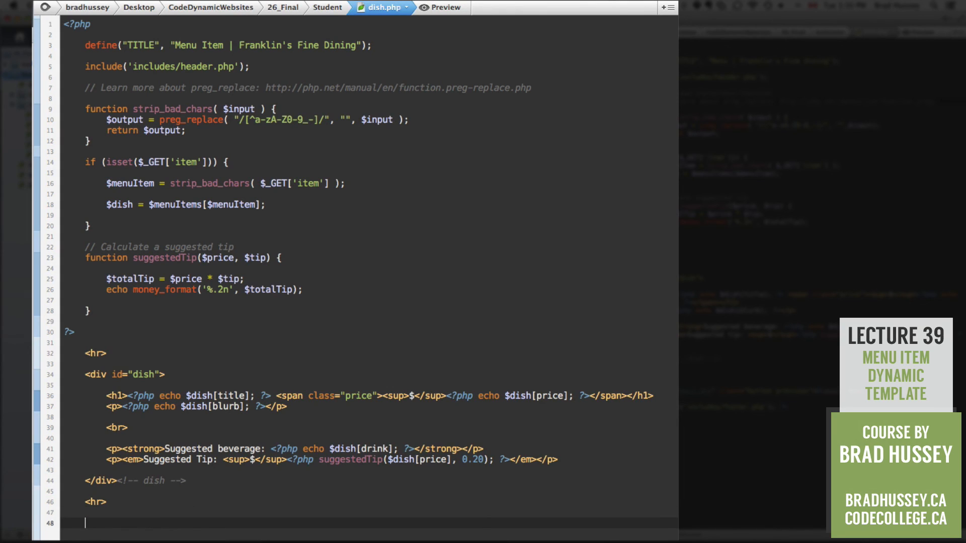
pyautogui.write('<a href=""')
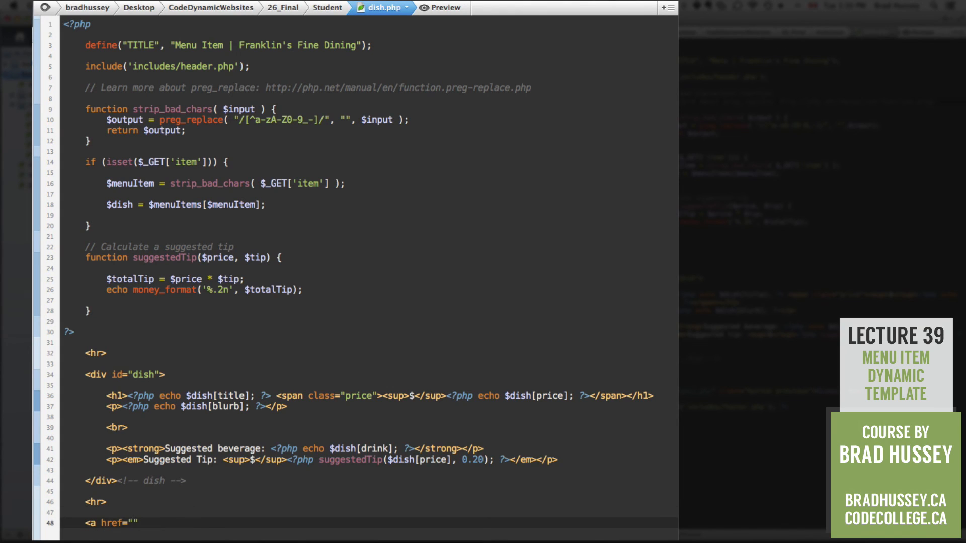
pyautogui.write('menu.')
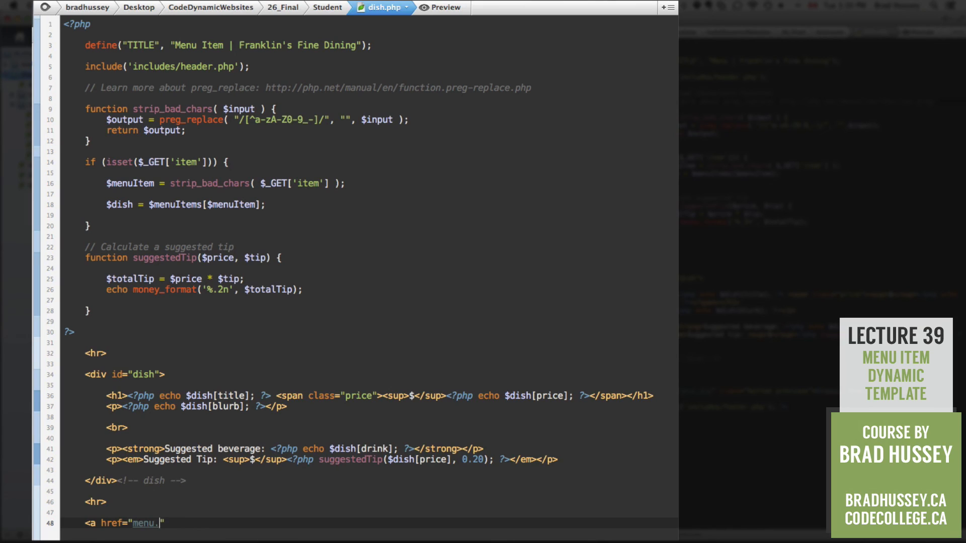
pyautogui.write('php')
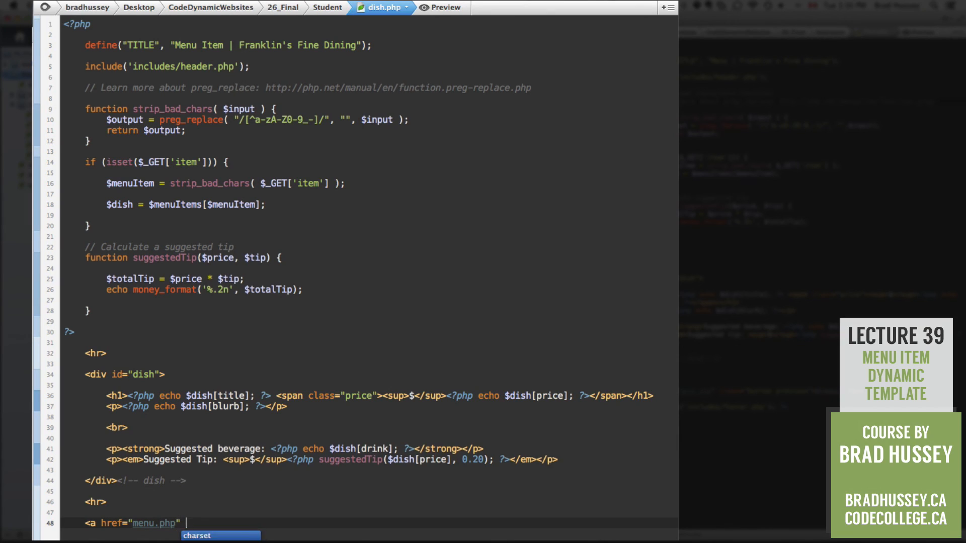
pyautogui.write('class="button p')
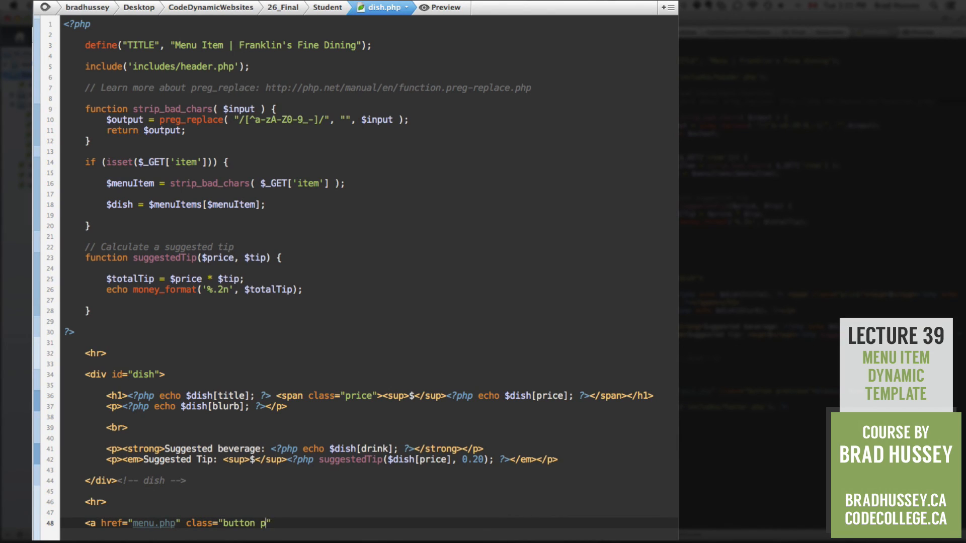
pyautogui.write('reviou')
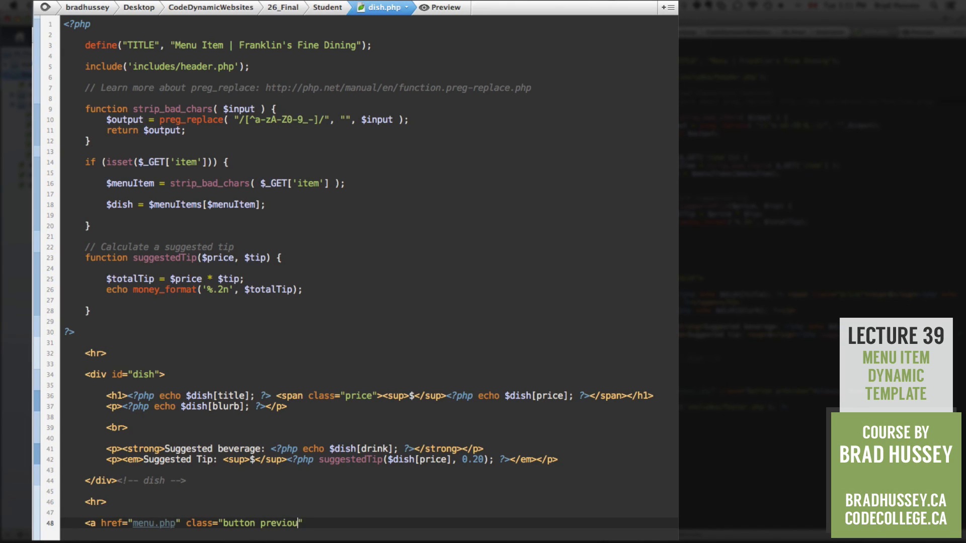
pyautogui.write('s">$')
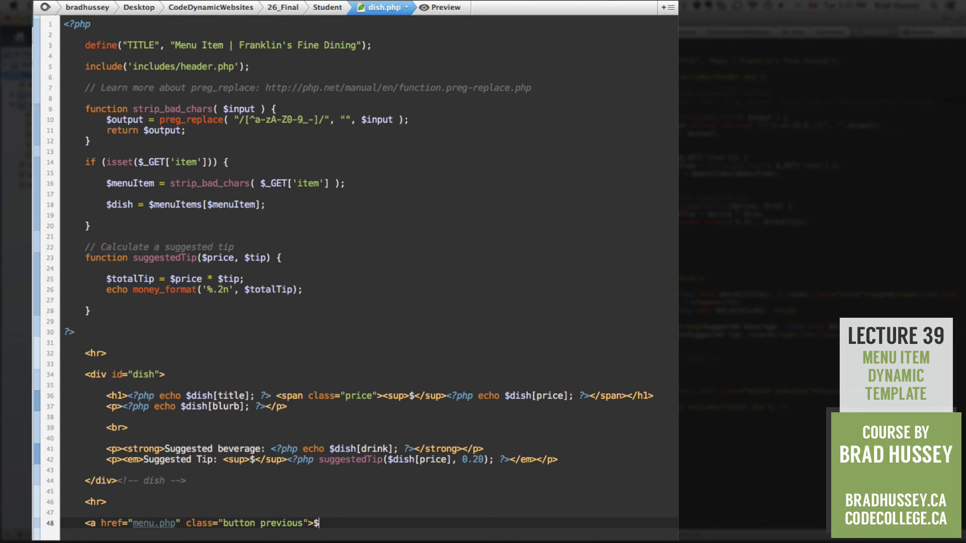
# Give the link the text '&laquo; Back to Menu' and close the anchor.
pyautogui.press('backspace')
pyautogui.write('&laq')
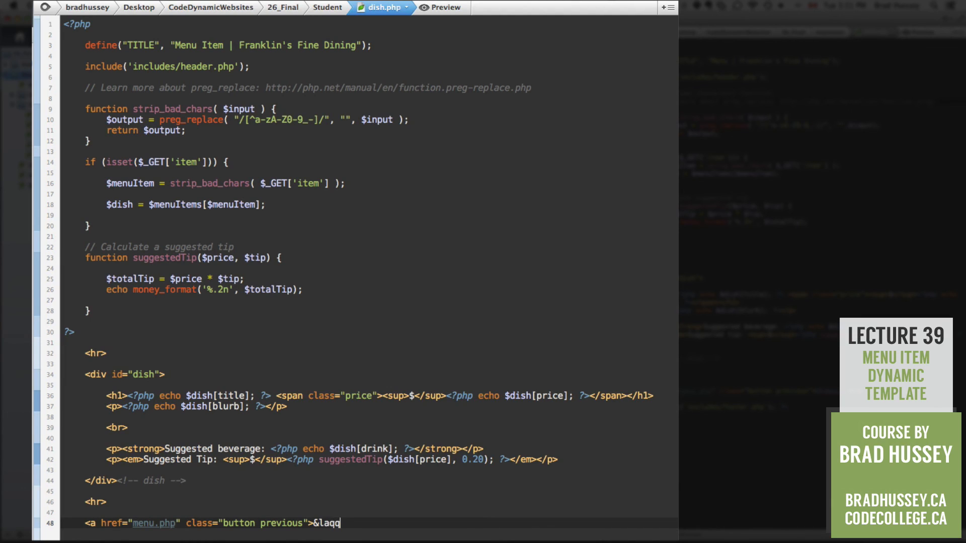
pyautogui.write('uo;')
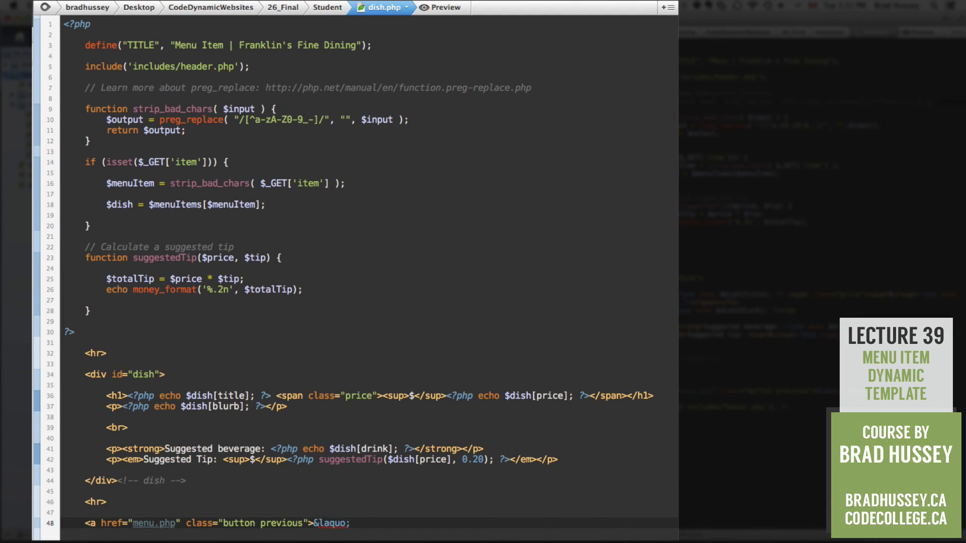
pyautogui.click(355, 523)
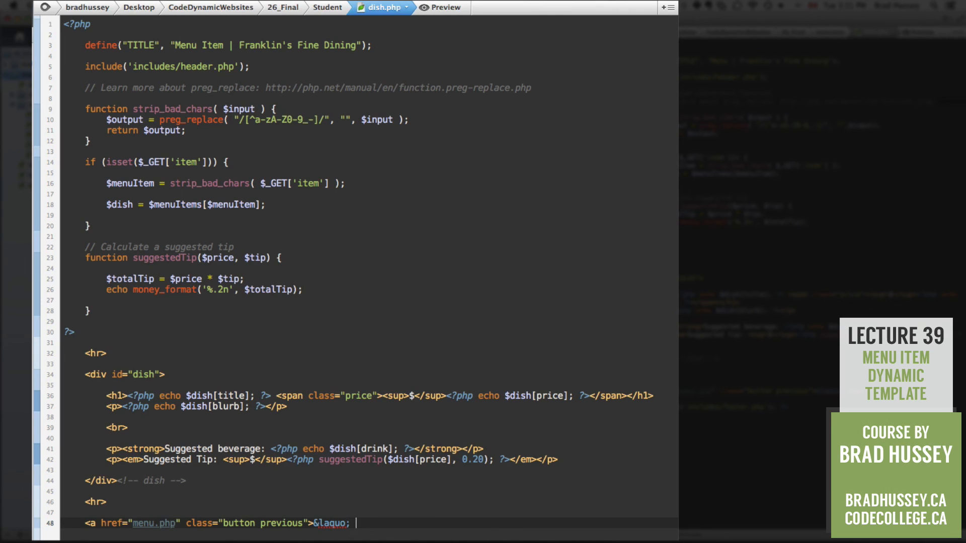
pyautogui.write('B')
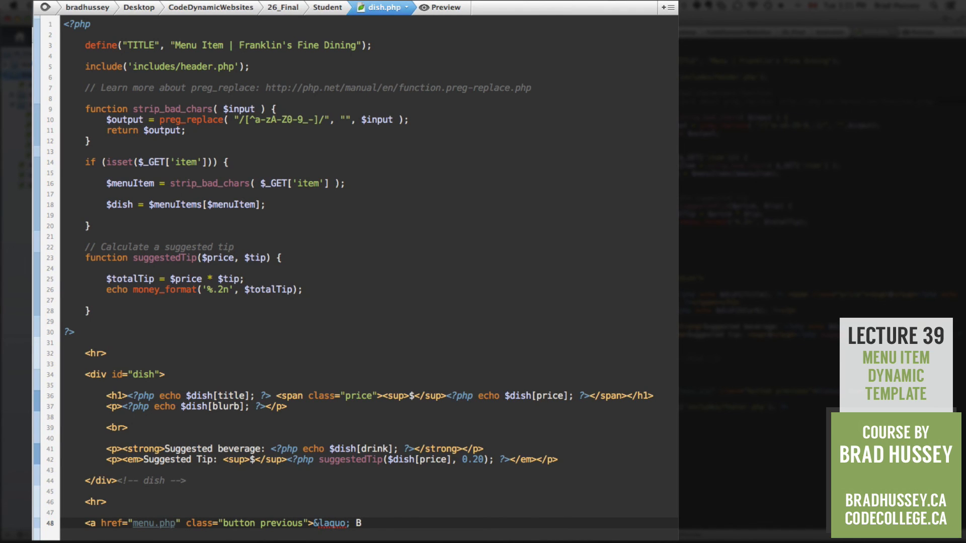
pyautogui.write('ack to Menu</a>')
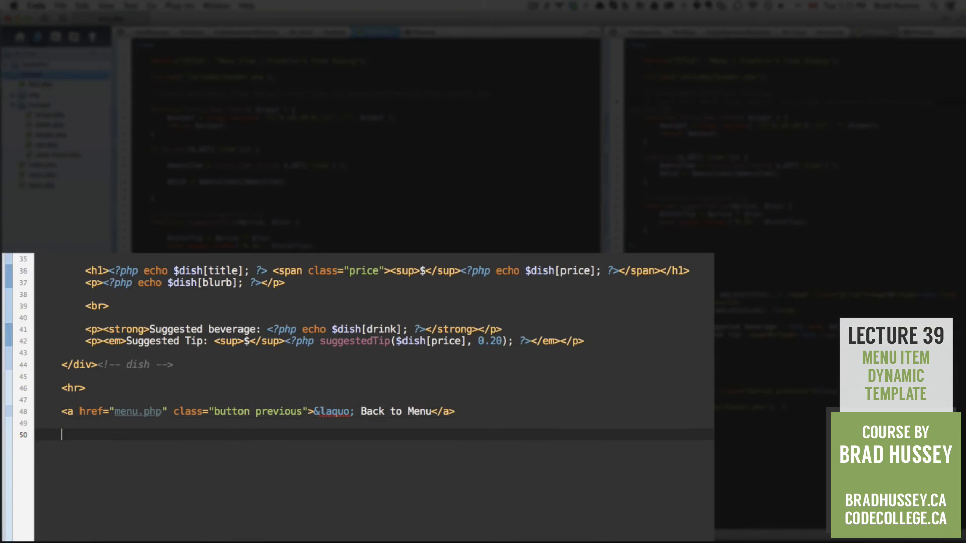
# End dish.php with <?php include('includes/footer.php'); ?>.
pyautogui.write('<?php i')
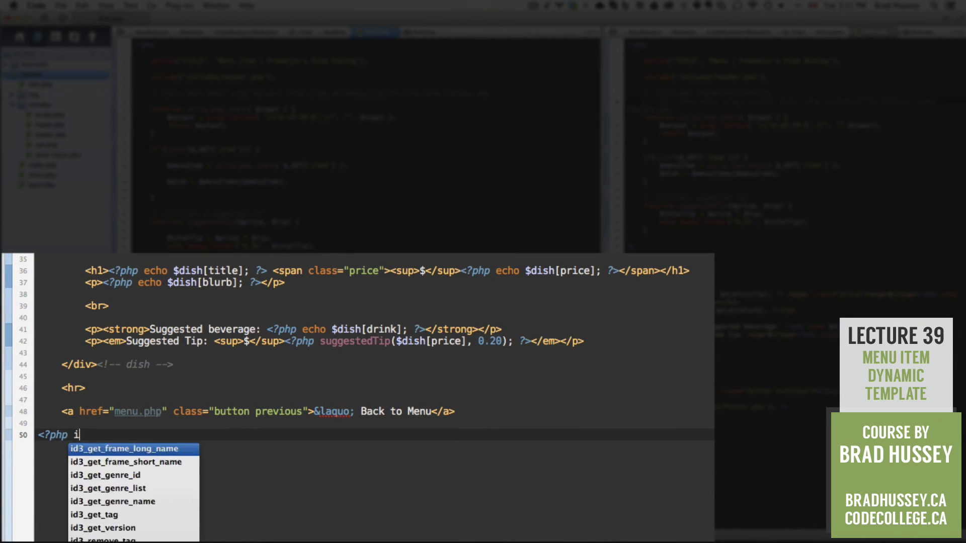
pyautogui.write('nclude[')
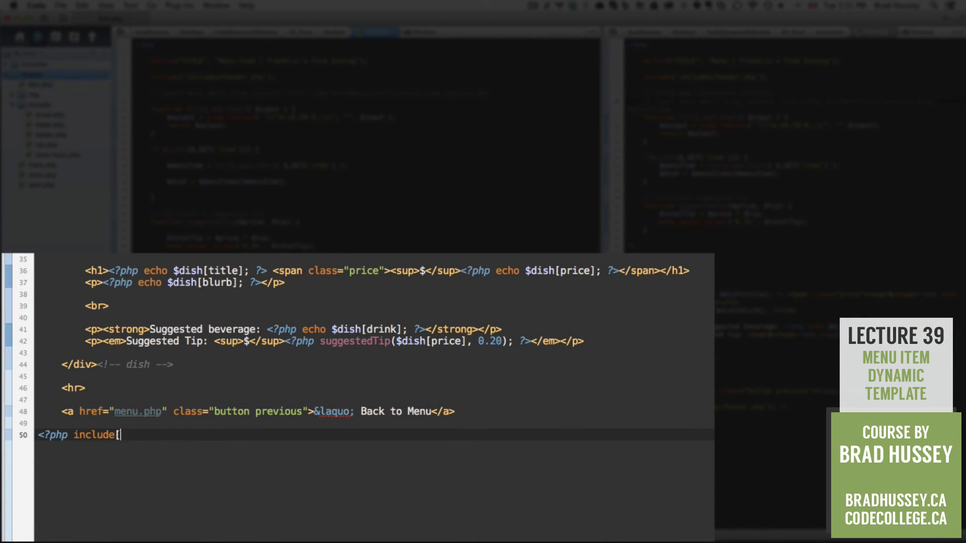
pyautogui.write("('includes/footer.php")
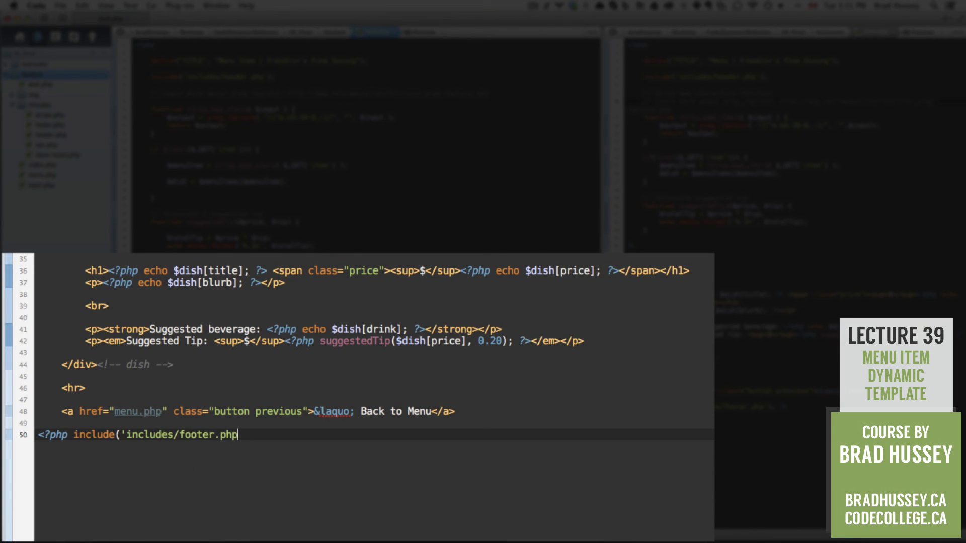
pyautogui.write("'); ?>")
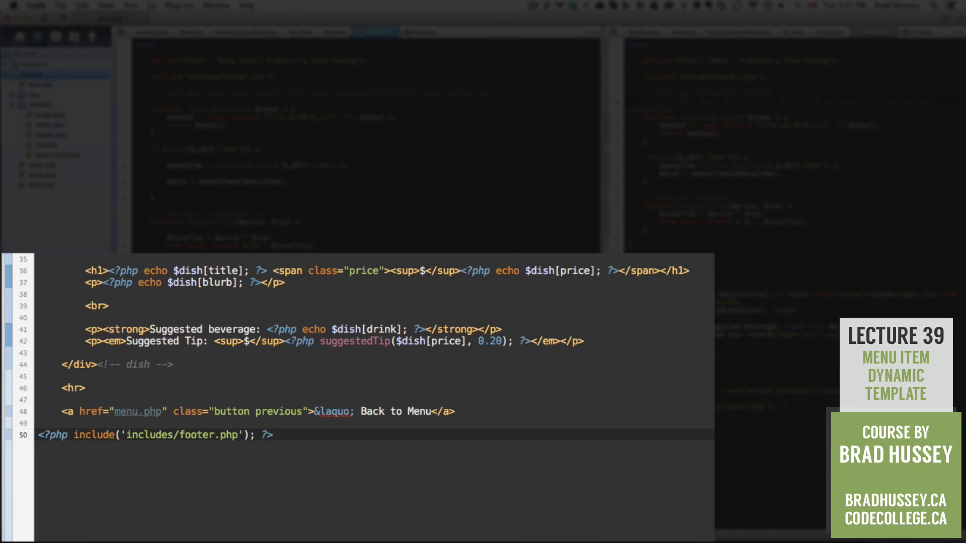
pyautogui.click(274, 435)
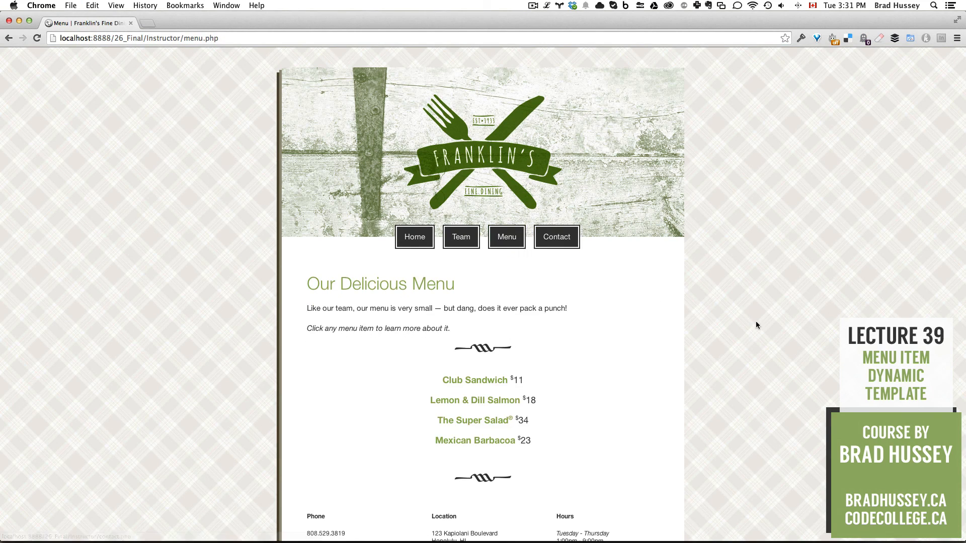
pyautogui.scroll(-3)
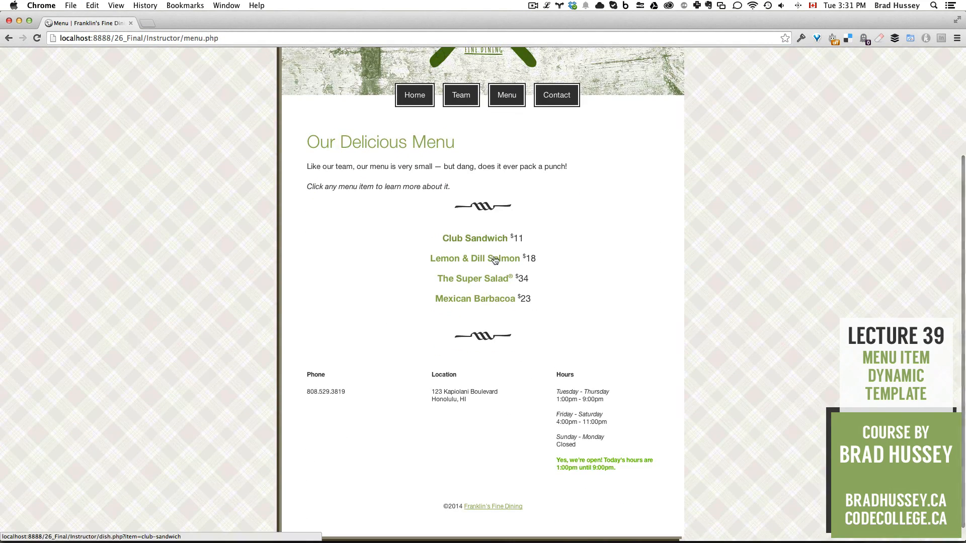
pyautogui.moveTo(491, 240)
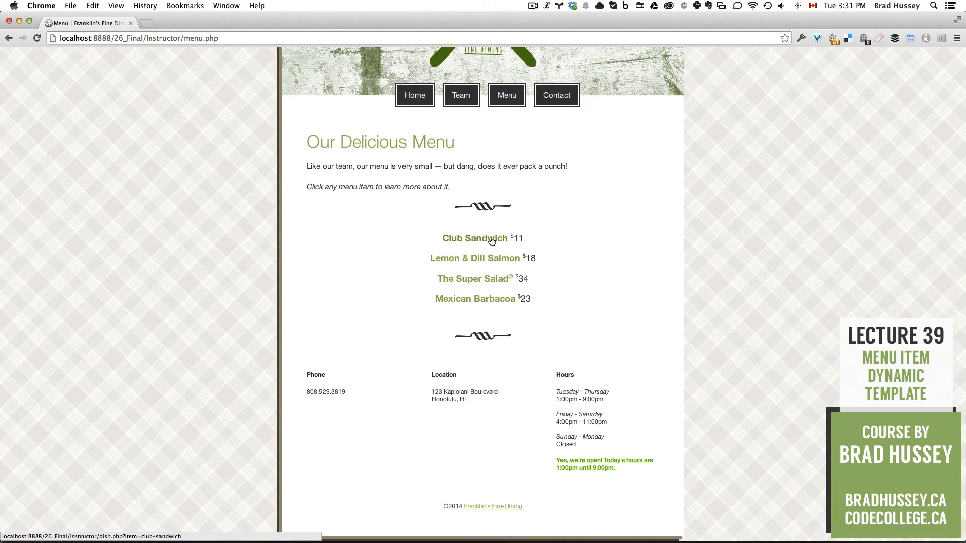
pyautogui.click(474, 239)
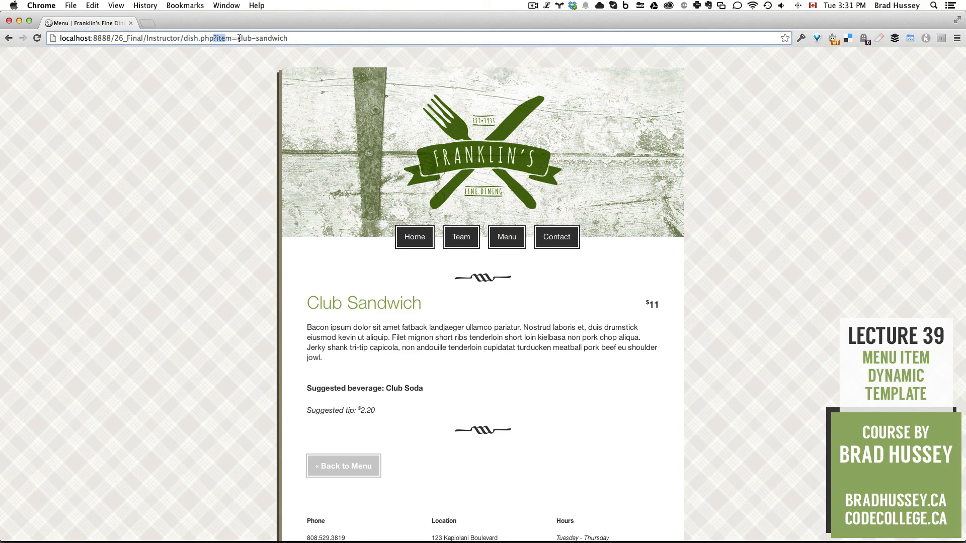
pyautogui.scroll(-3)
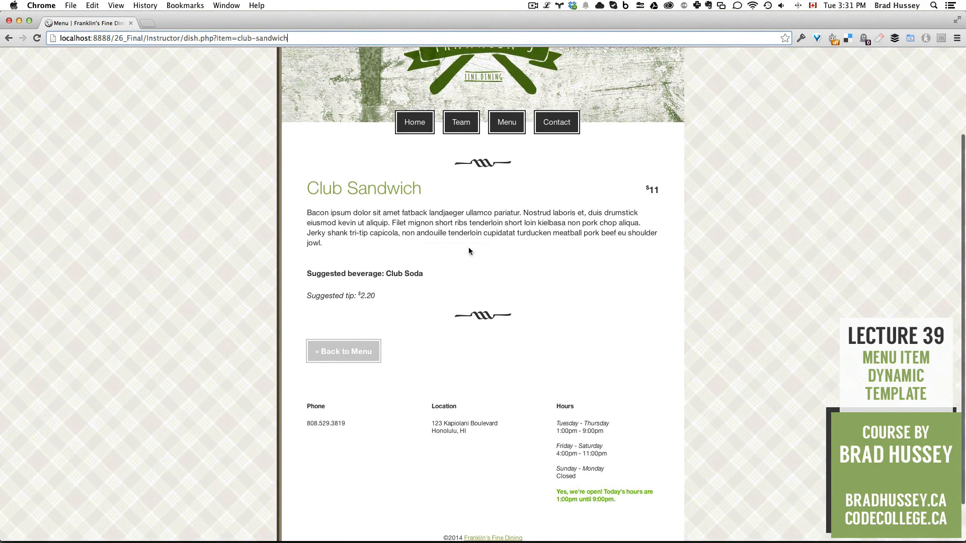
pyautogui.moveTo(355, 359)
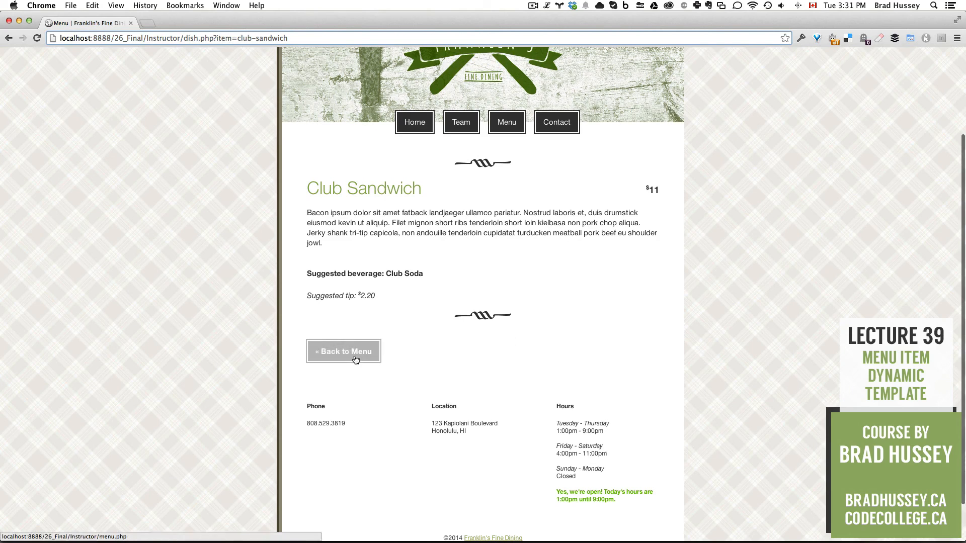
pyautogui.click(343, 351)
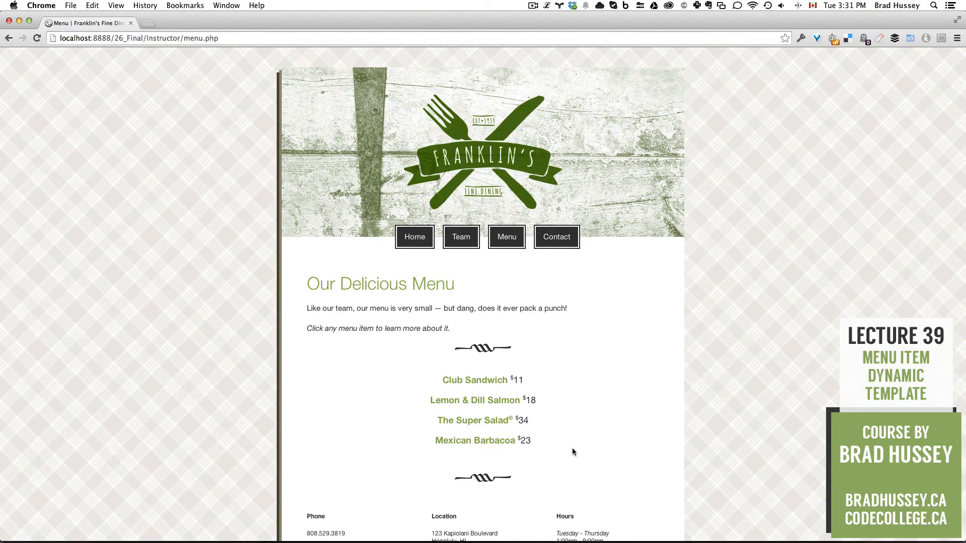
pyautogui.click(474, 440)
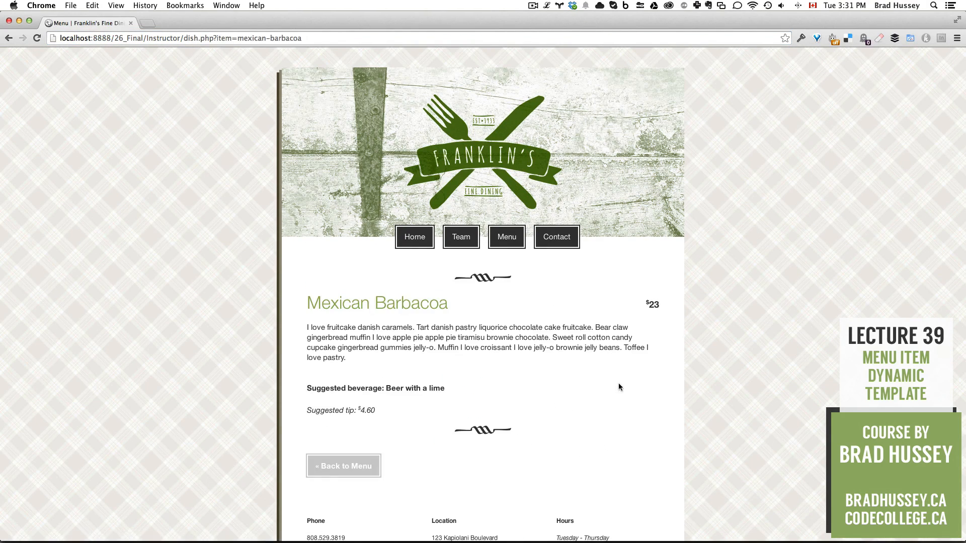
pyautogui.scroll(-3)
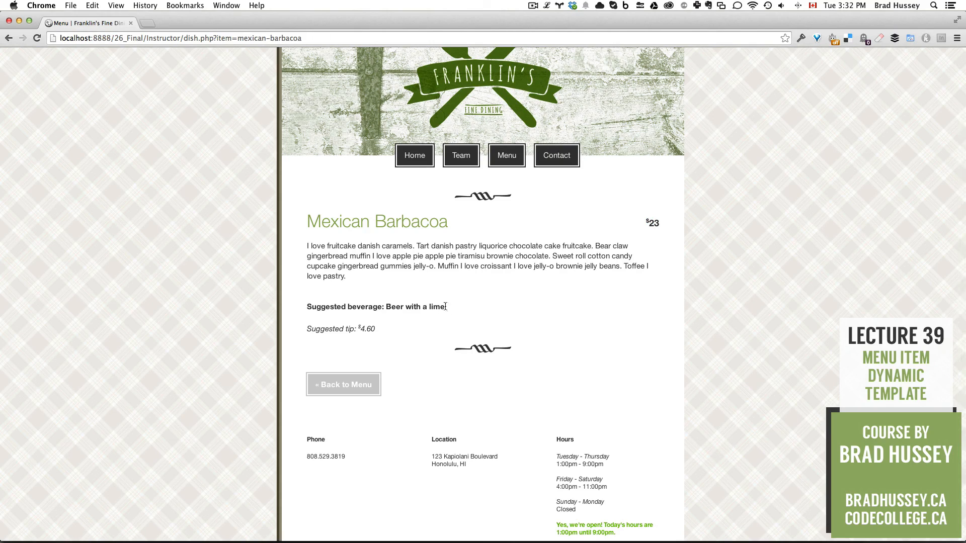
pyautogui.moveTo(449, 309)
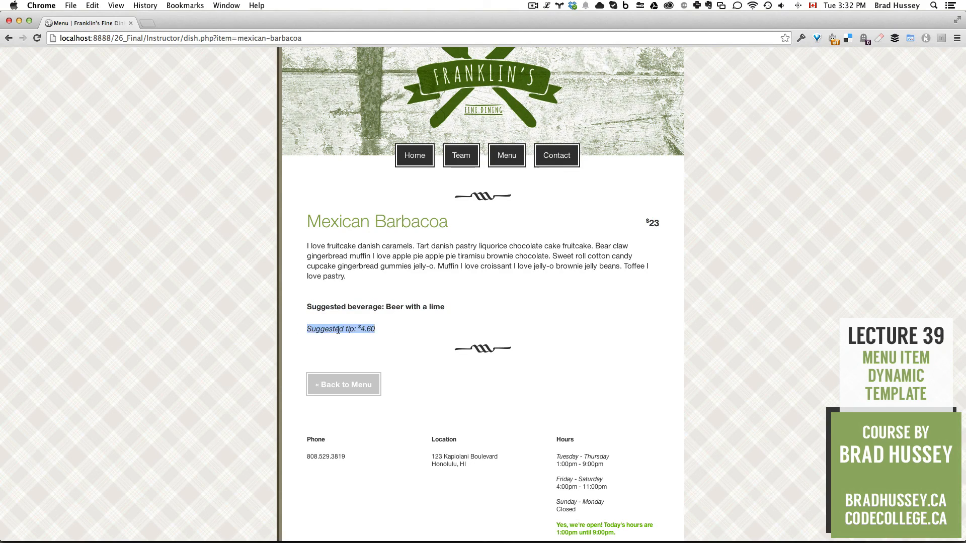
pyautogui.click(377, 332)
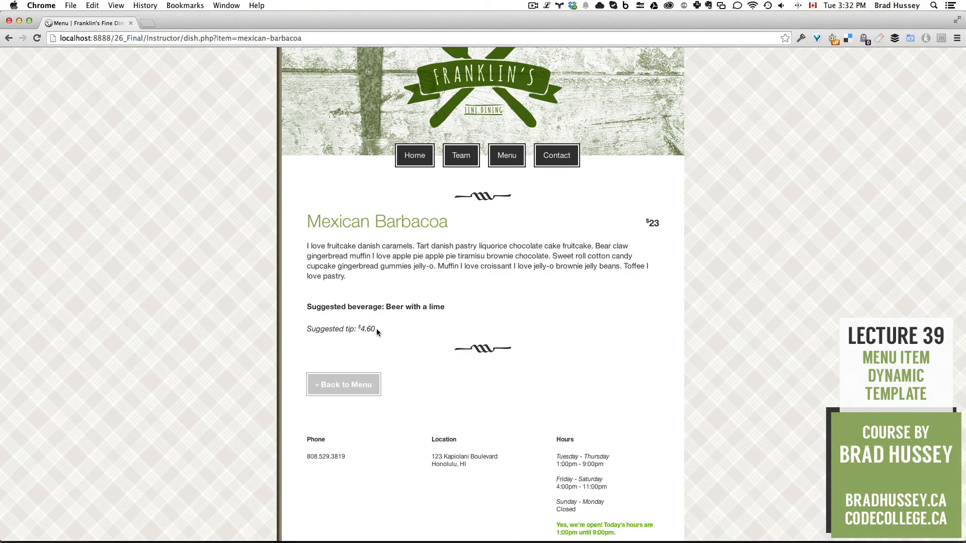
pyautogui.moveTo(343, 385)
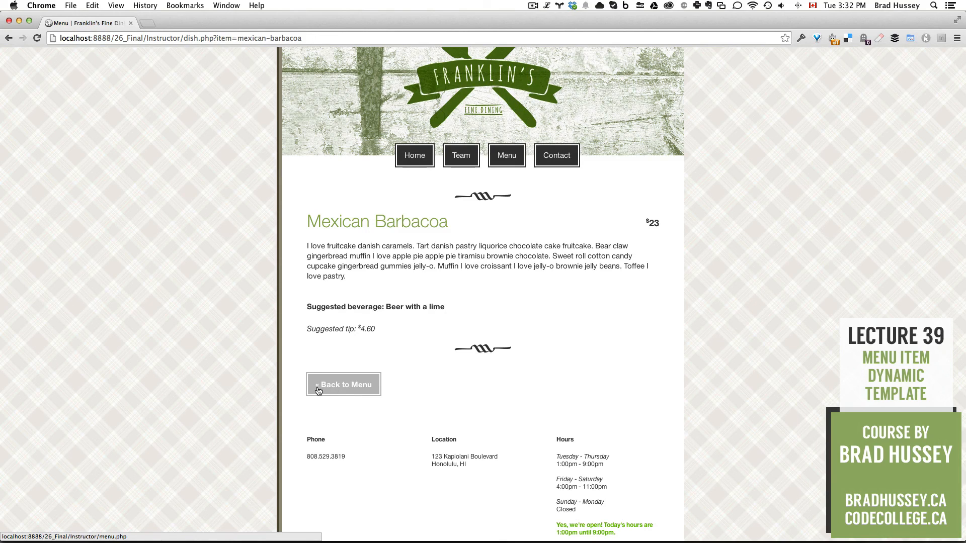
pyautogui.click(343, 385)
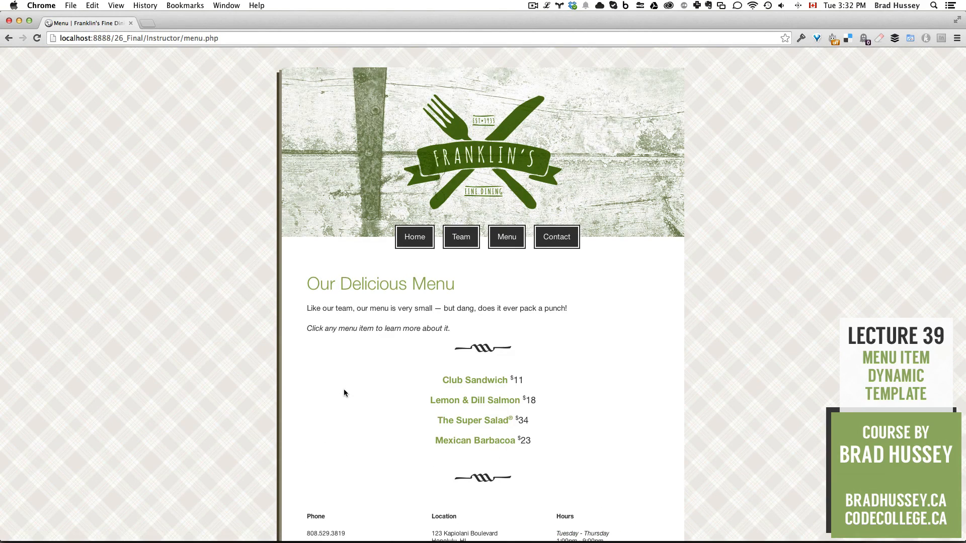
pyautogui.scroll(-3)
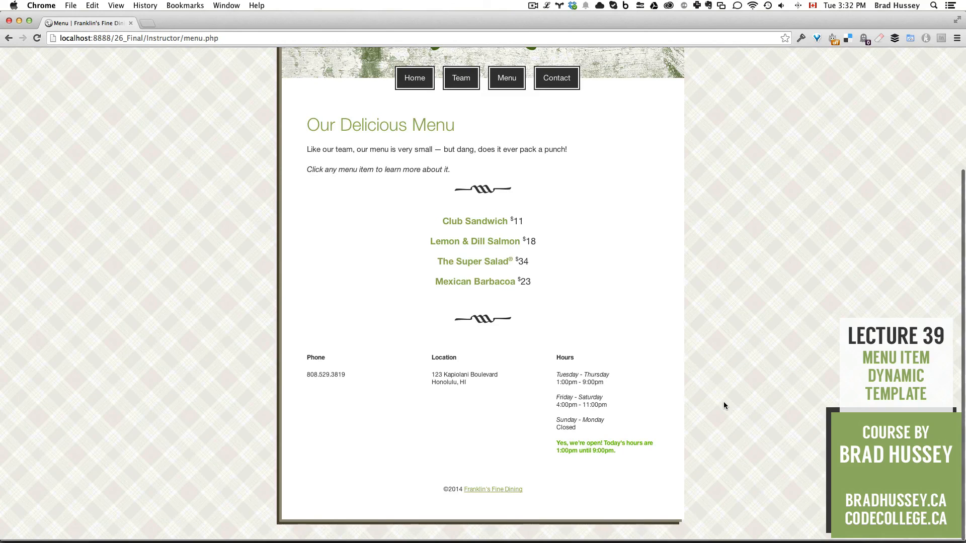